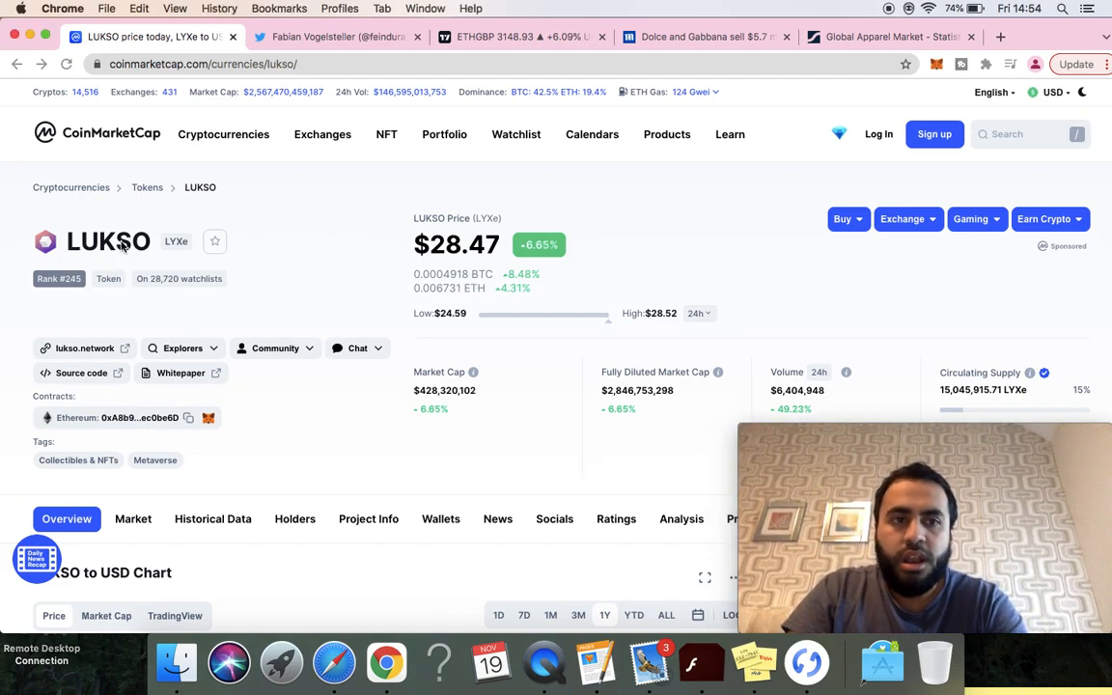
mouse_move(318, 237)
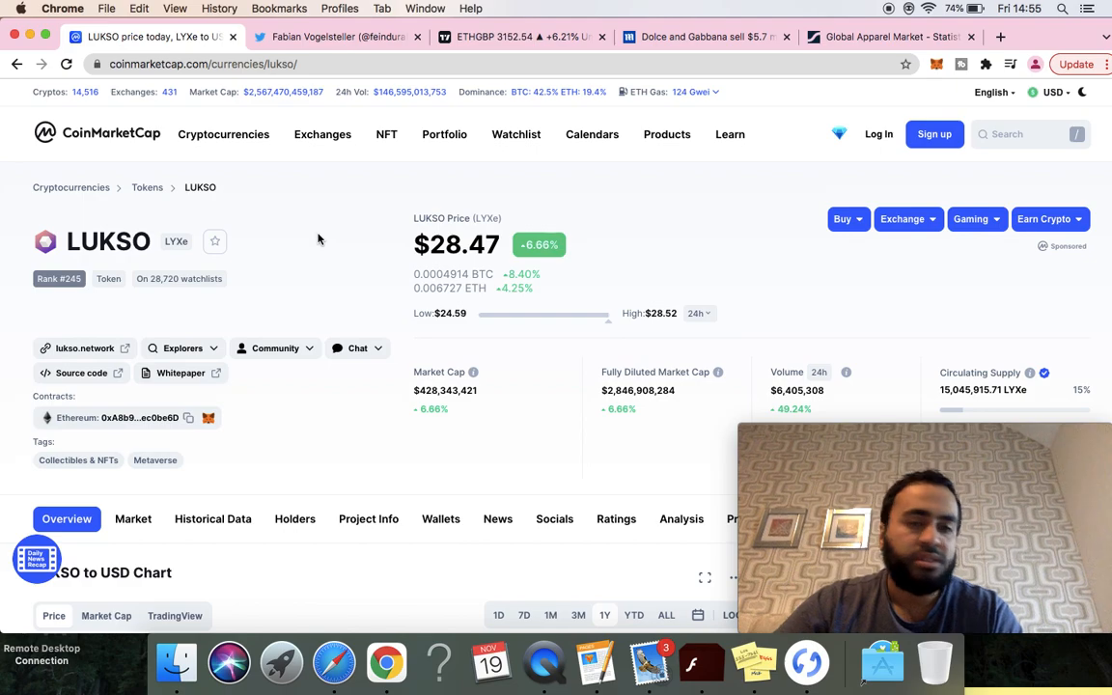
Step: Scroll the LUKSO page and highlight the current LYXe price figure
scroll("down", 3)
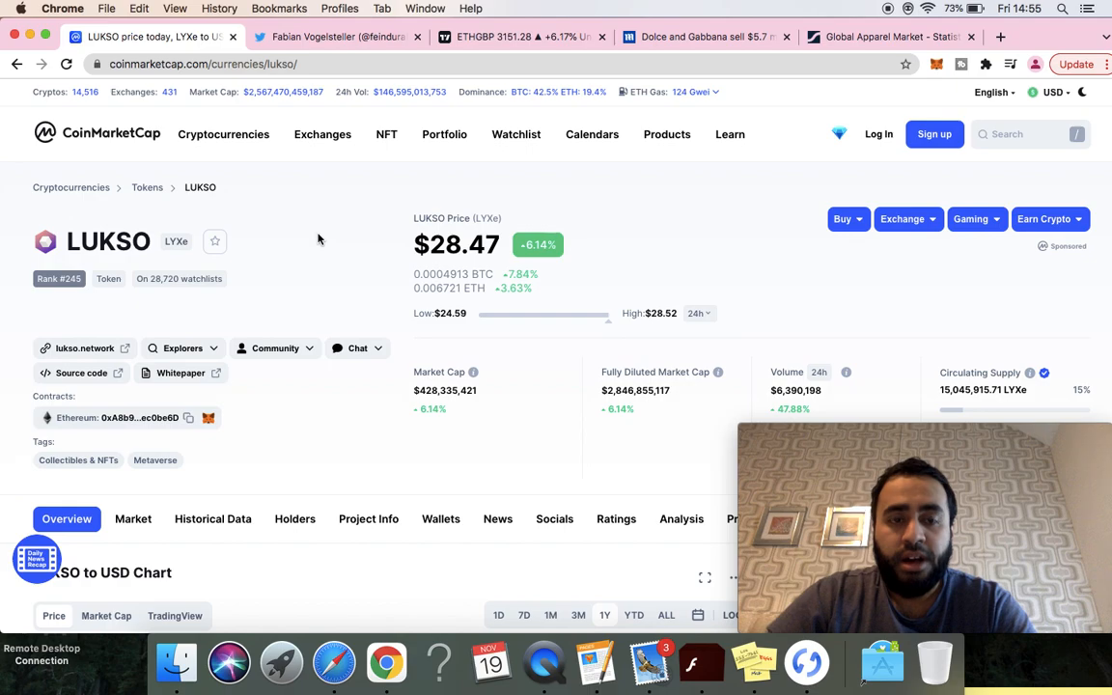
scroll("down", 3)
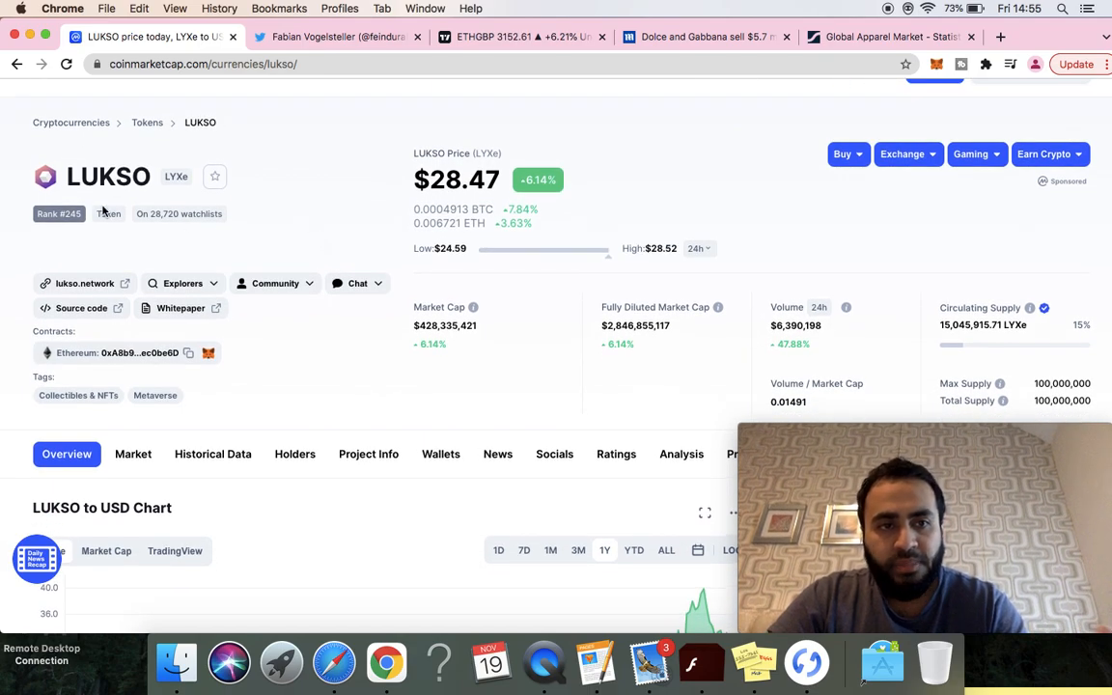
mouse_move(90, 181)
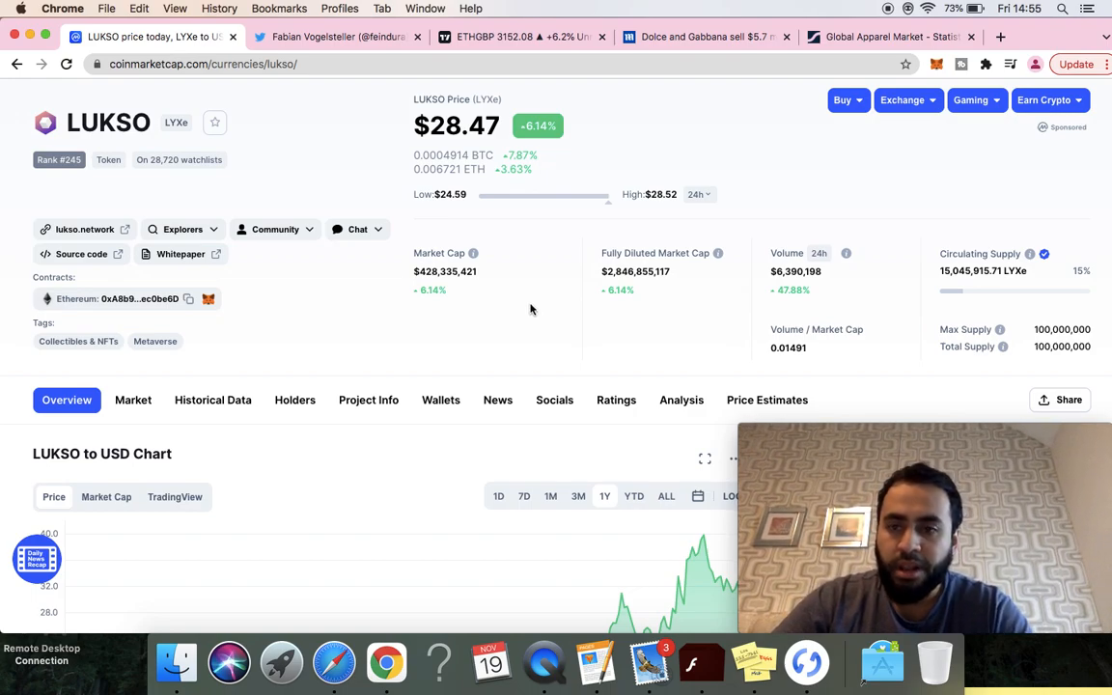
mouse_move(937, 286)
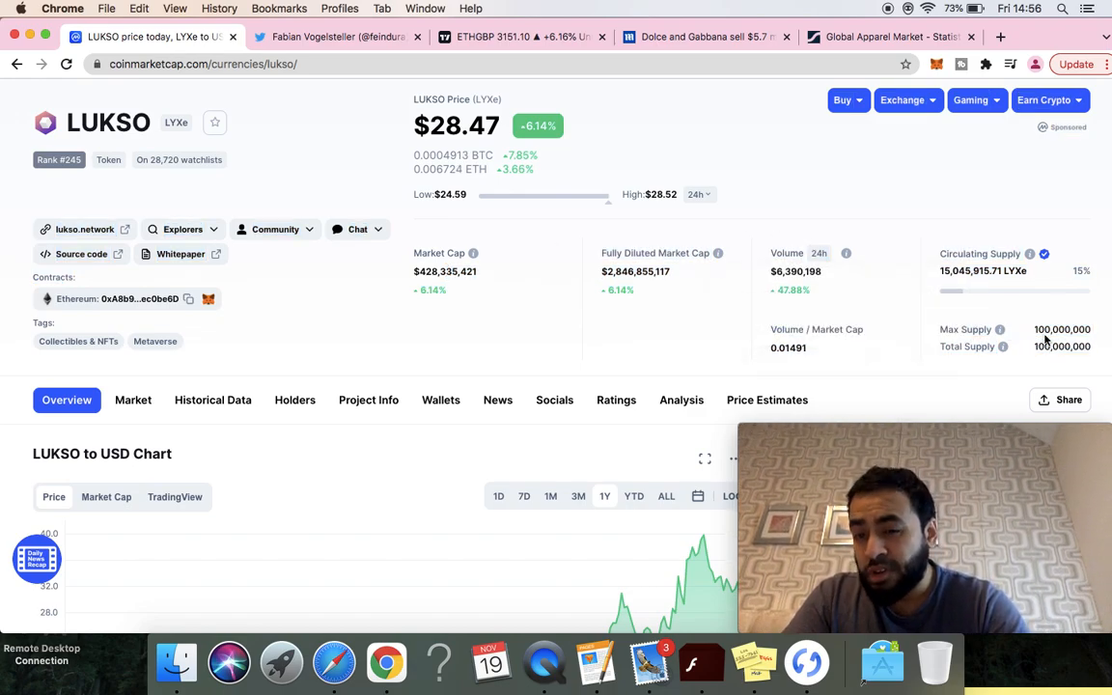
double_click(1062, 330)
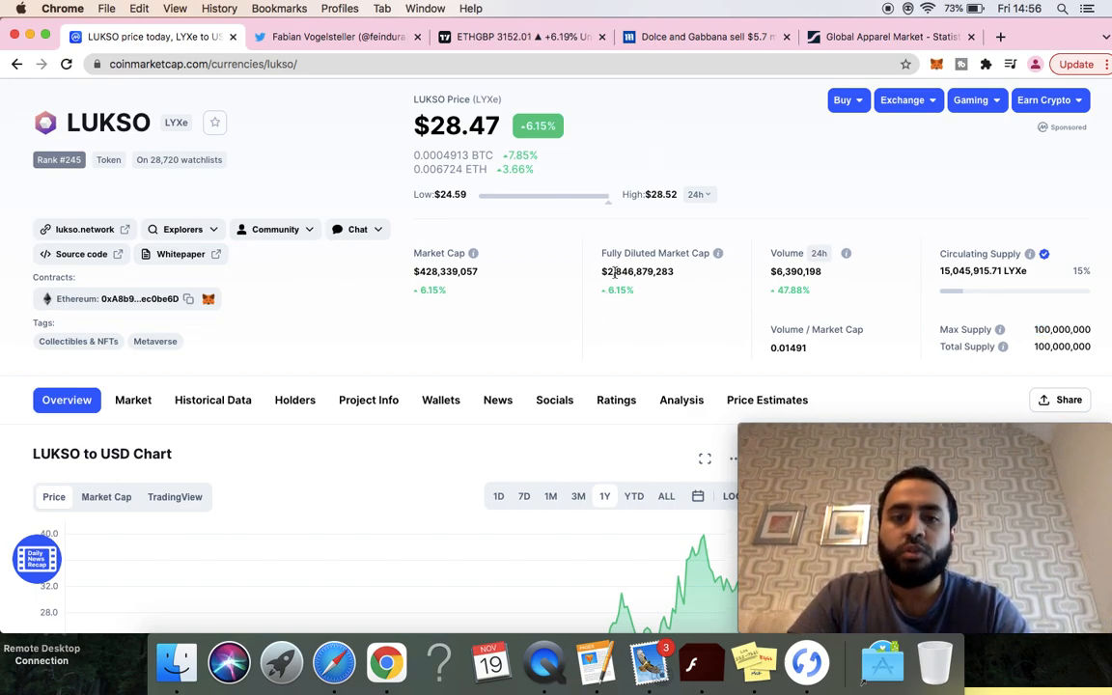
double_click(637, 272)
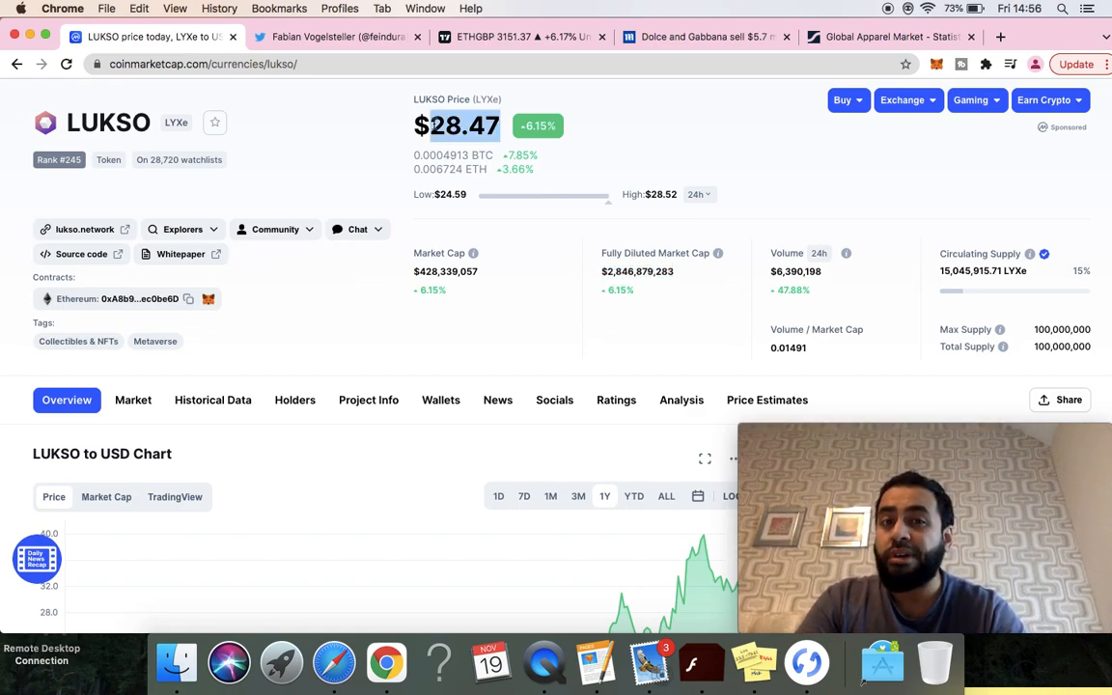
mouse_move(531, 289)
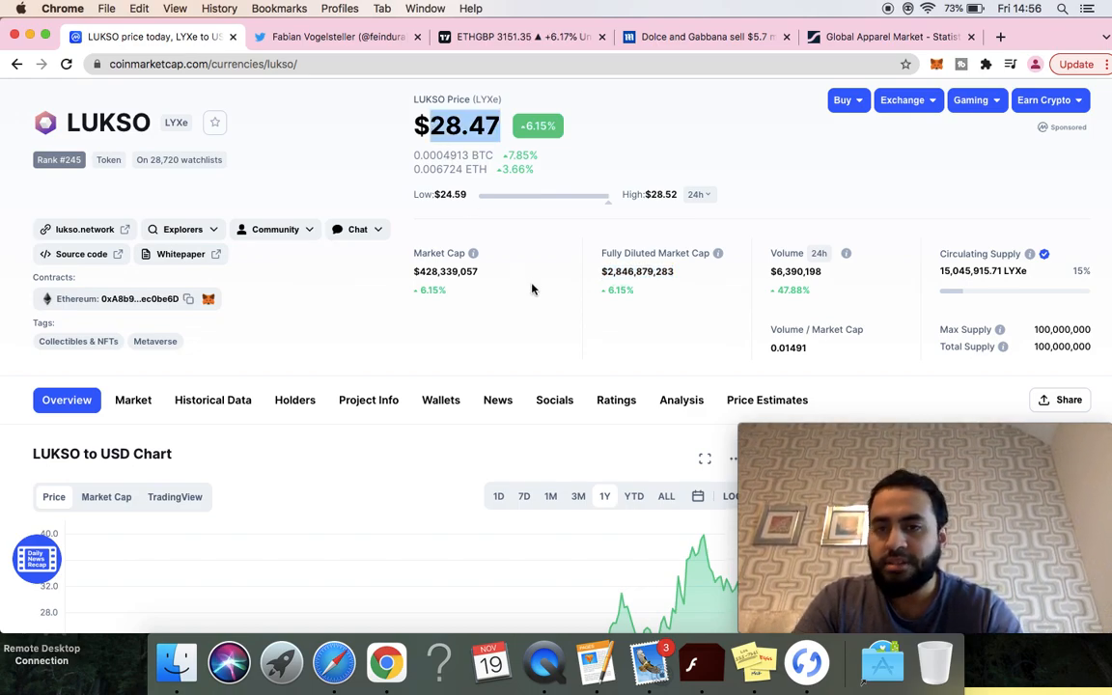
mouse_move(354, 317)
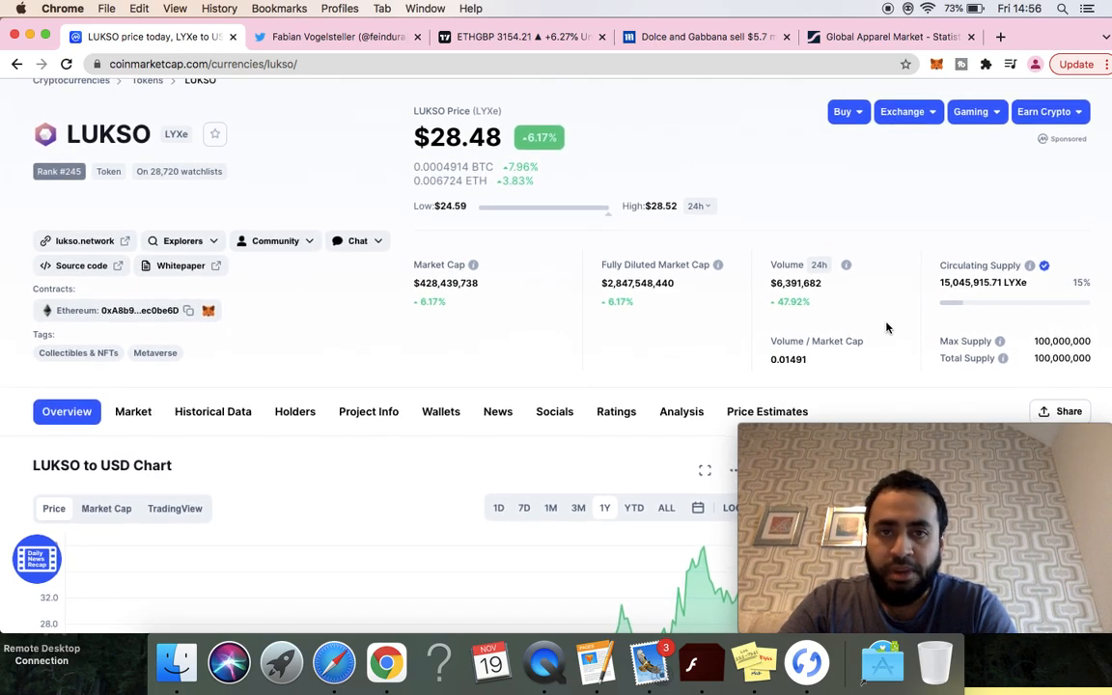
Step: Glance at the founder's Twitter profile, return, and highlight LUKSO's max supply figure
scroll("up", 3)
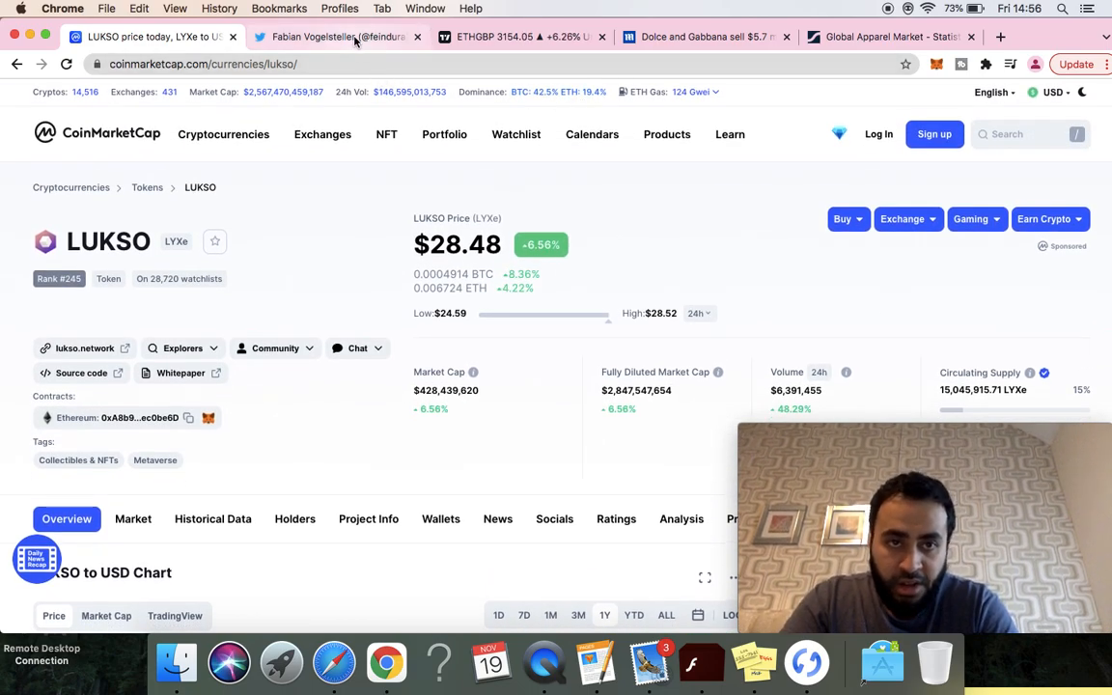
left_click(338, 37)
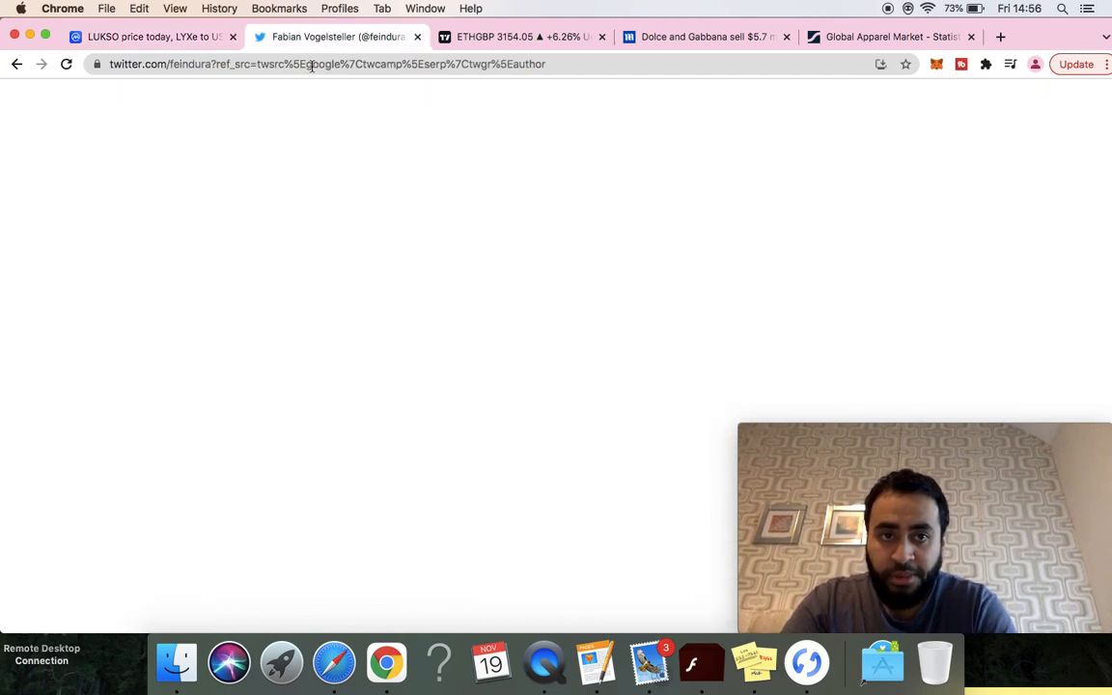
left_click(145, 36)
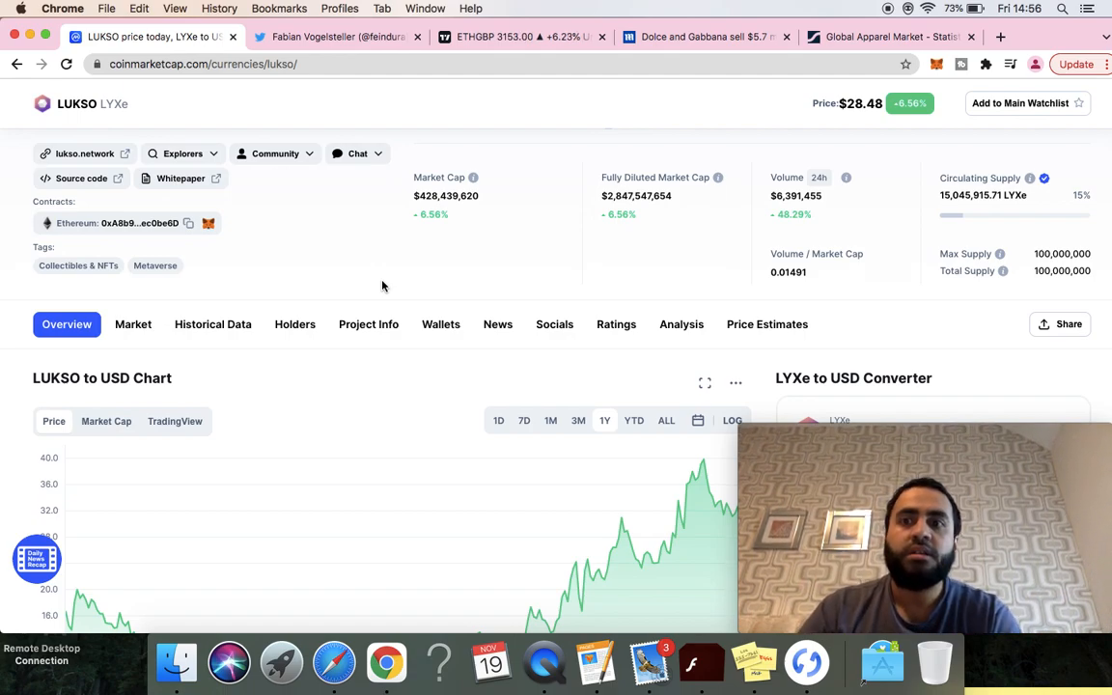
mouse_move(890, 273)
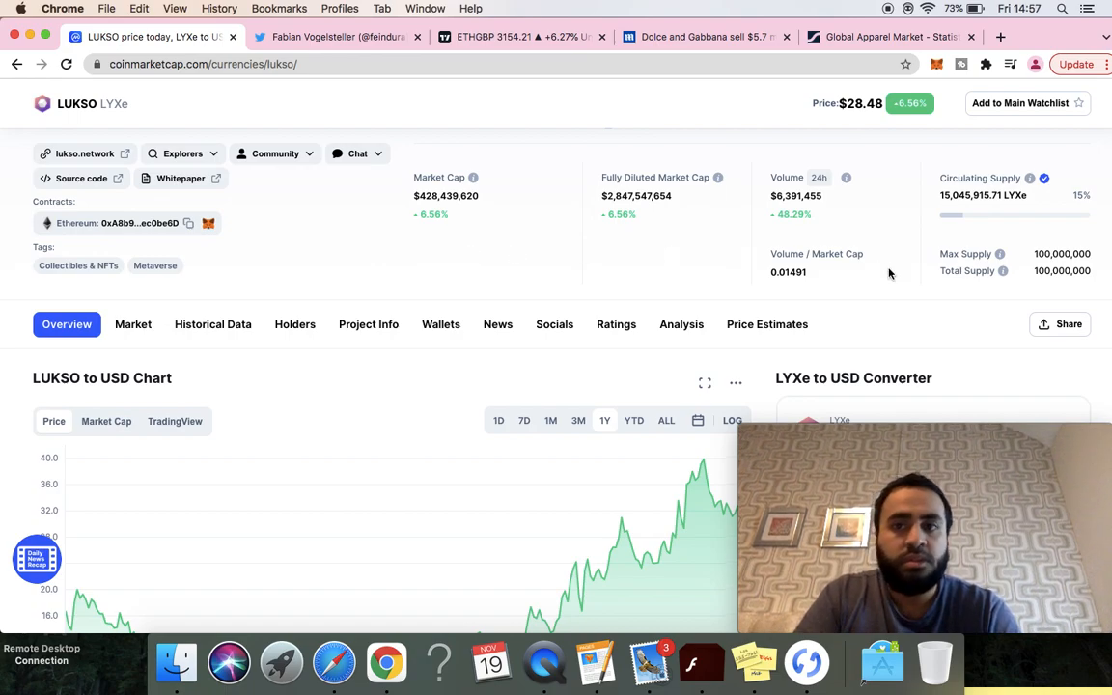
mouse_move(967, 194)
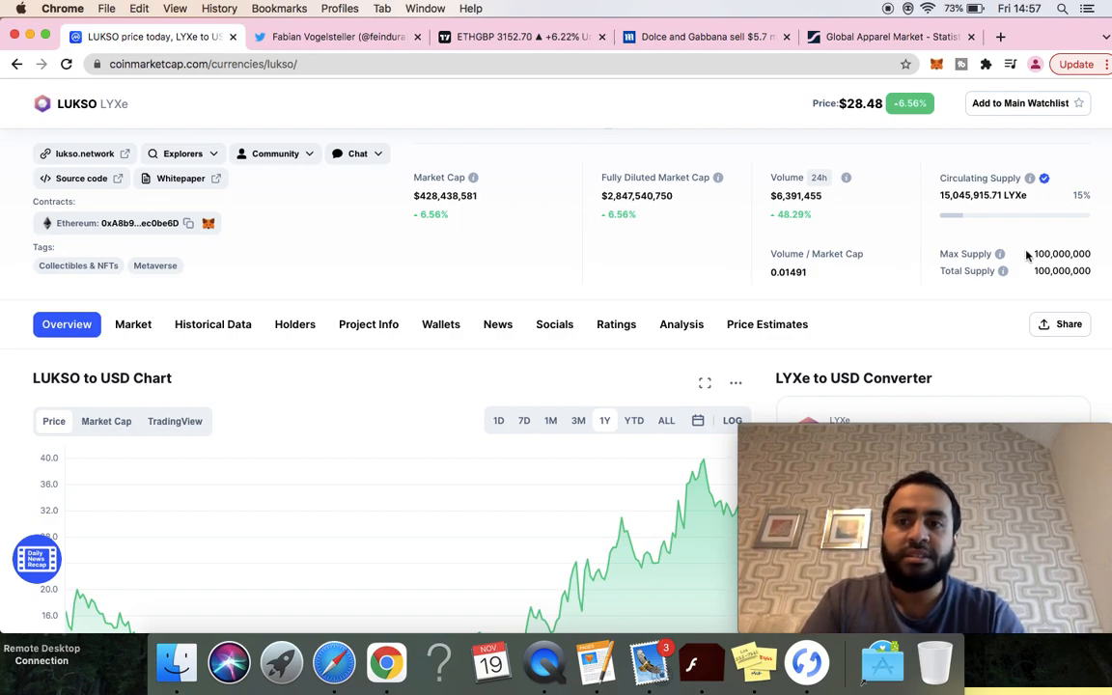
double_click(1062, 253)
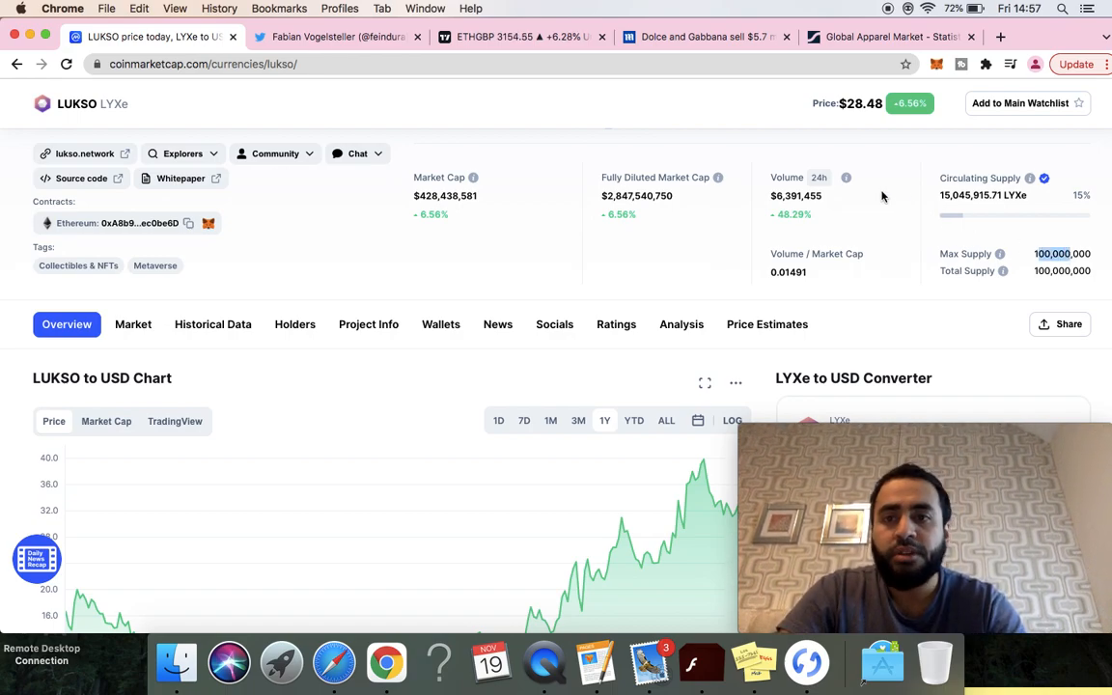
Step: Scroll to the About LUKSO text on Fabian Vogelsteller and the multiverse blockchain
scroll("up", 3)
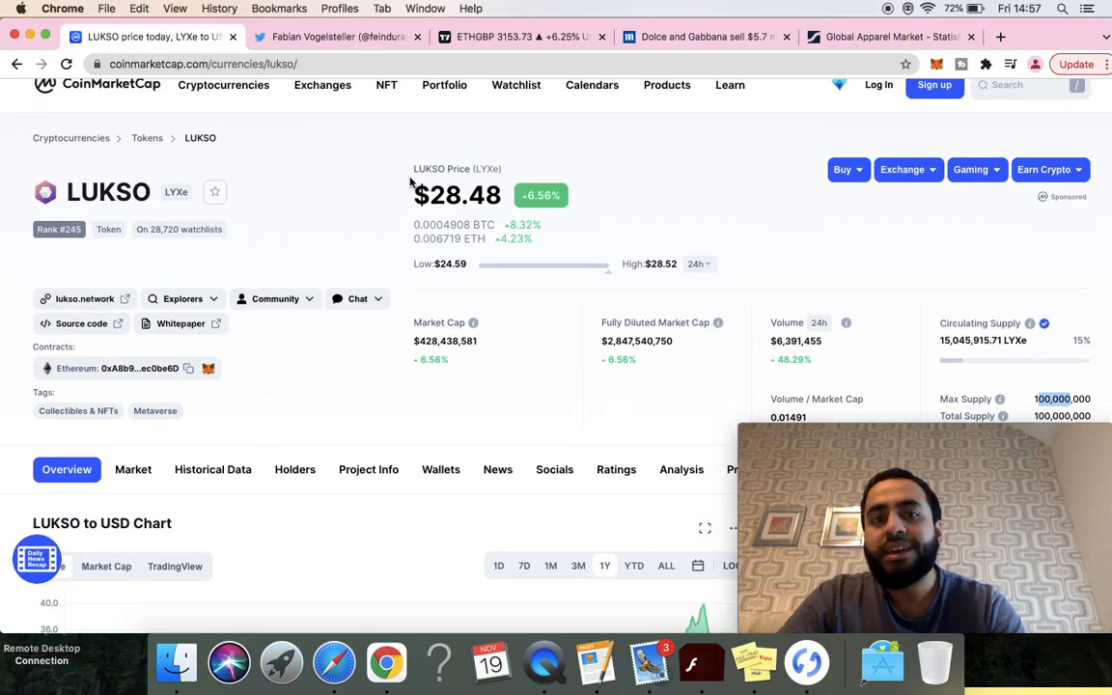
mouse_move(312, 212)
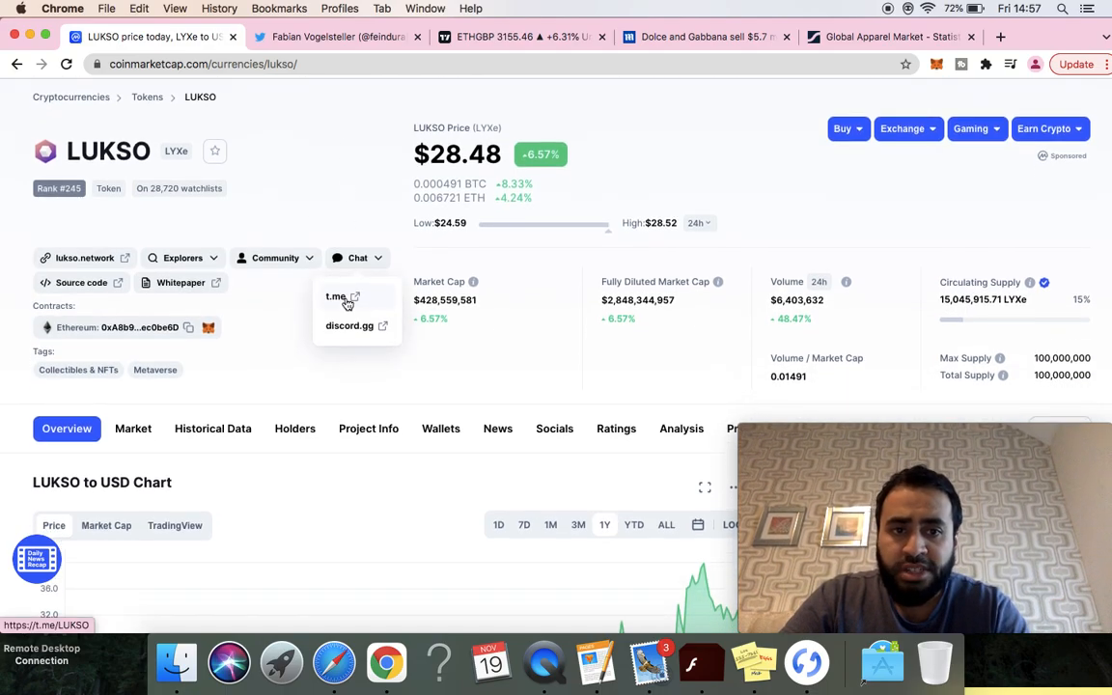
scroll("down", 3)
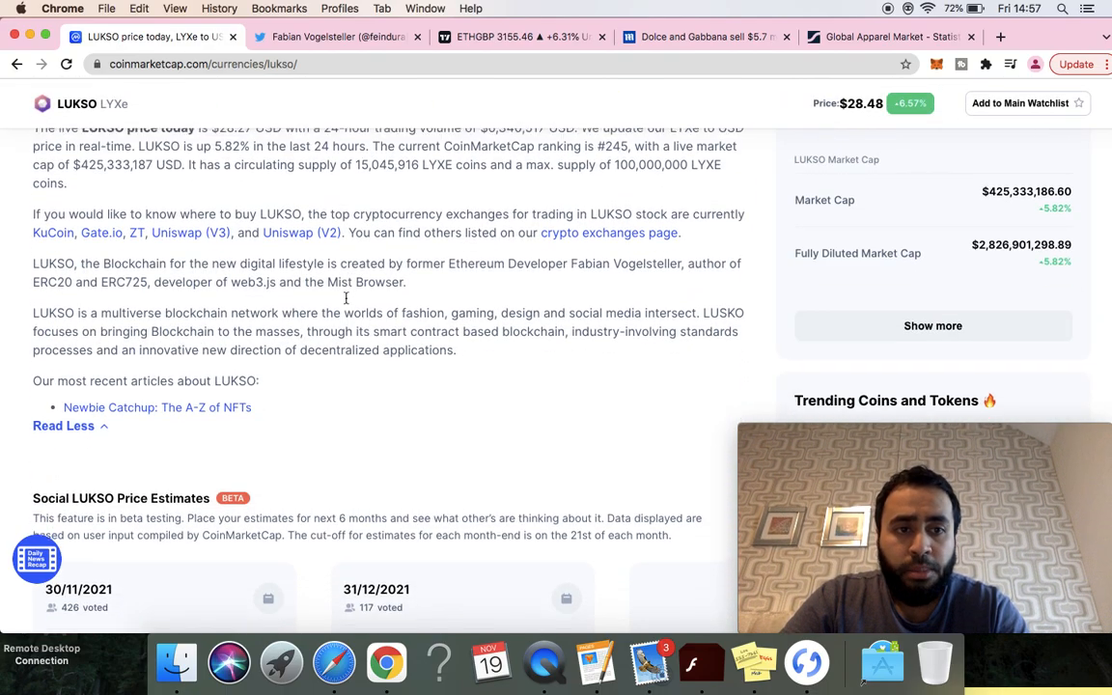
scroll("down", 3)
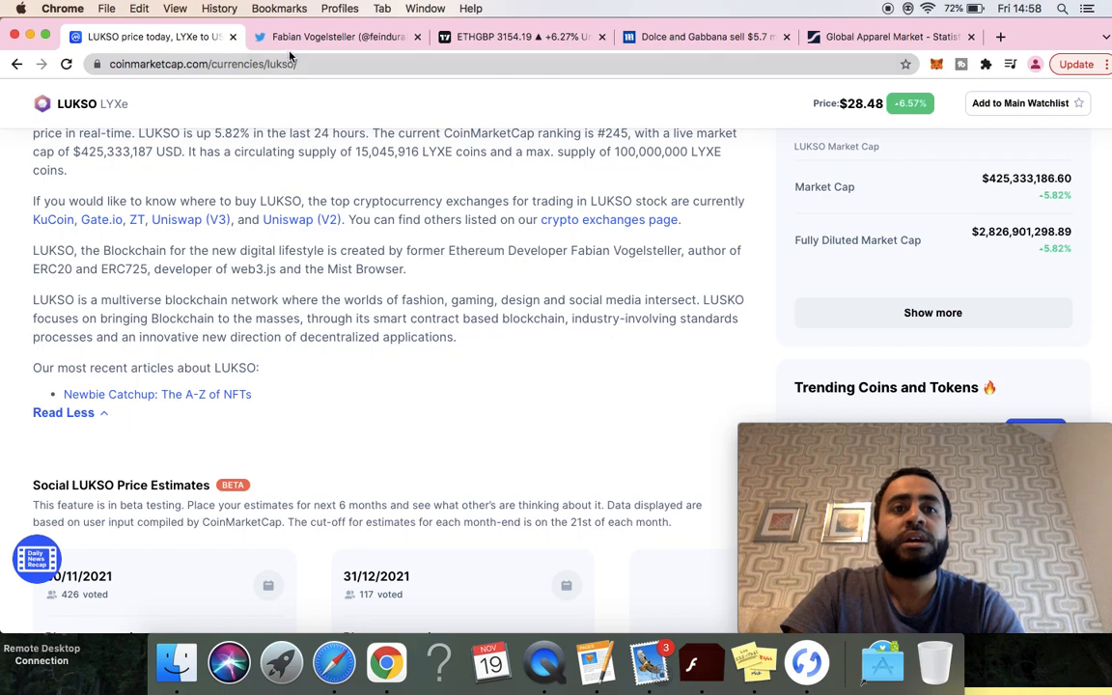
Step: Switch to Fabian Vogelsteller's Twitter profile and highlight 'ERC 725' in his bio
left_click(336, 37)
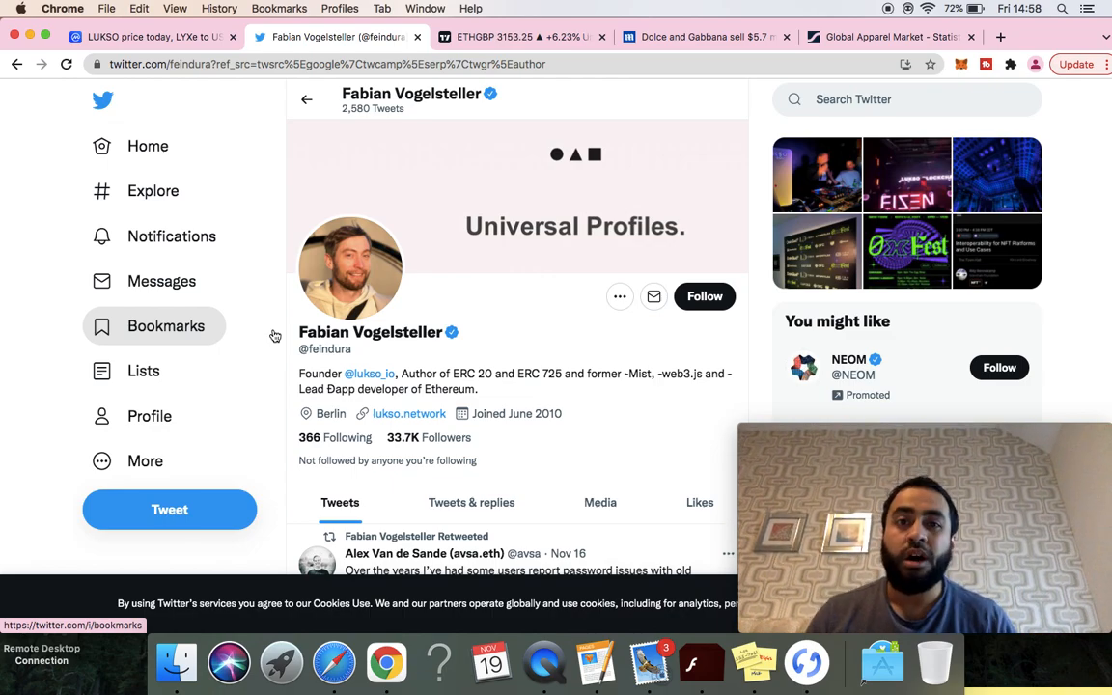
mouse_move(312, 317)
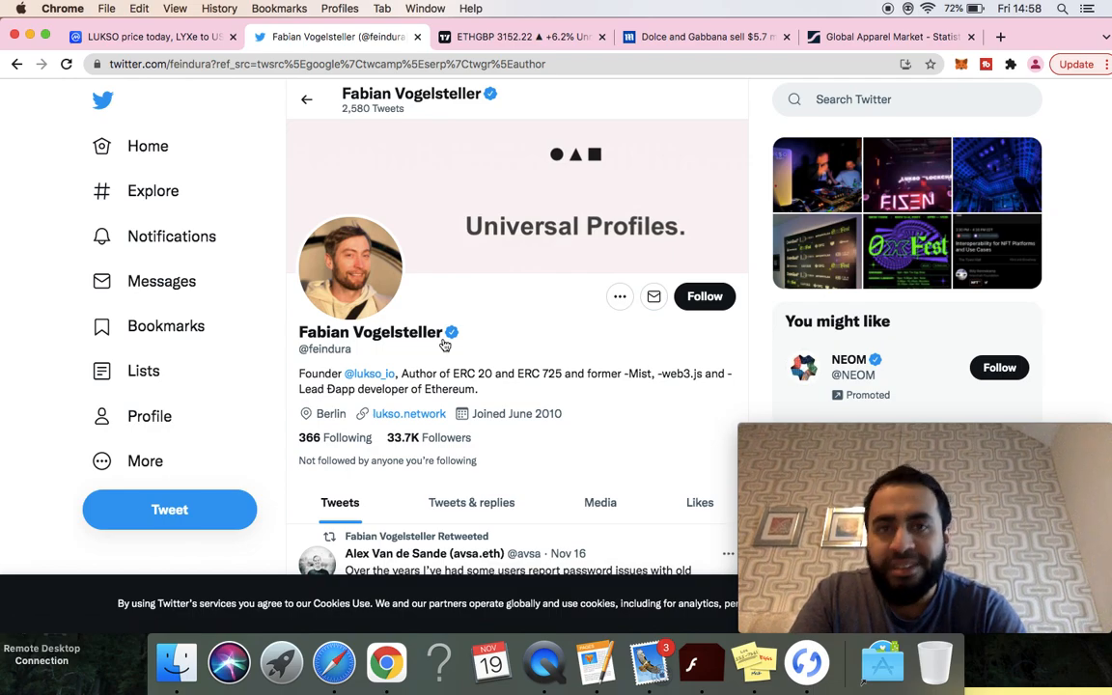
mouse_move(446, 341)
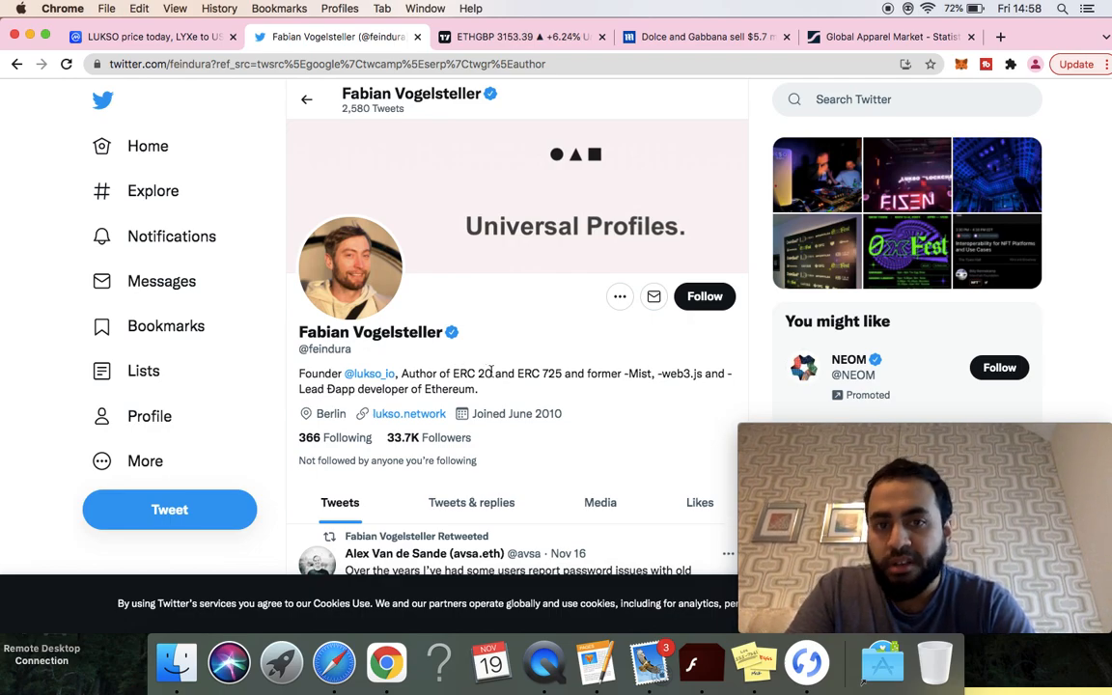
double_click(538, 374)
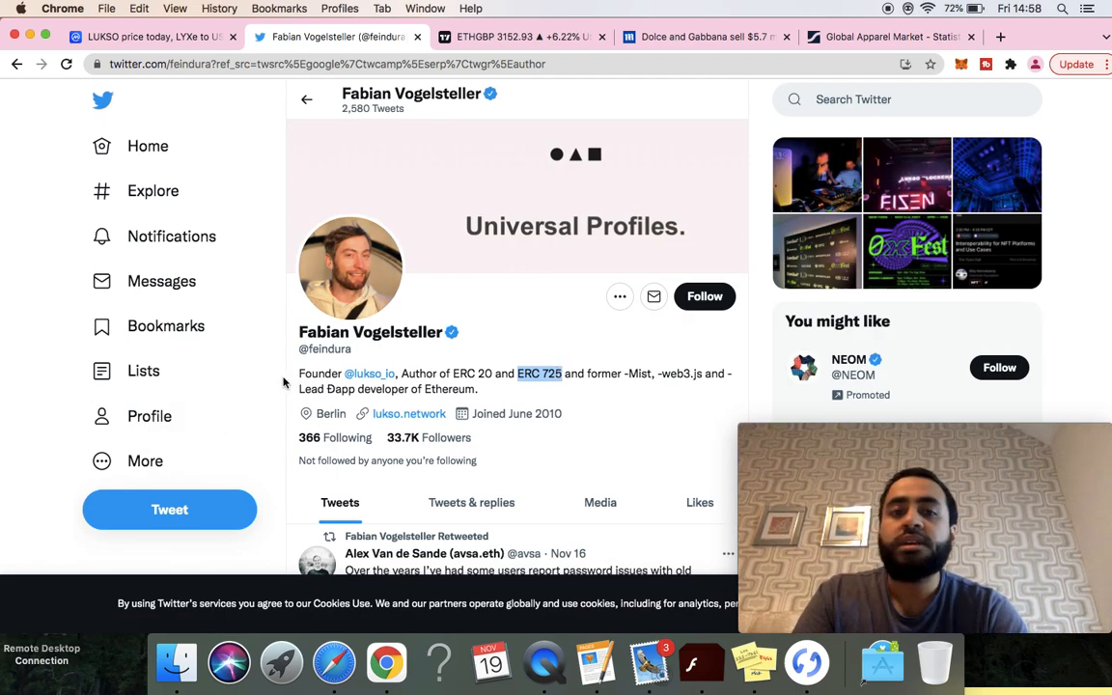
mouse_move(144, 370)
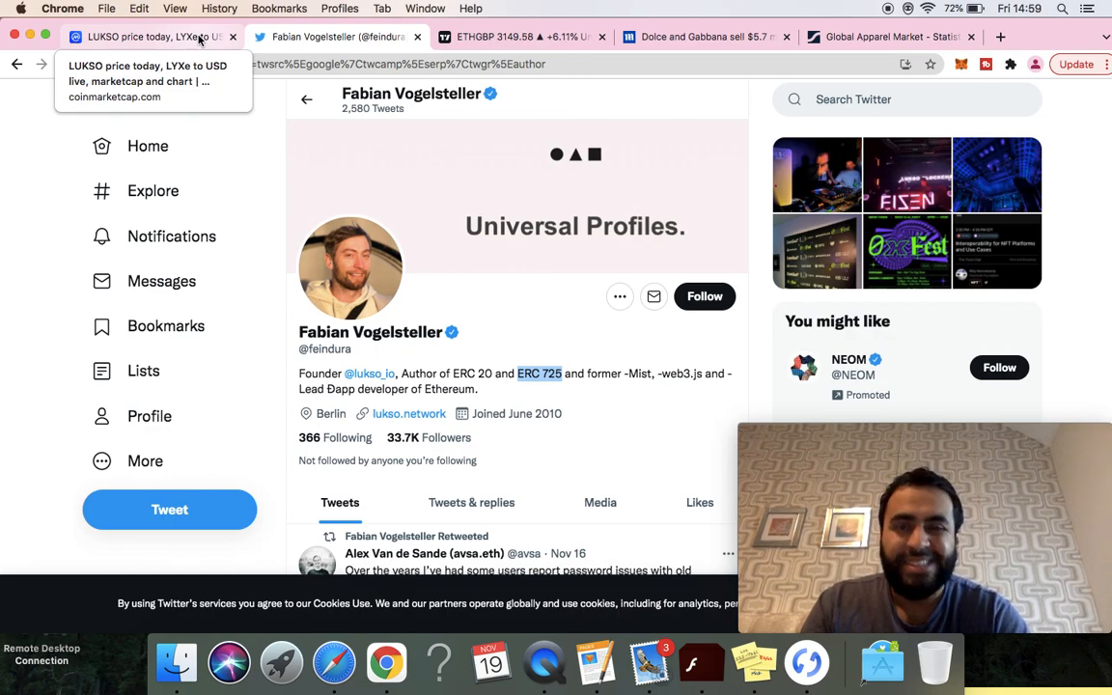
Step: Return to the LUKSO page top showing $28.48, up 7.82%, $428,512,858 market cap
left_click(145, 37)
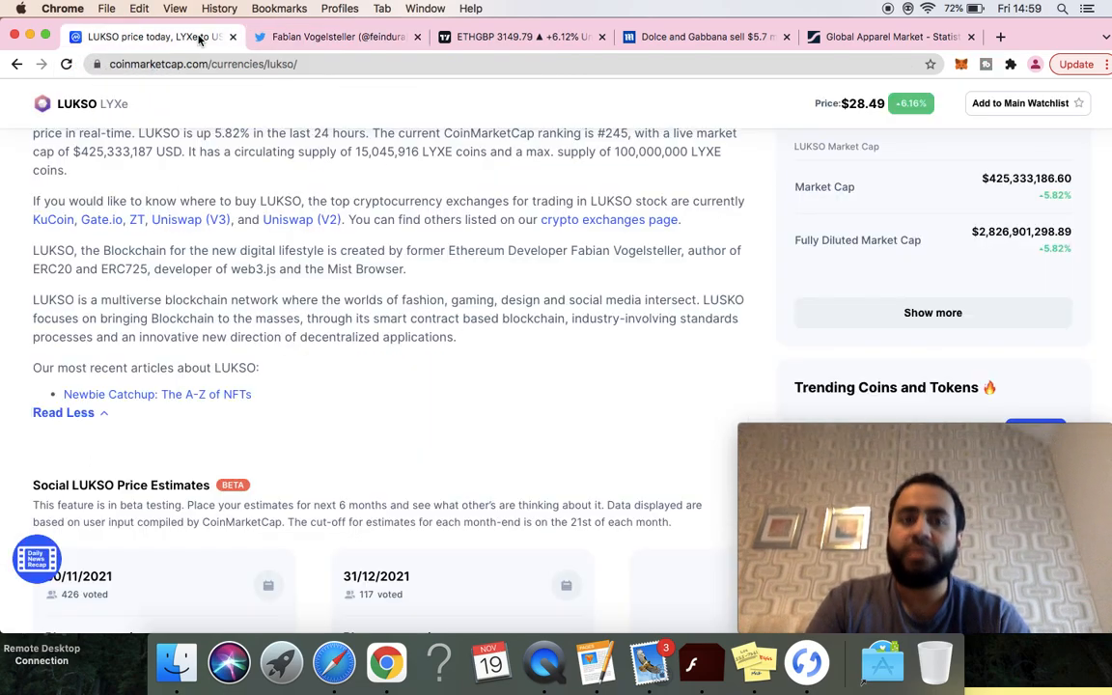
scroll("up", 3)
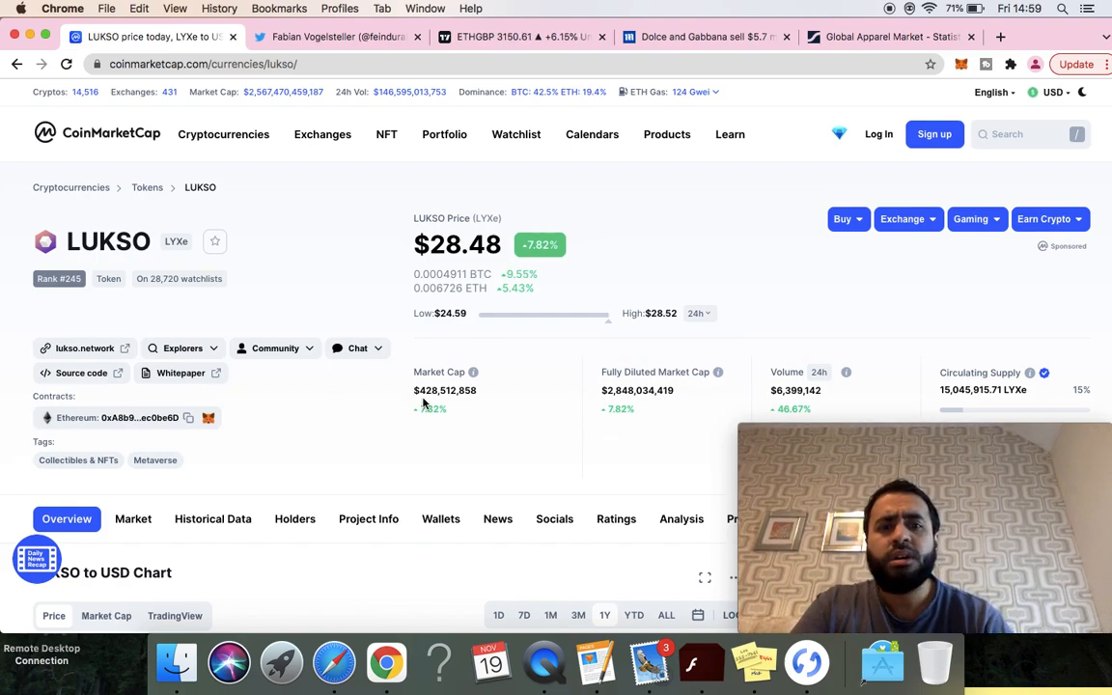
double_click(445, 390)
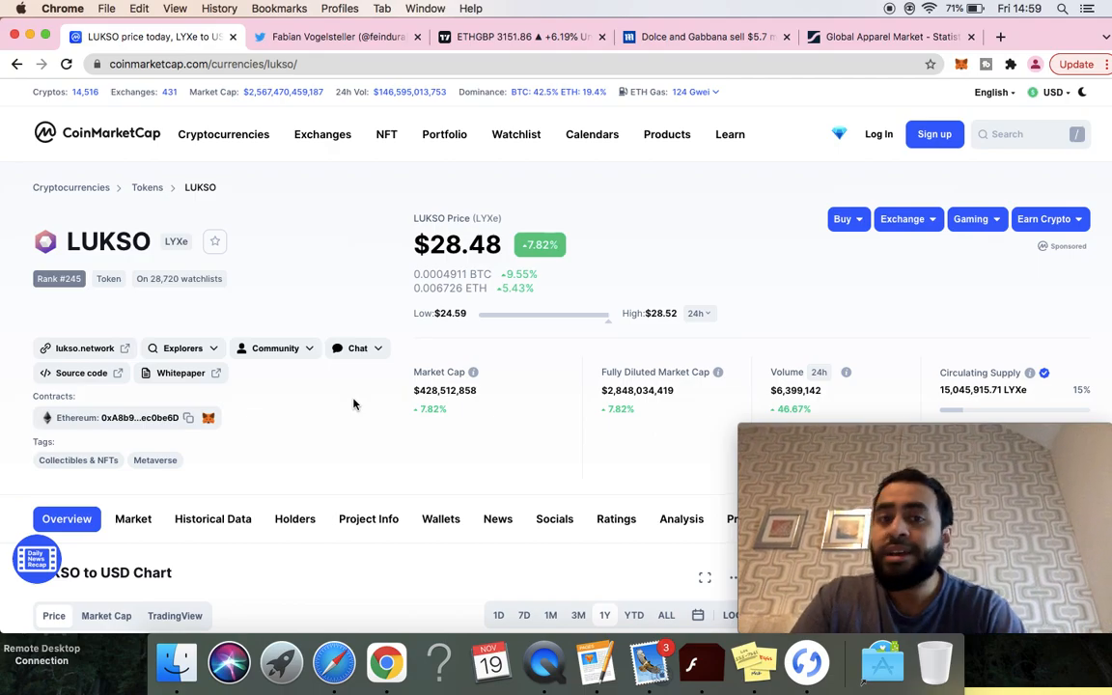
scroll("down", 3)
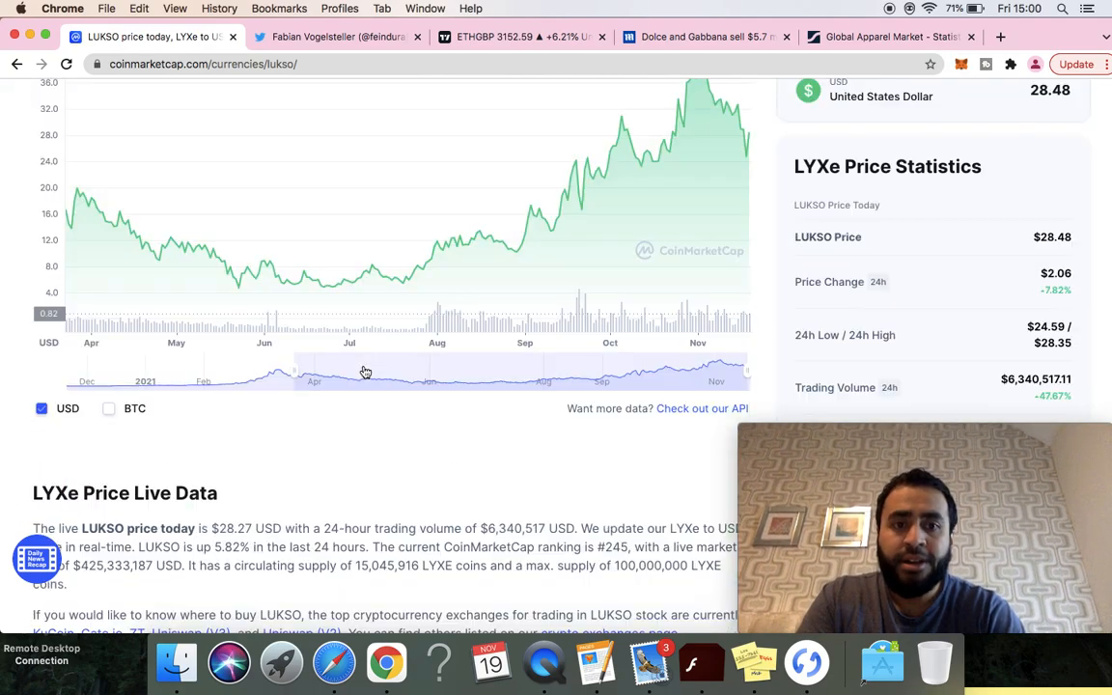
scroll("up", 3)
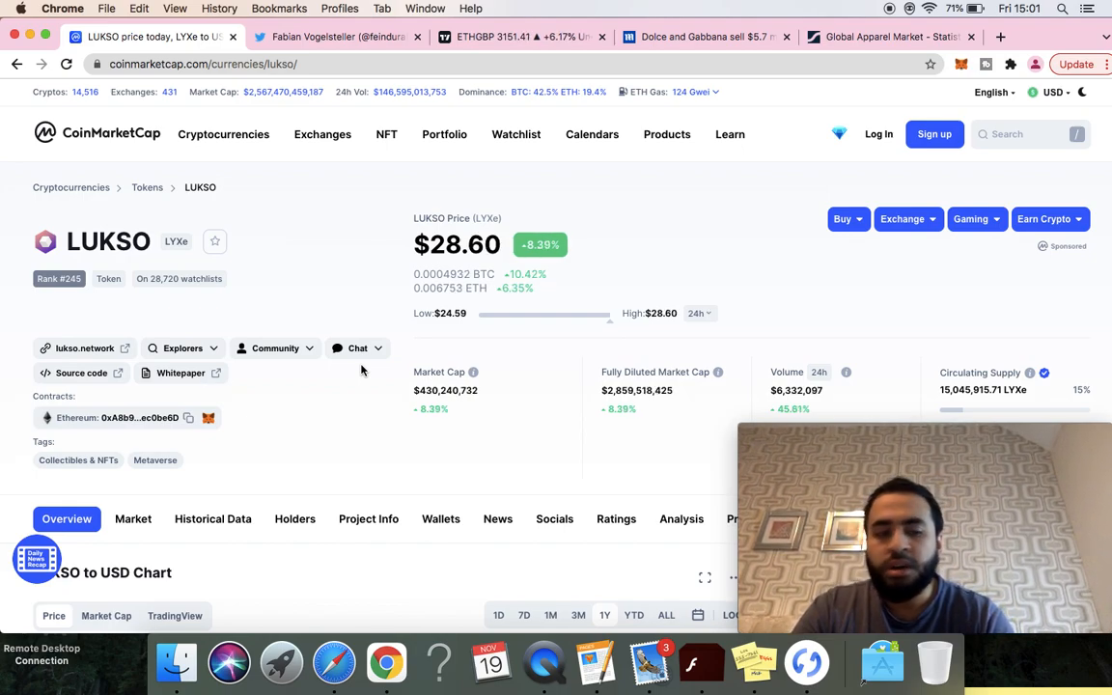
Step: Scroll to LUKSO's one-year USD price chart showing $8.492 on 7/28/2021
scroll("down", 3)
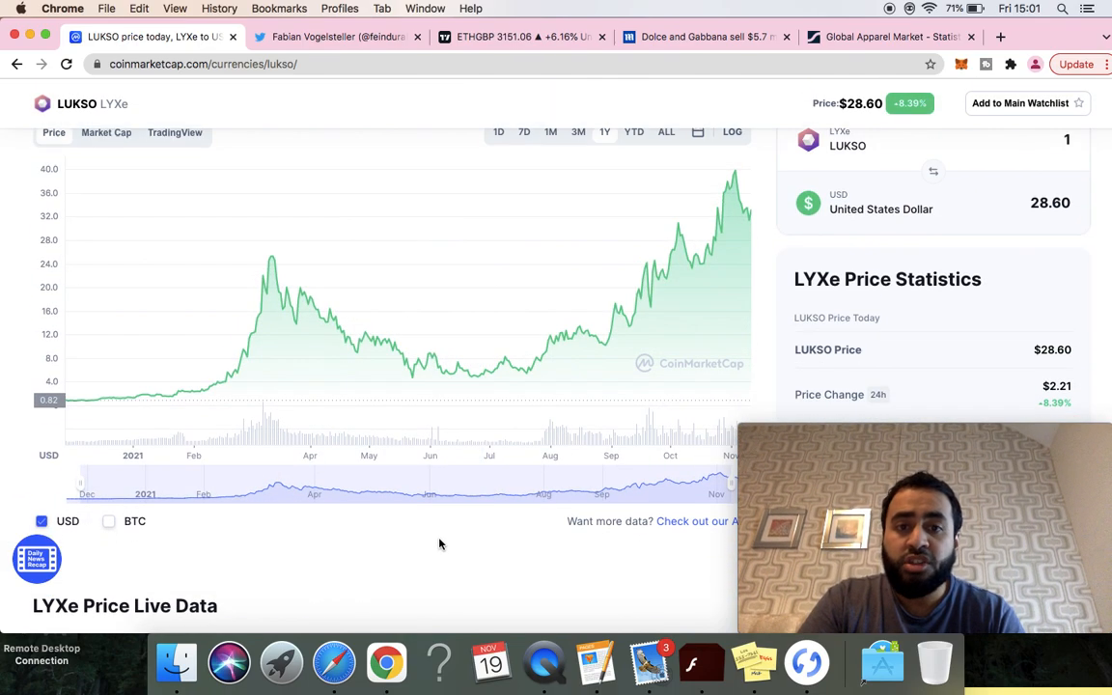
scroll("up", 3)
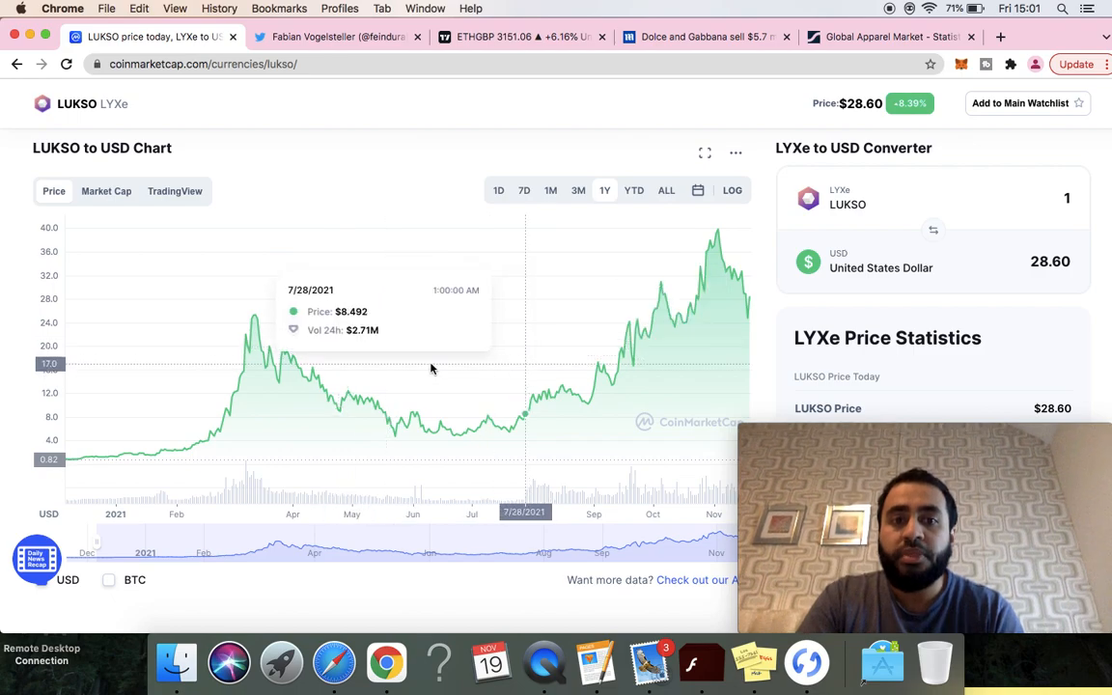
mouse_move(448, 180)
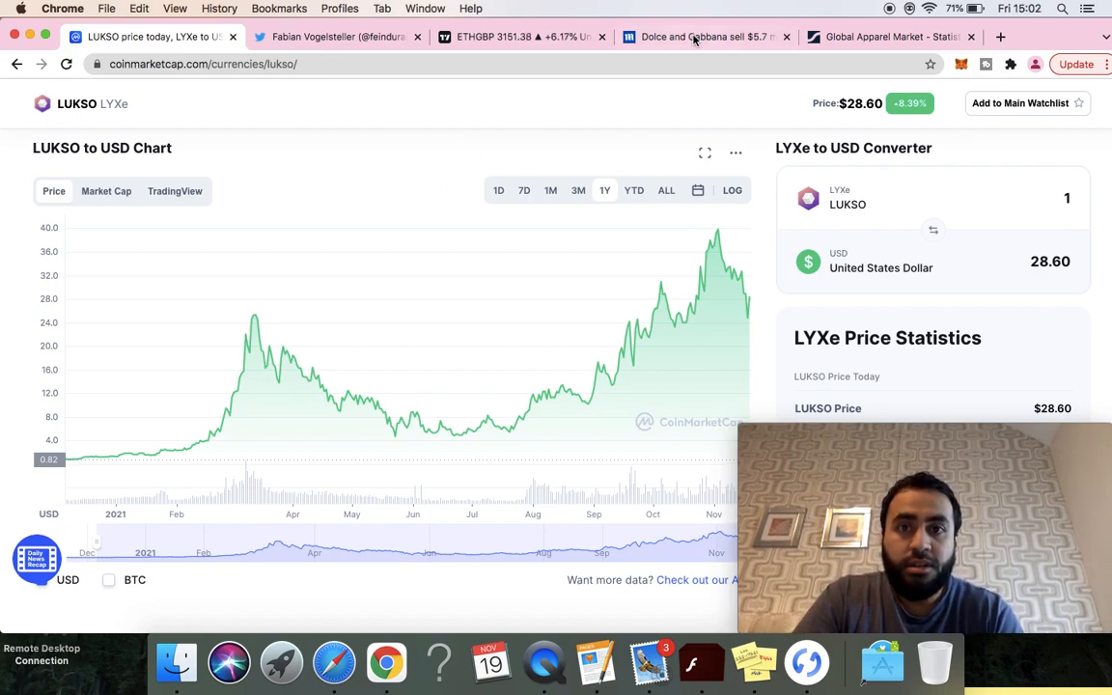
Step: Switch to the Dolce & Gabbana NFT article and scroll to the gold 'Dress from a Dream' photos
left_click(705, 37)
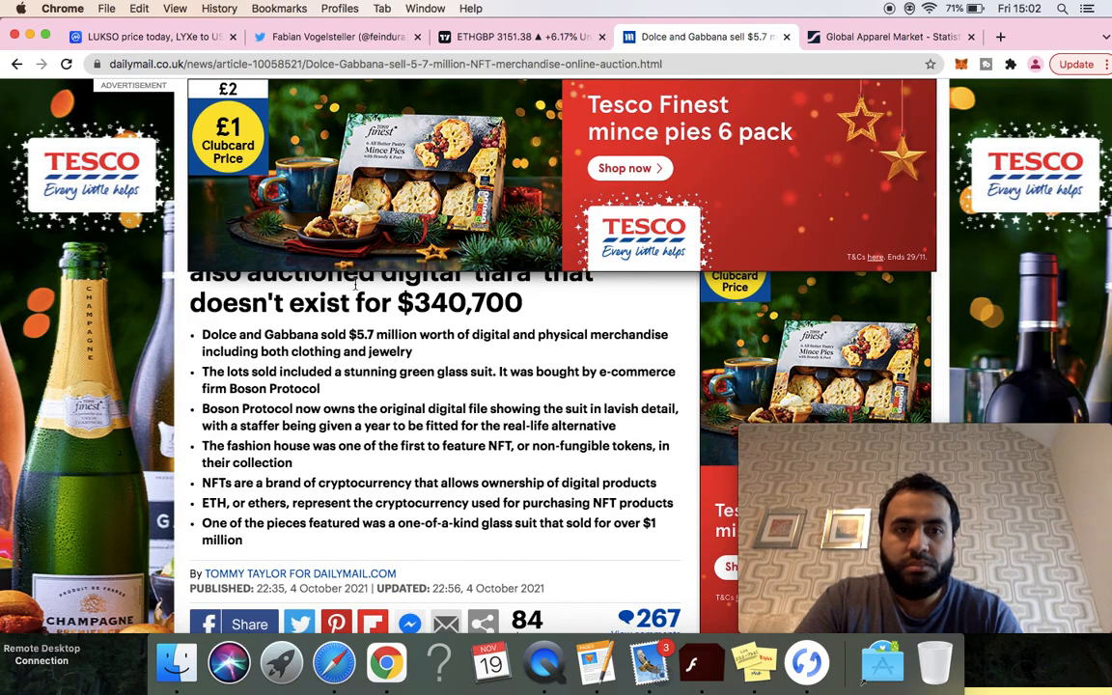
scroll("up", 3)
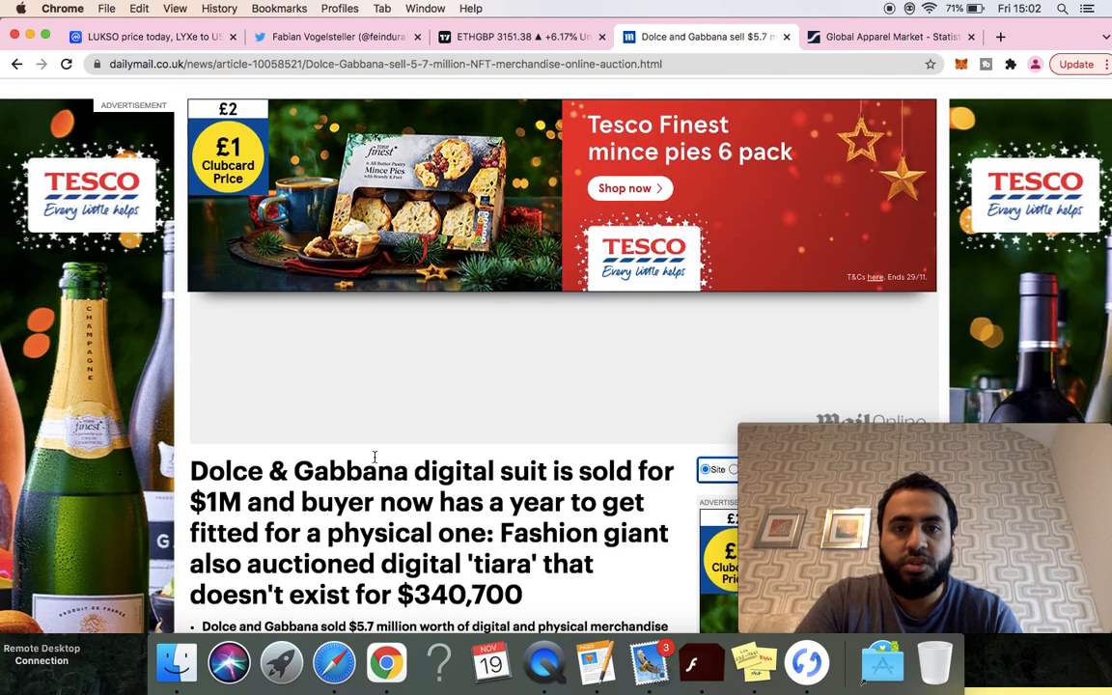
scroll("up", 3)
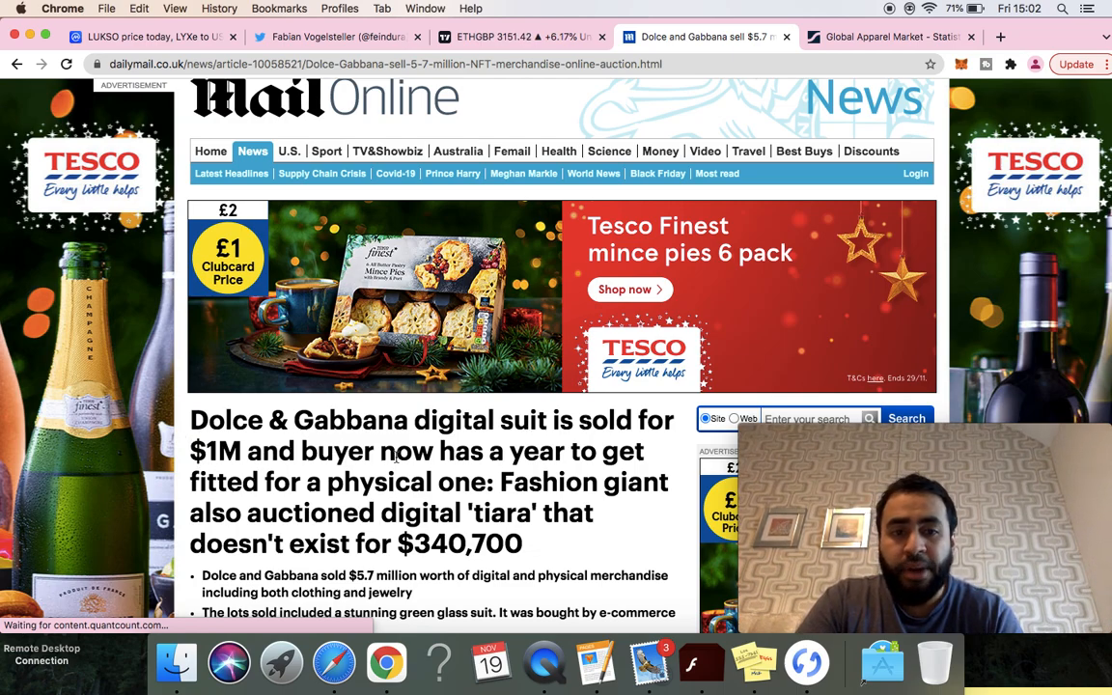
mouse_move(342, 503)
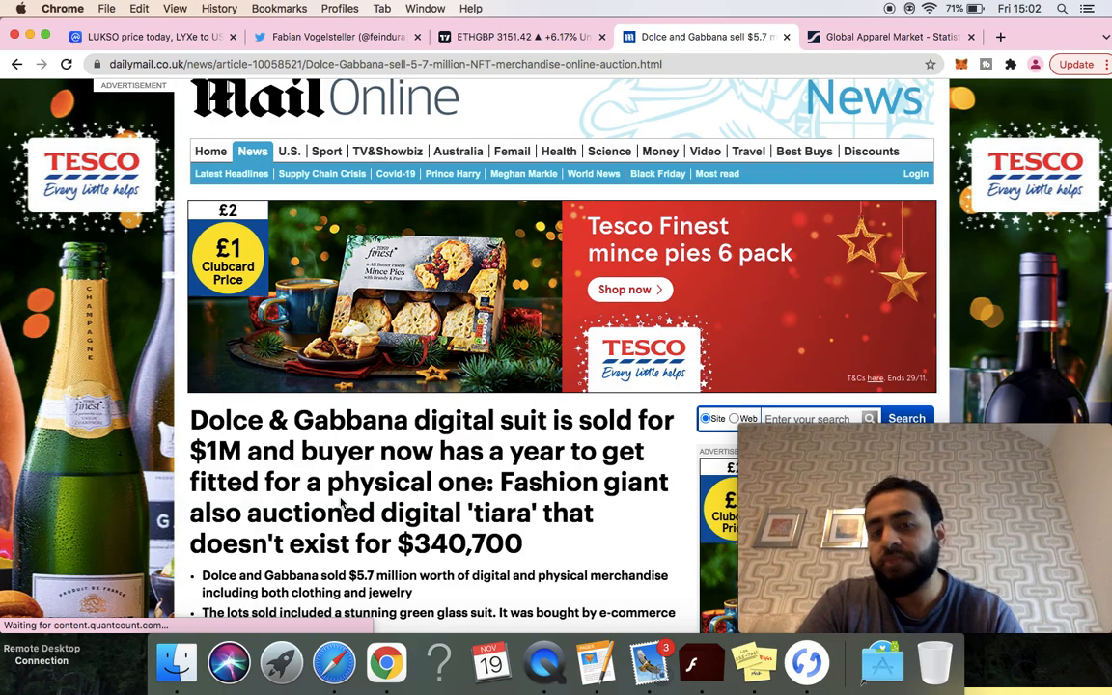
scroll("down", 3)
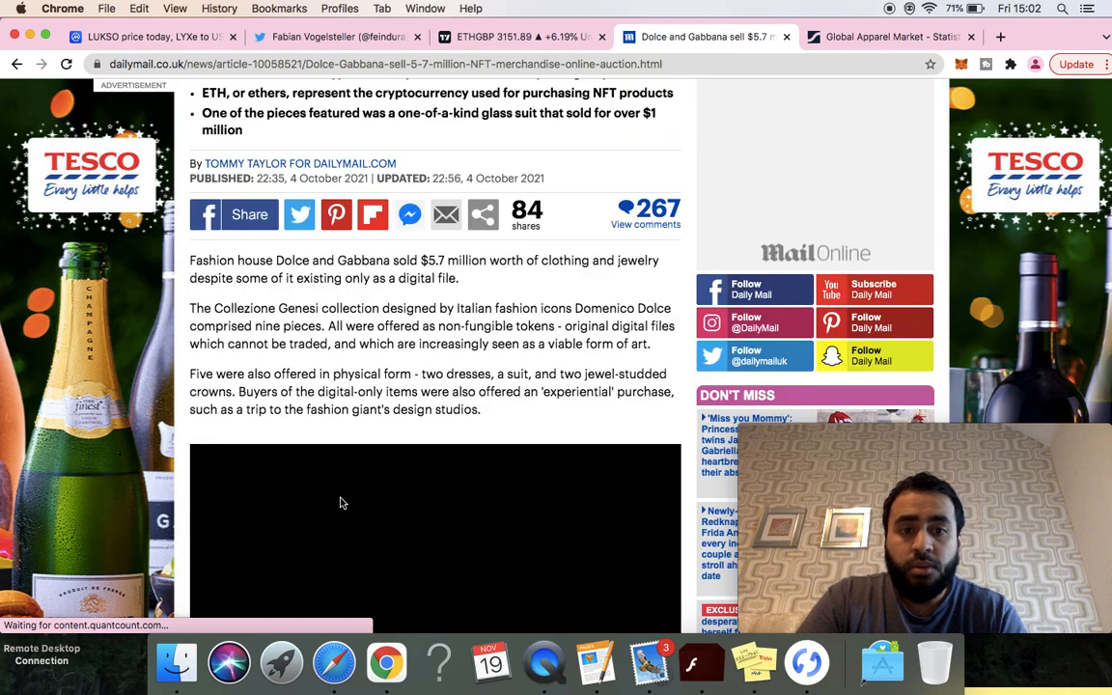
scroll("down", 3)
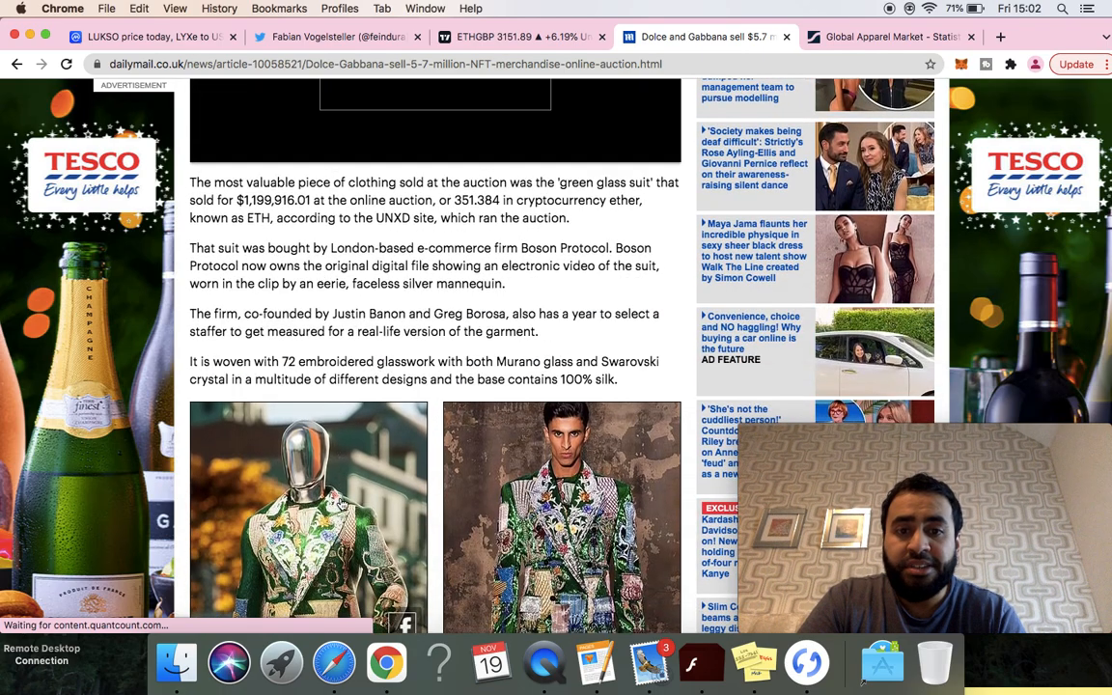
scroll("down", 3)
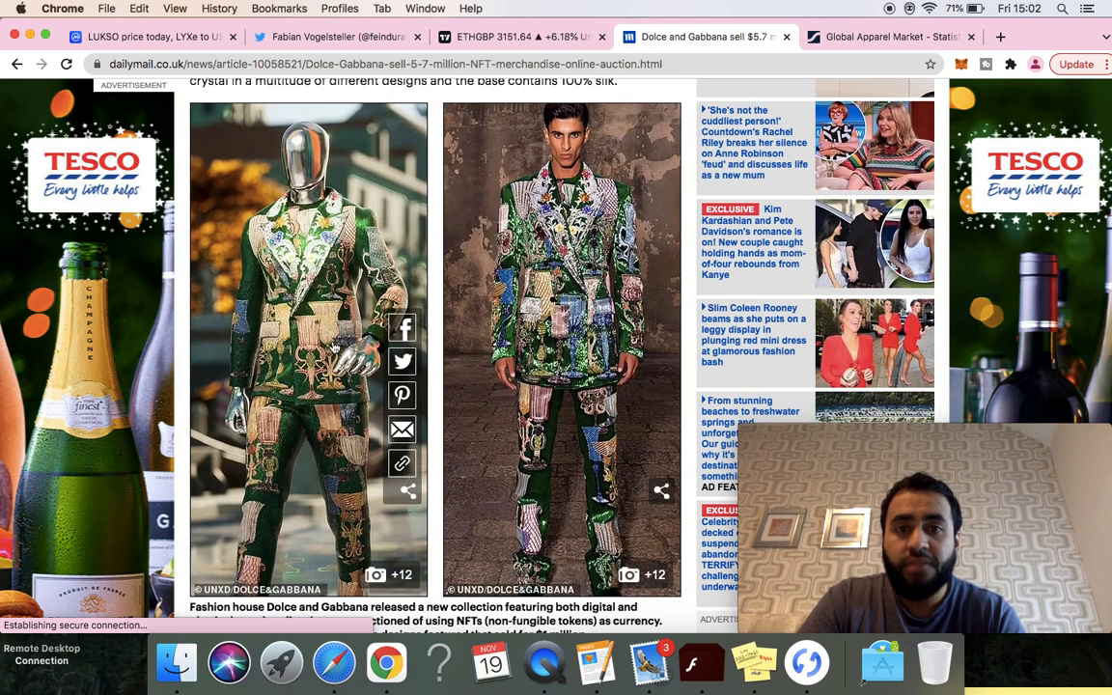
scroll("down", 3)
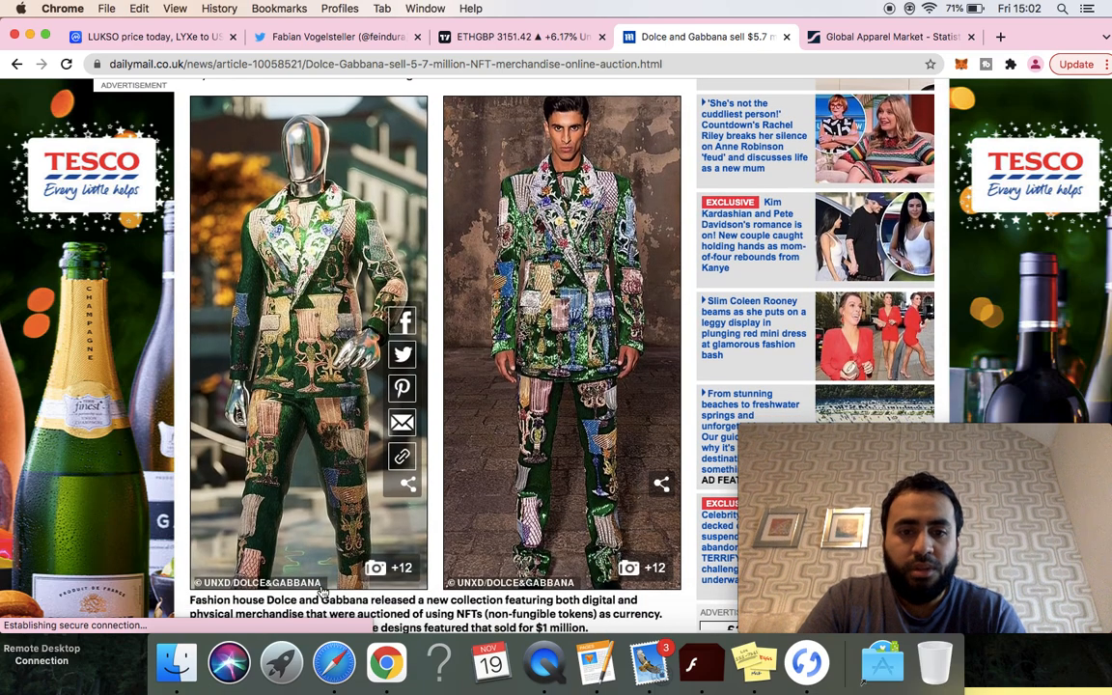
scroll("down", 3)
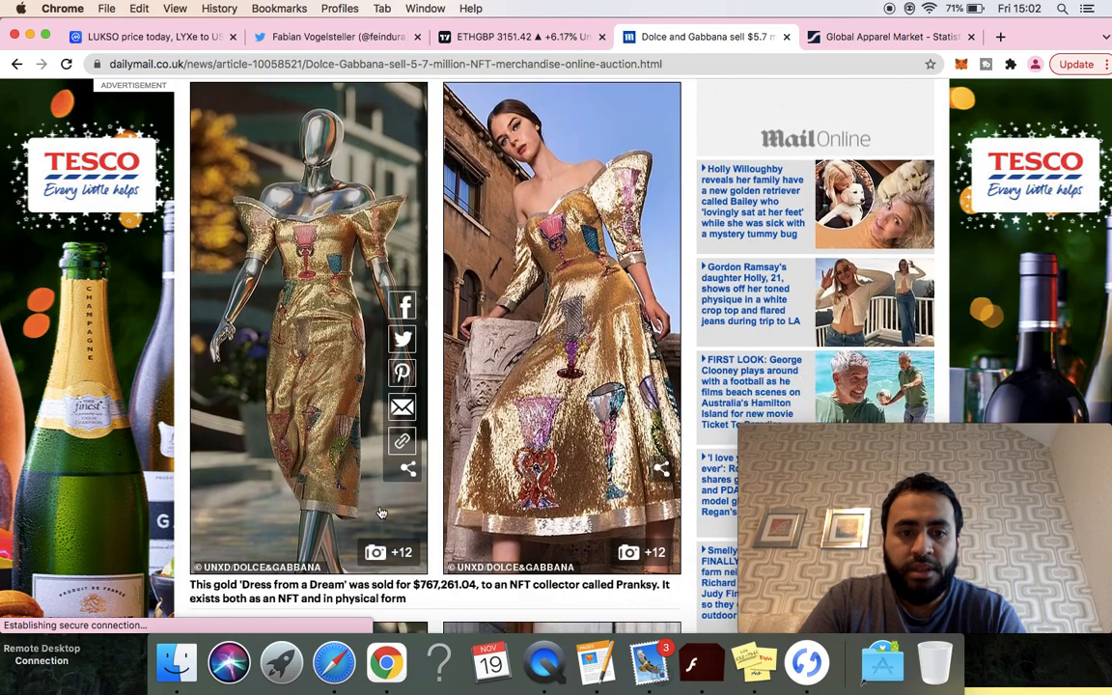
scroll("down", 3)
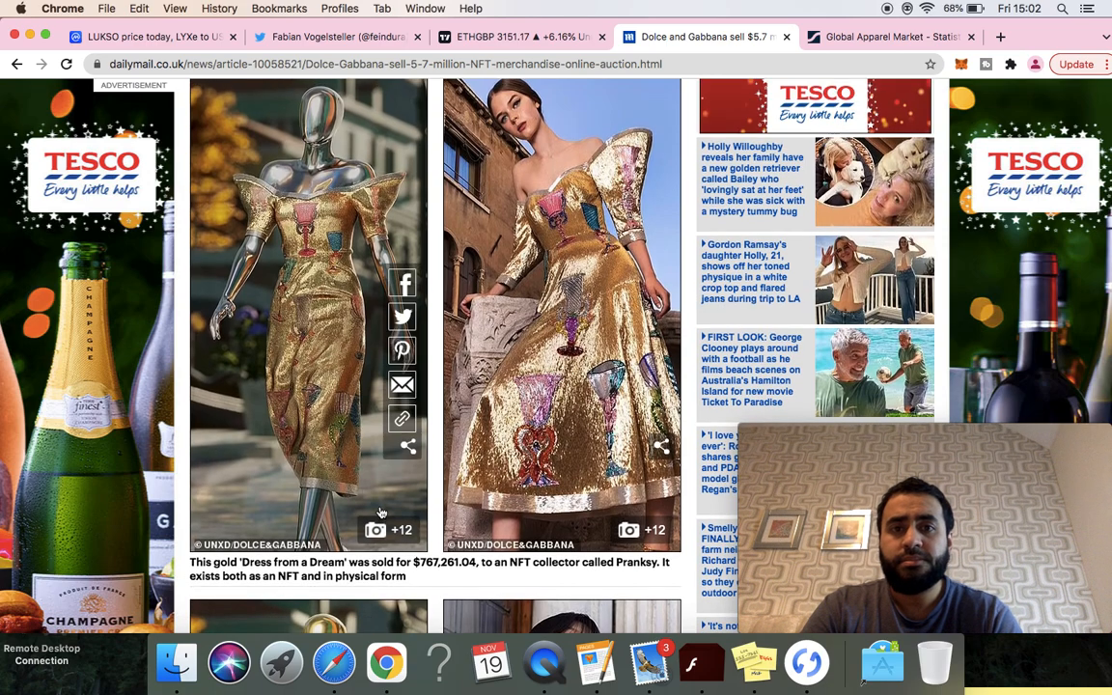
mouse_move(526, 599)
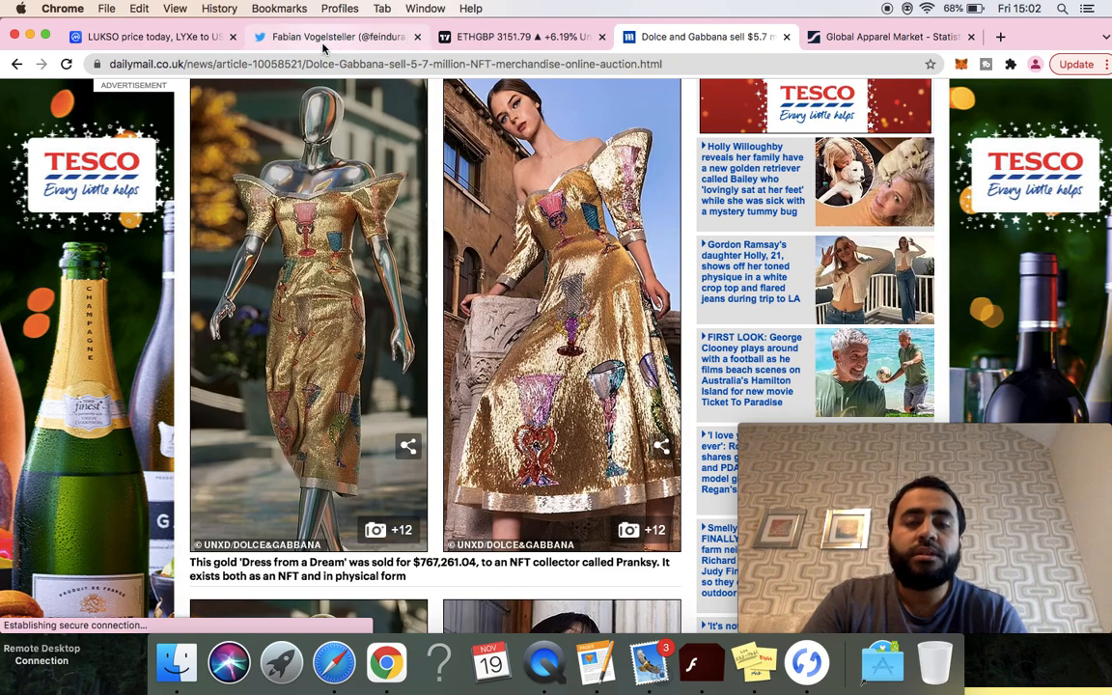
mouse_move(338, 37)
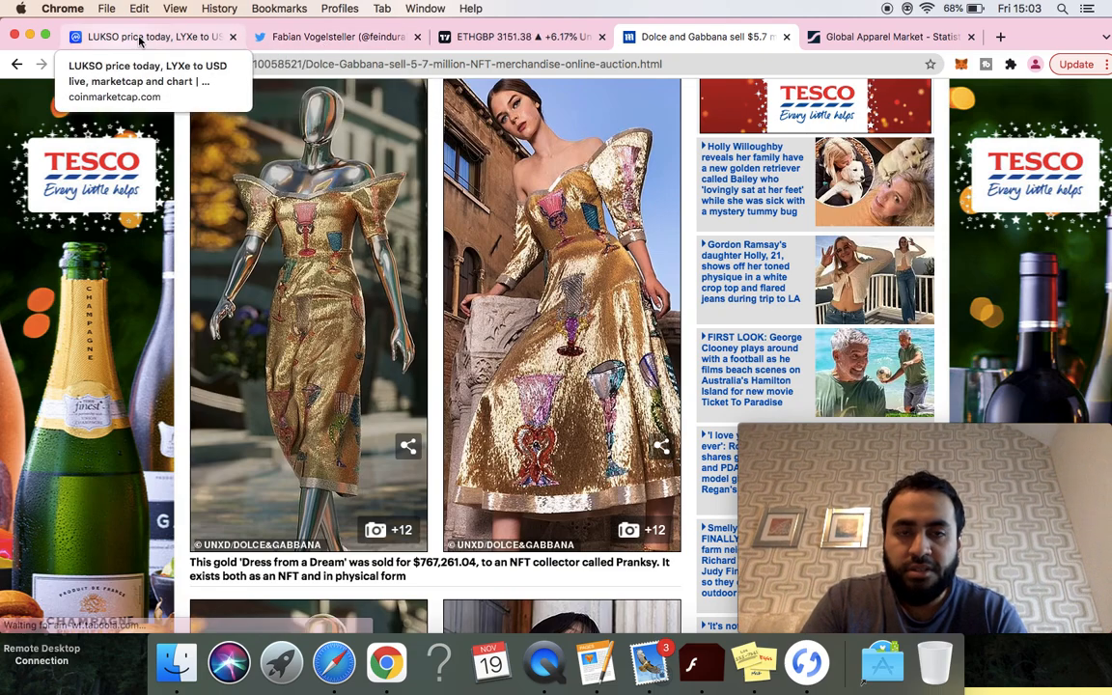
Step: Go back to the LUKSO LYXe to USD chart, priced at $28.58, up 8.03%
left_click(145, 37)
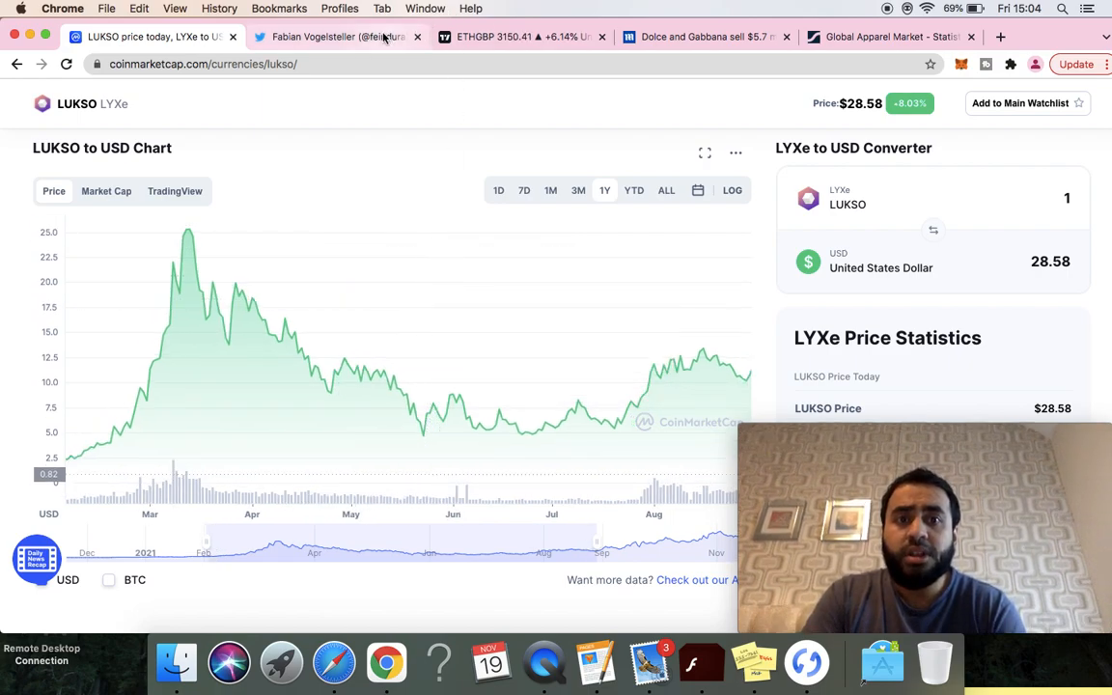
Step: Switch to Fabian Vogelsteller's Twitter profile, browse his tweets, and return to his ERC 725 bio
left_click(338, 36)
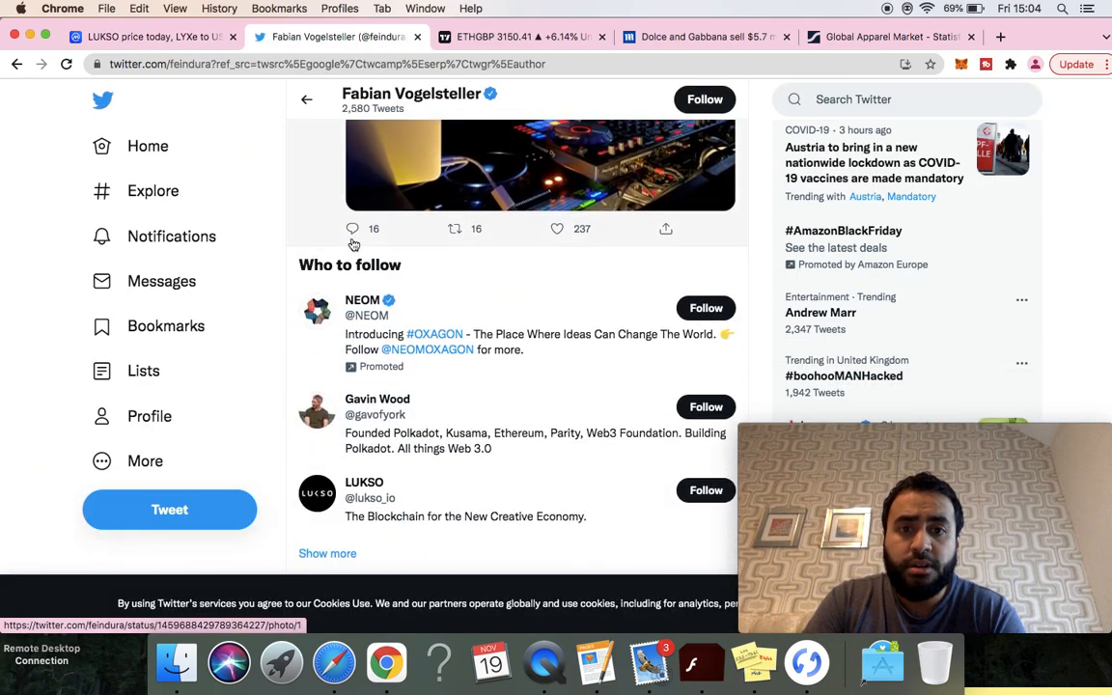
scroll("up", 3)
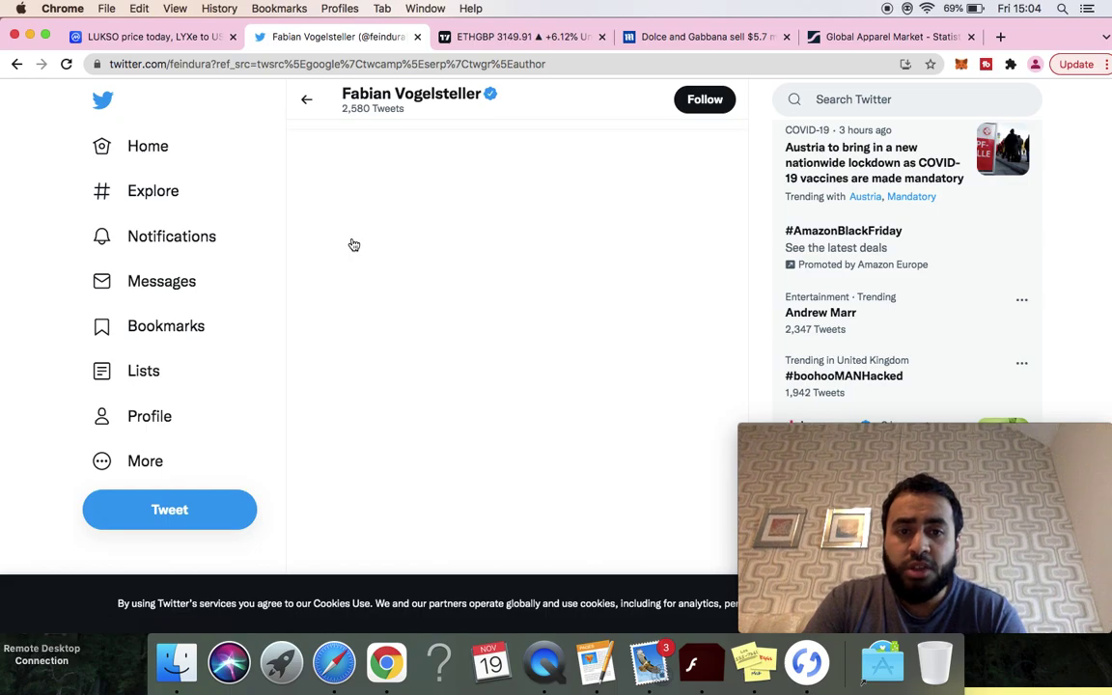
scroll("down", 3)
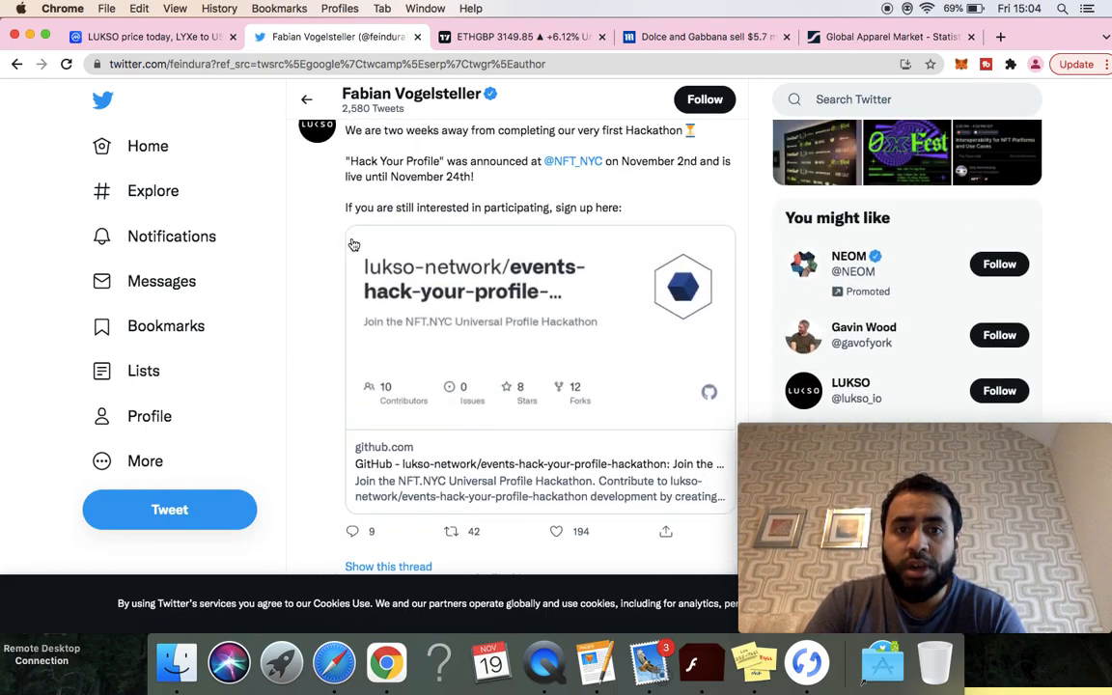
scroll("down", 3)
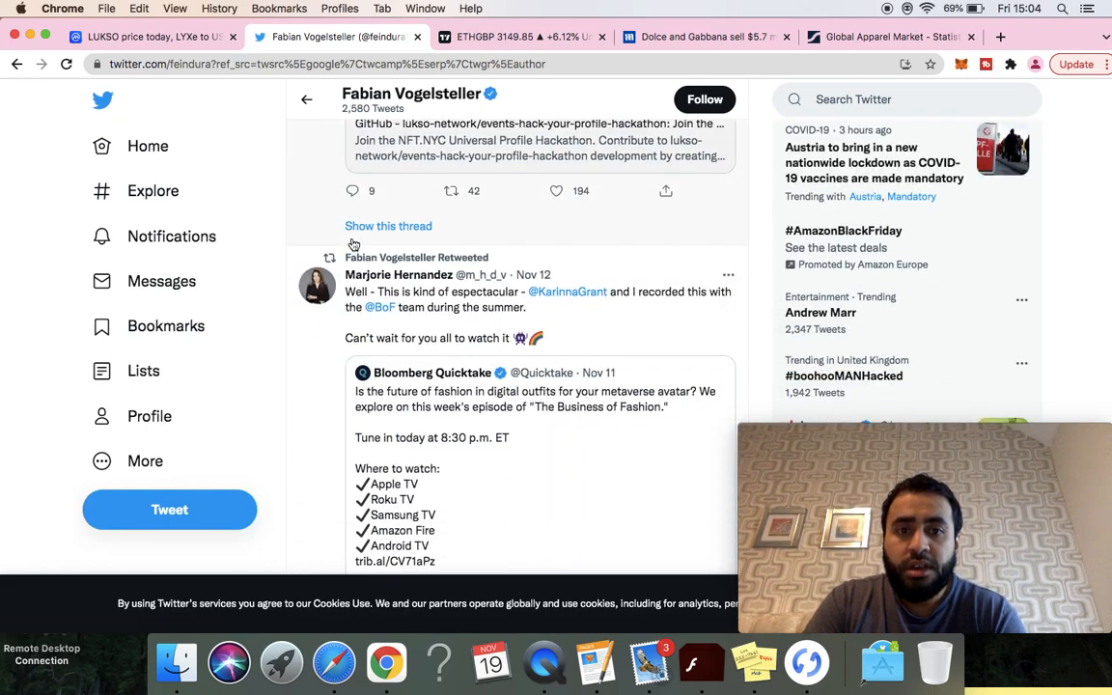
scroll("up", 3)
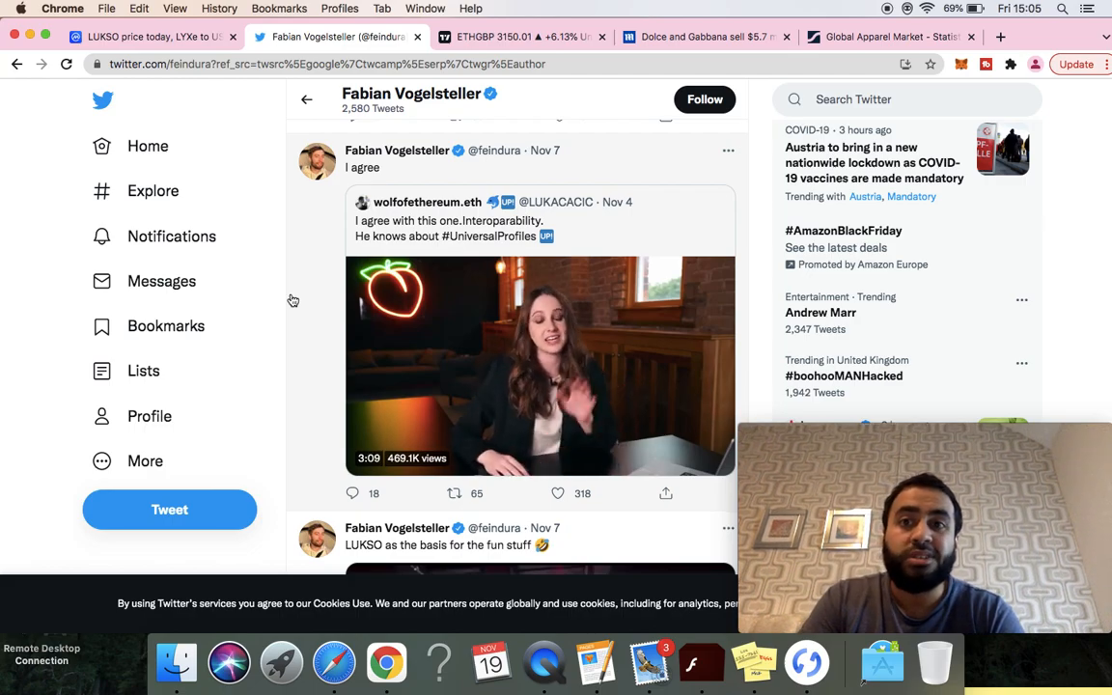
scroll("down", 3)
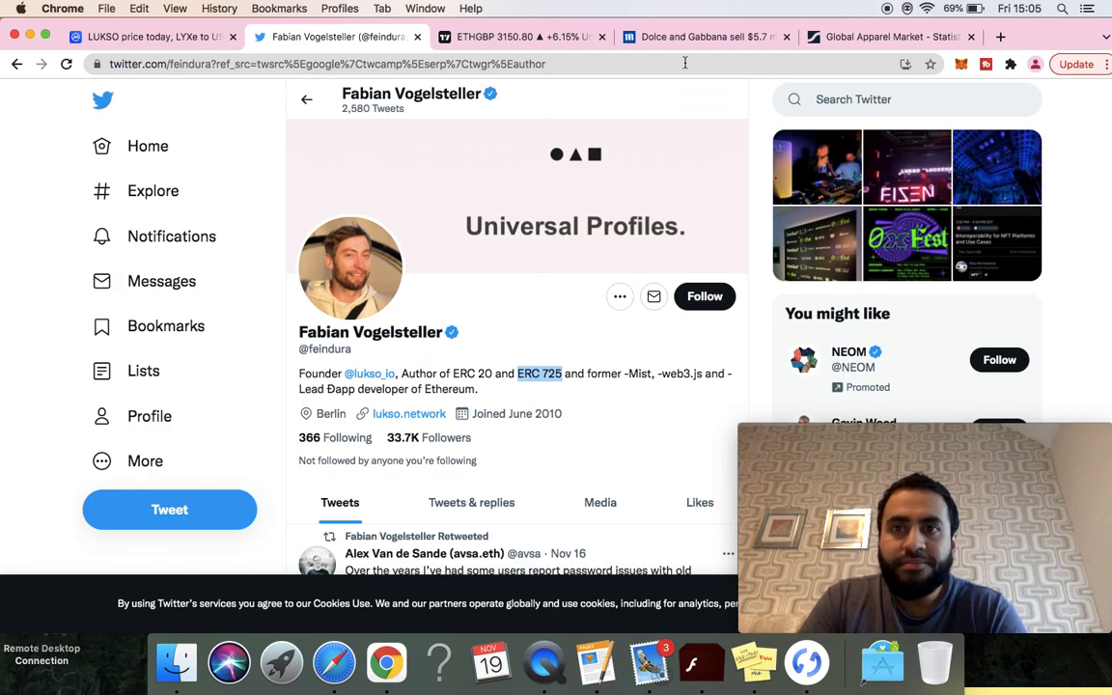
Step: Open Statista's Global Apparel Market page and highlight the 1.5 trillion market size figure
left_click(885, 37)
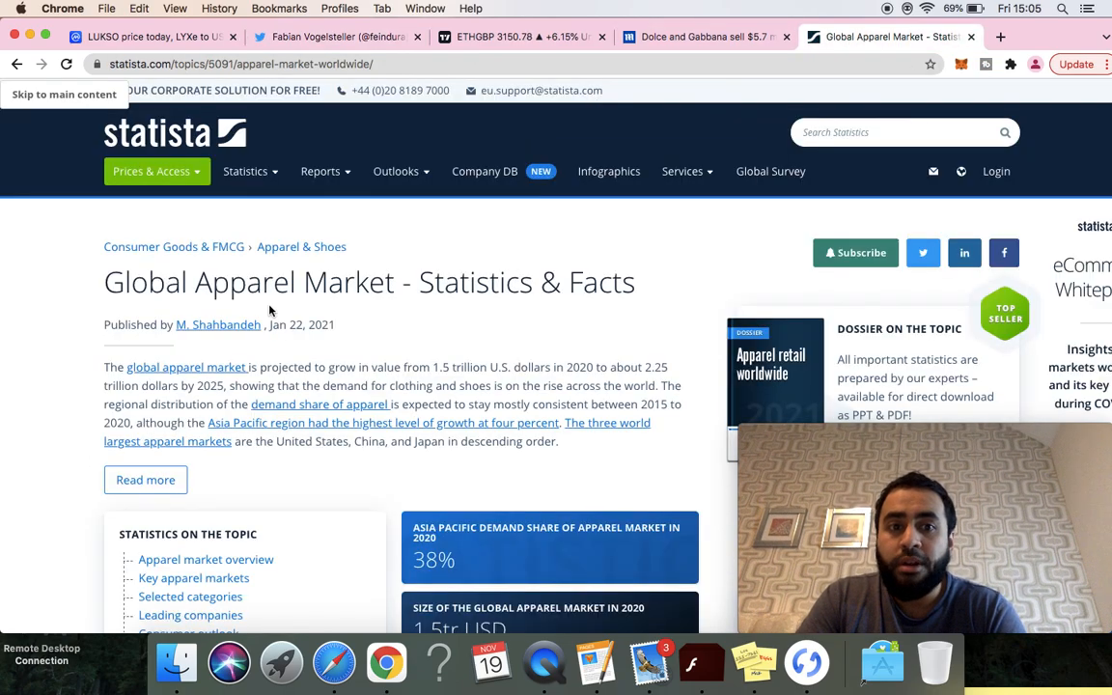
scroll("down", 3)
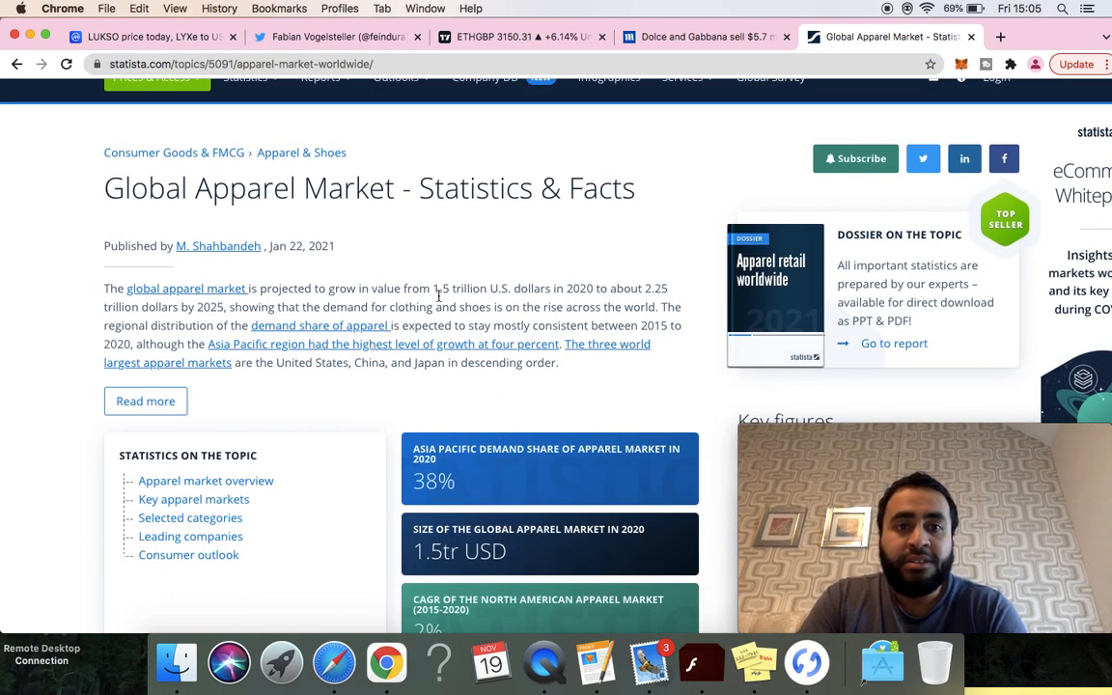
double_click(460, 287)
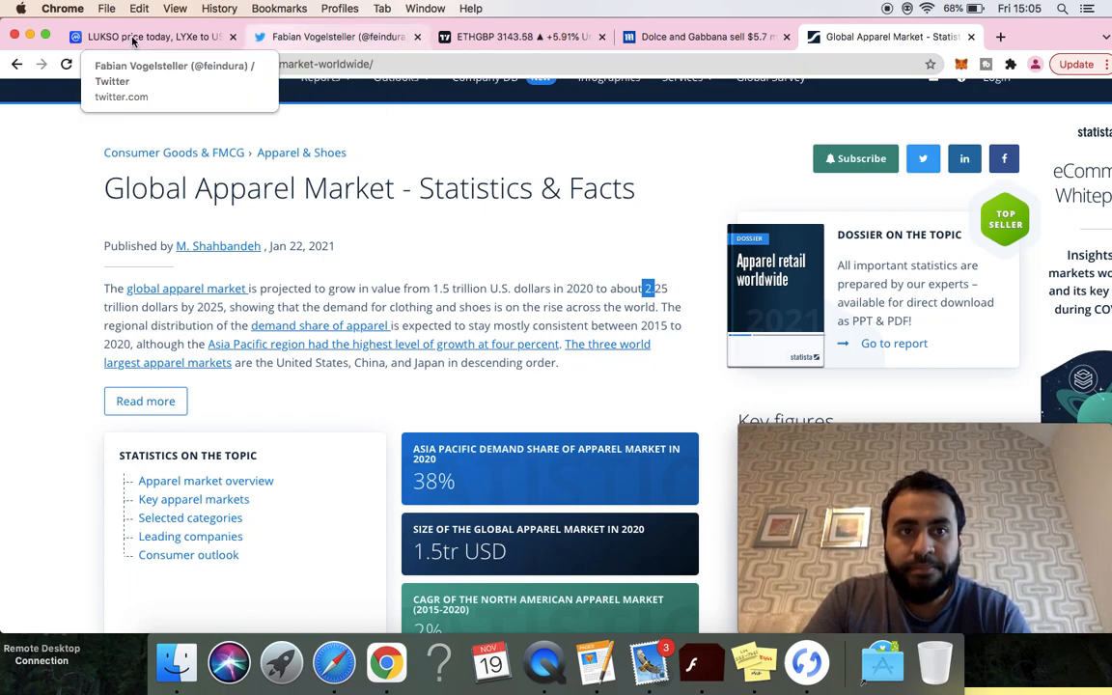
Step: Return to the LUKSO page and show the LYXe to USD chart with the YTD range
left_click(145, 37)
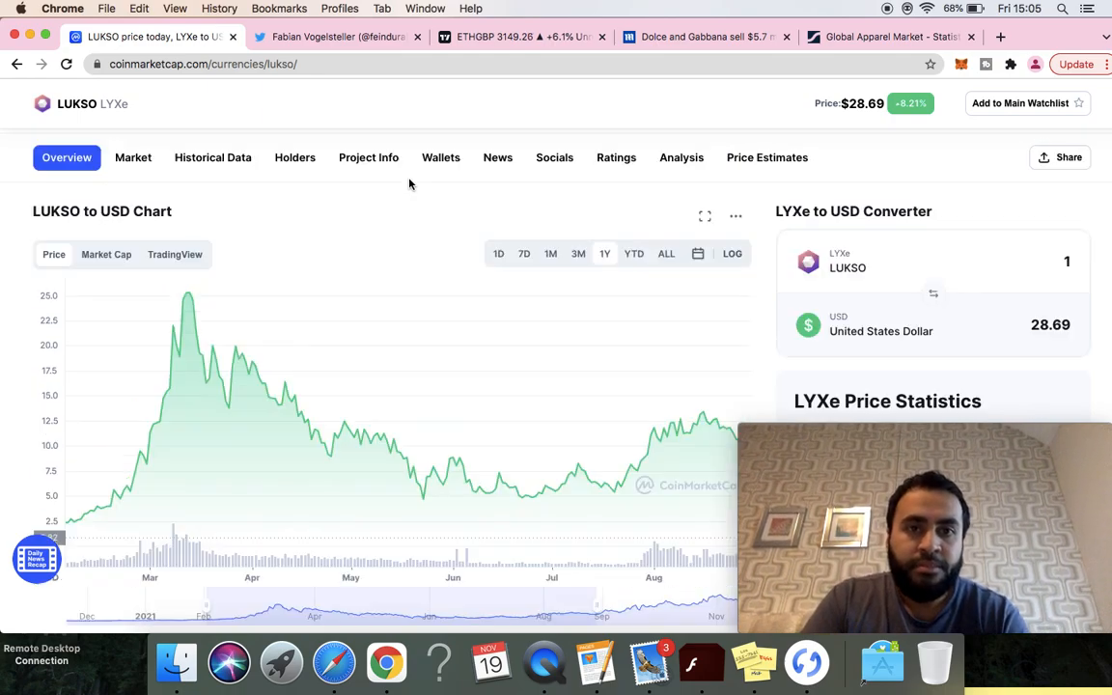
scroll("up", 3)
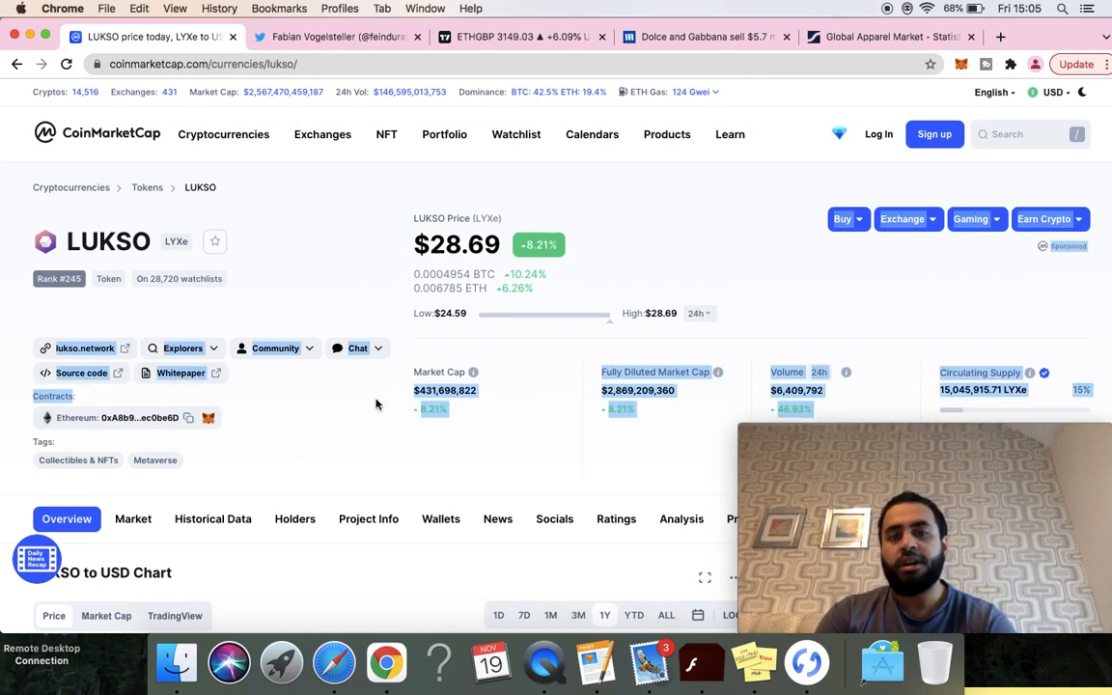
scroll("down", 3)
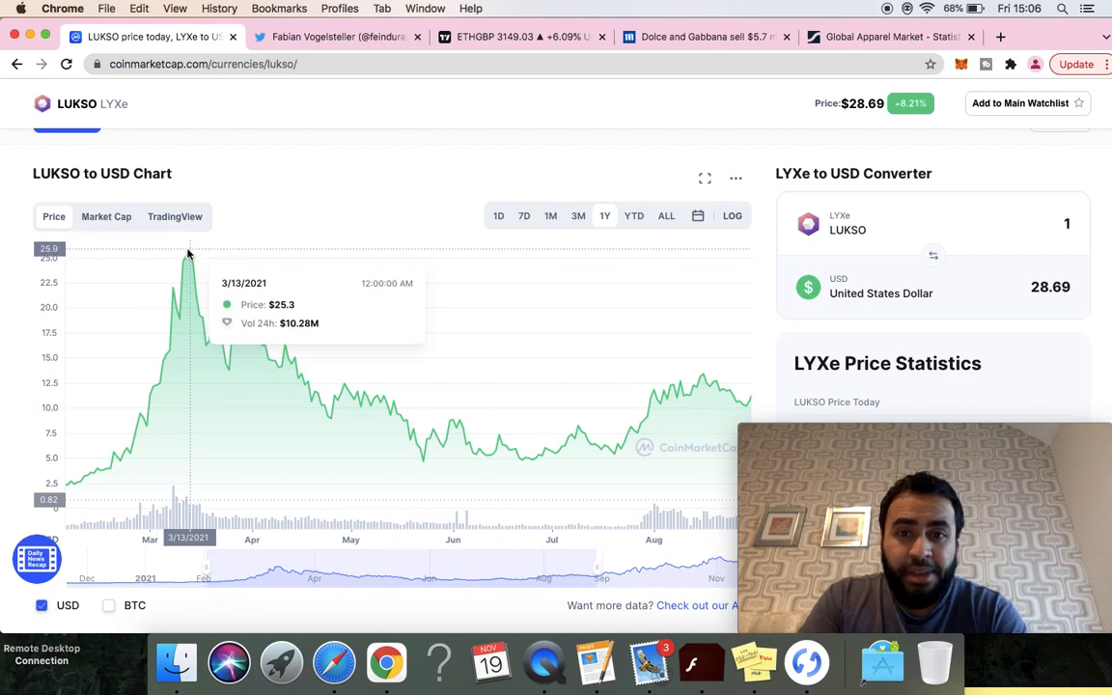
mouse_move(548, 365)
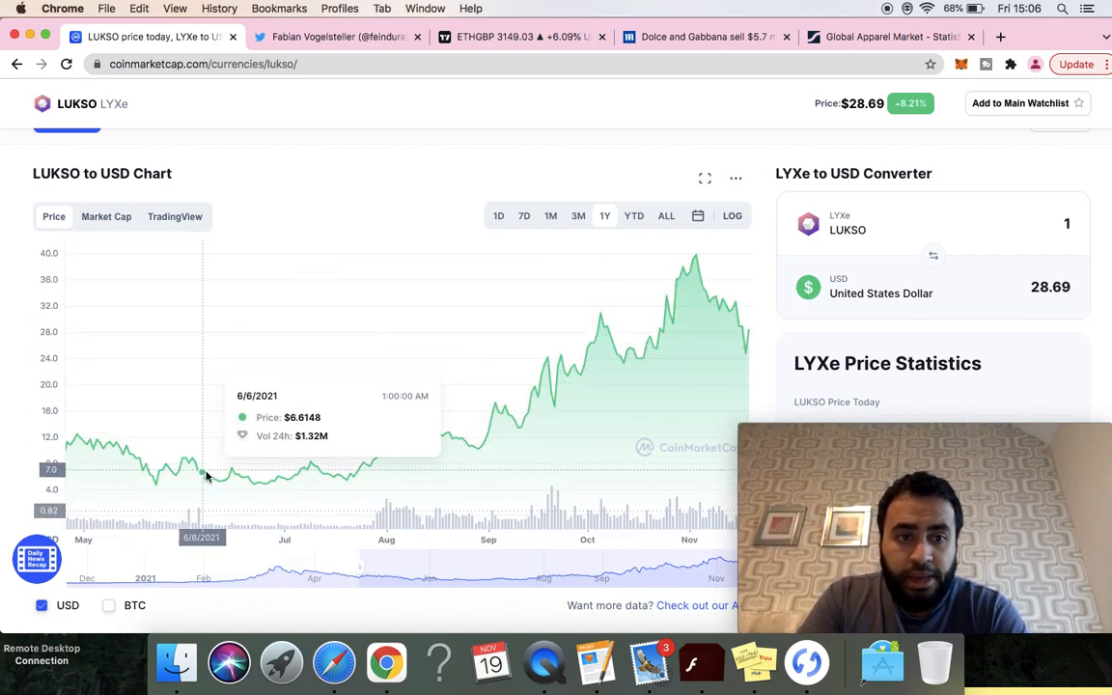
mouse_move(693, 255)
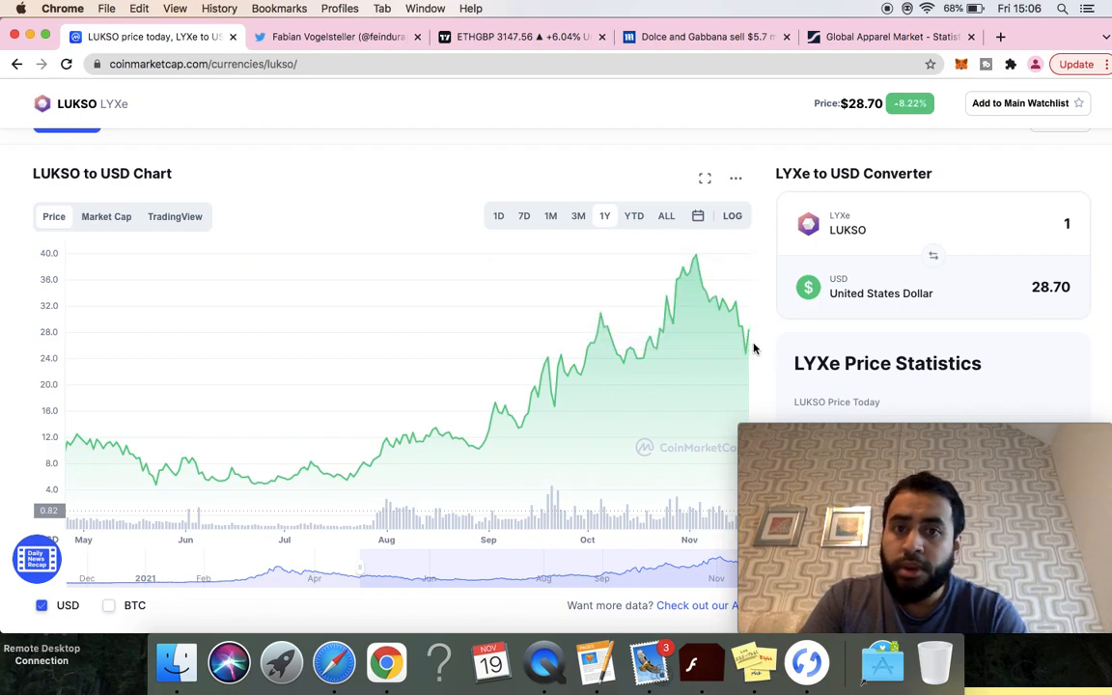
mouse_move(745, 291)
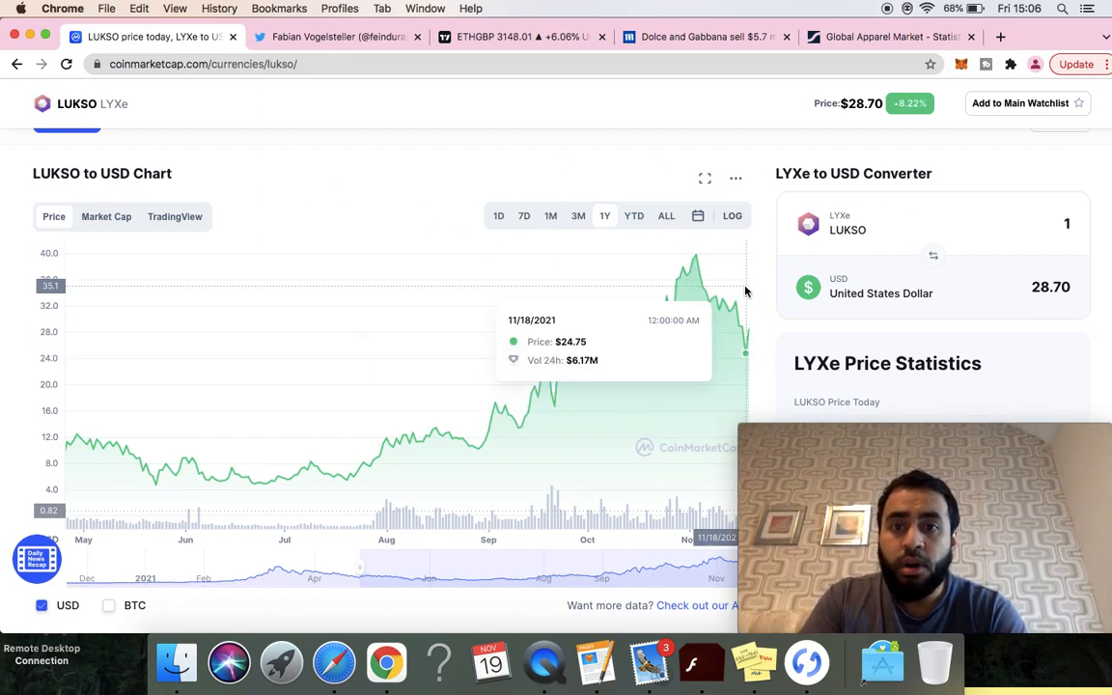
mouse_move(695, 259)
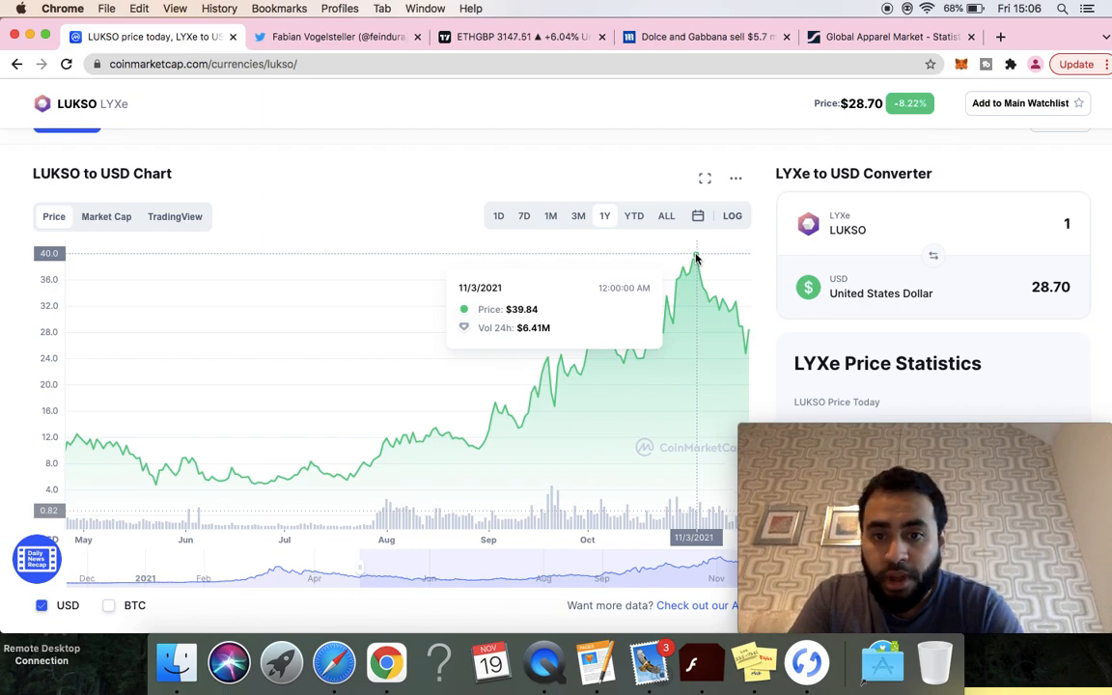
mouse_move(751, 340)
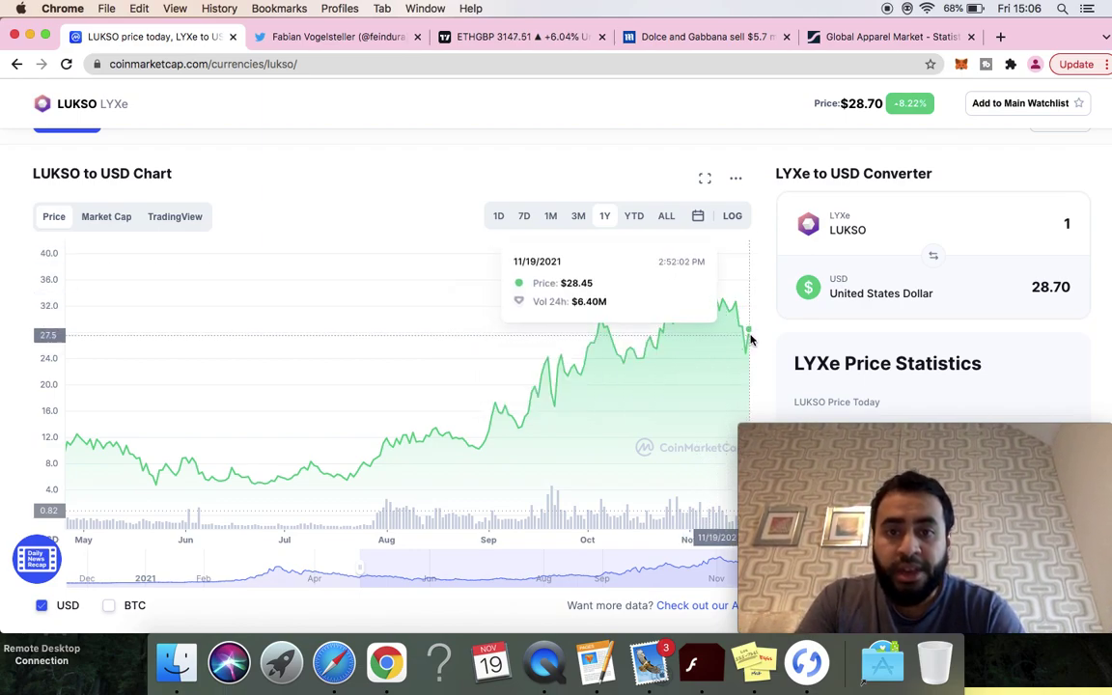
mouse_move(735, 364)
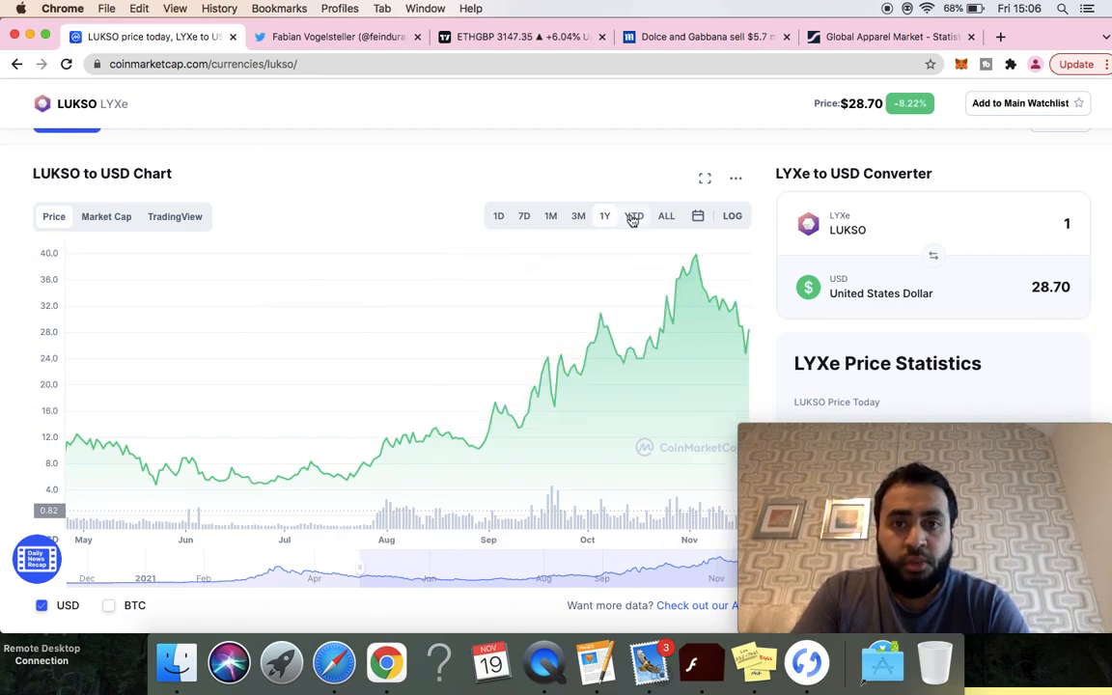
left_click(634, 216)
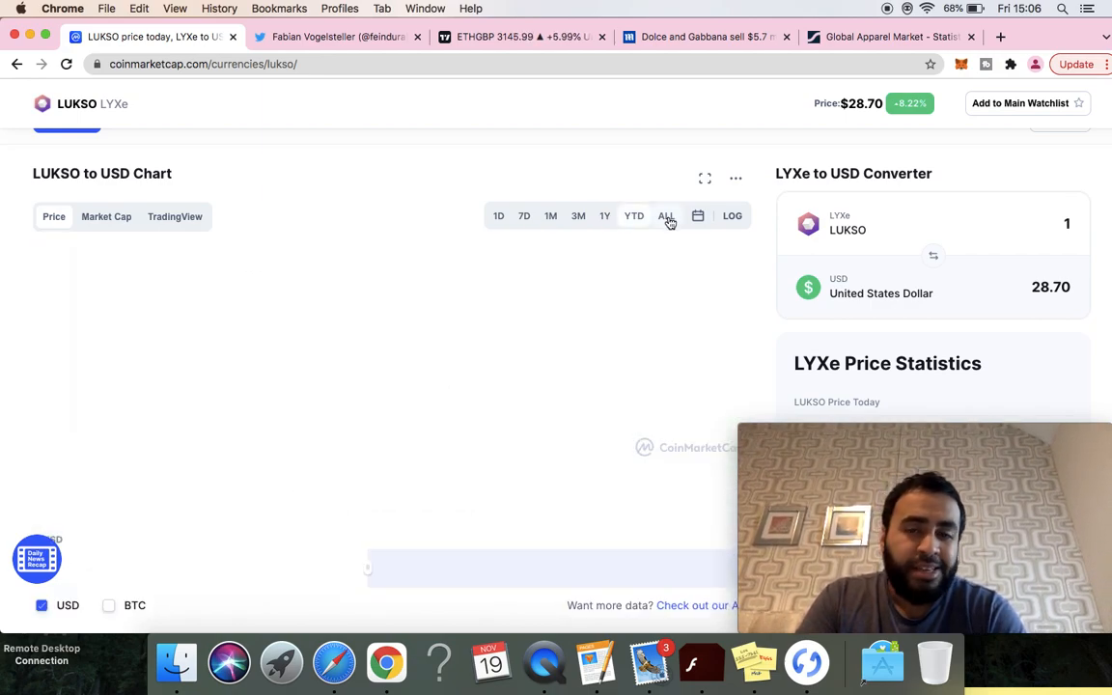
left_click(667, 215)
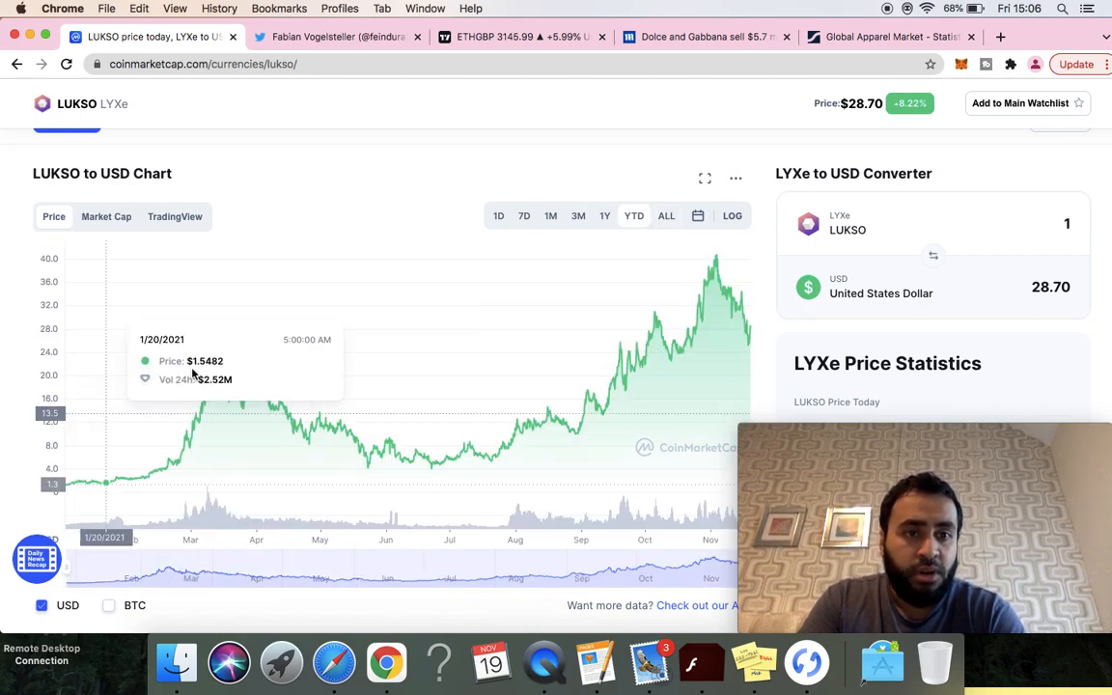
mouse_move(219, 343)
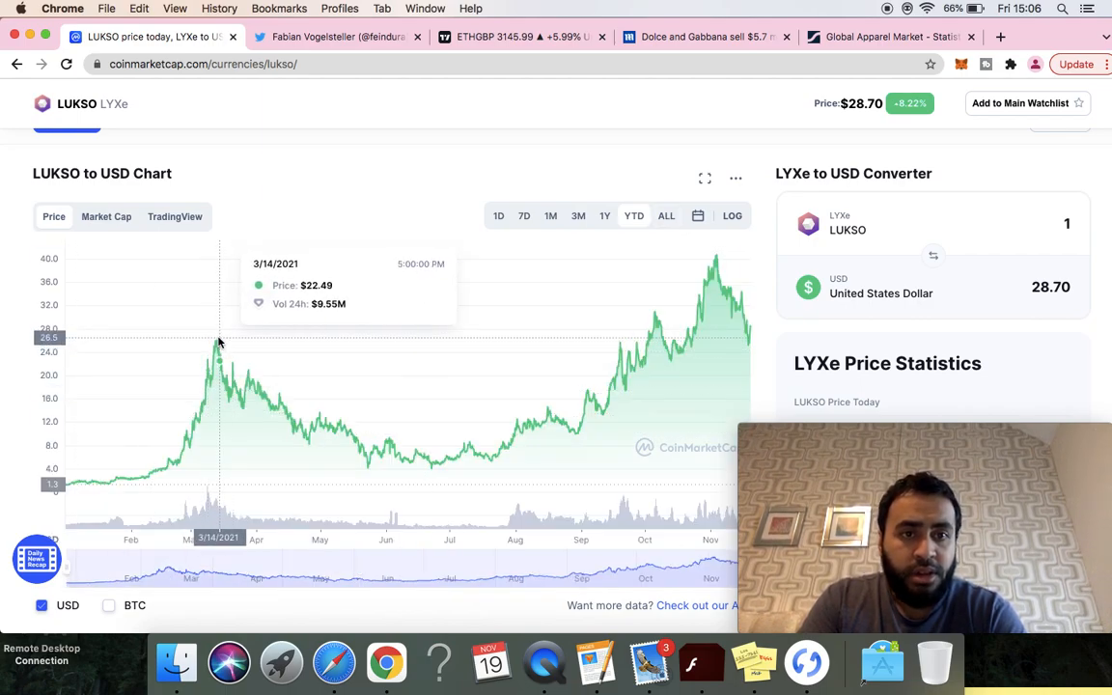
mouse_move(219, 343)
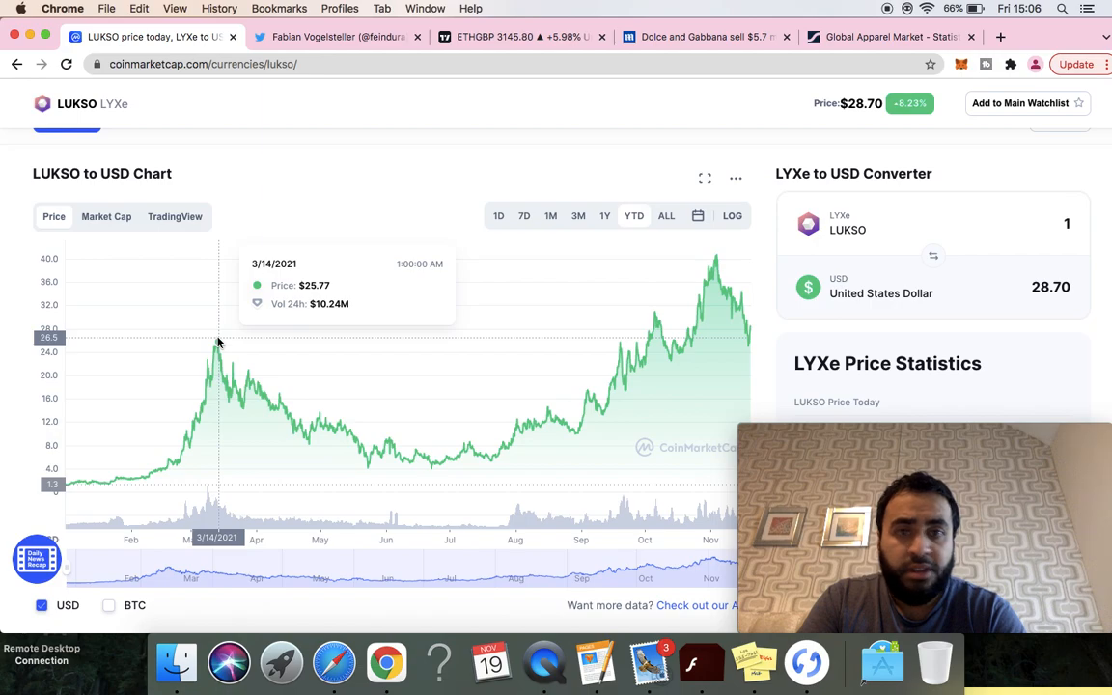
mouse_move(748, 350)
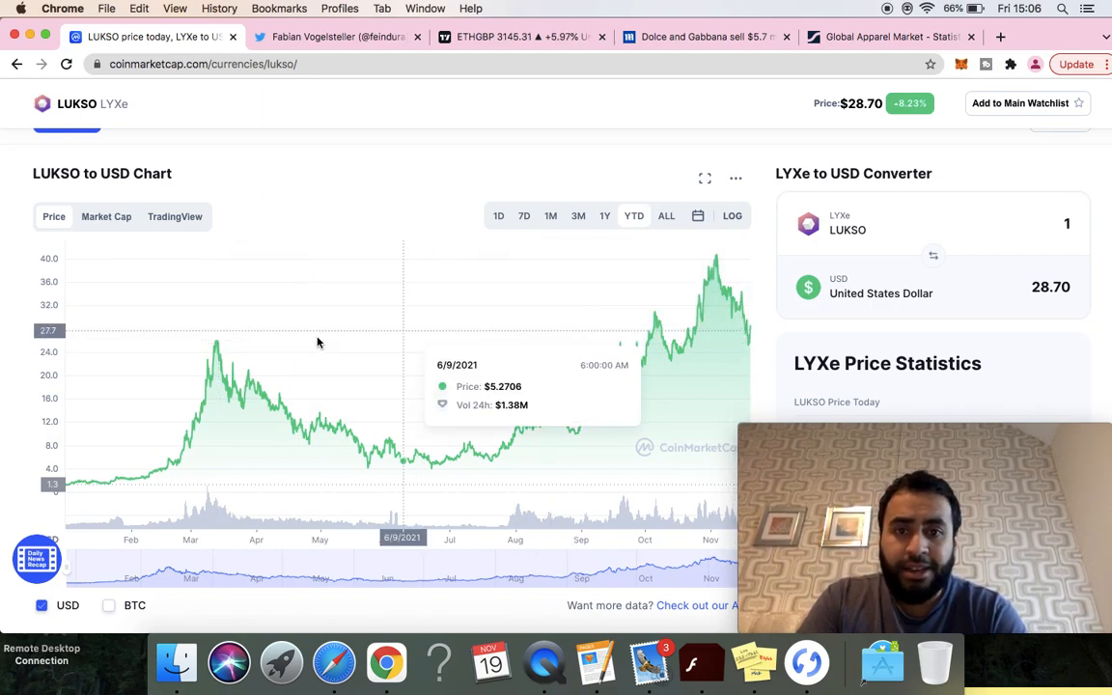
mouse_move(213, 346)
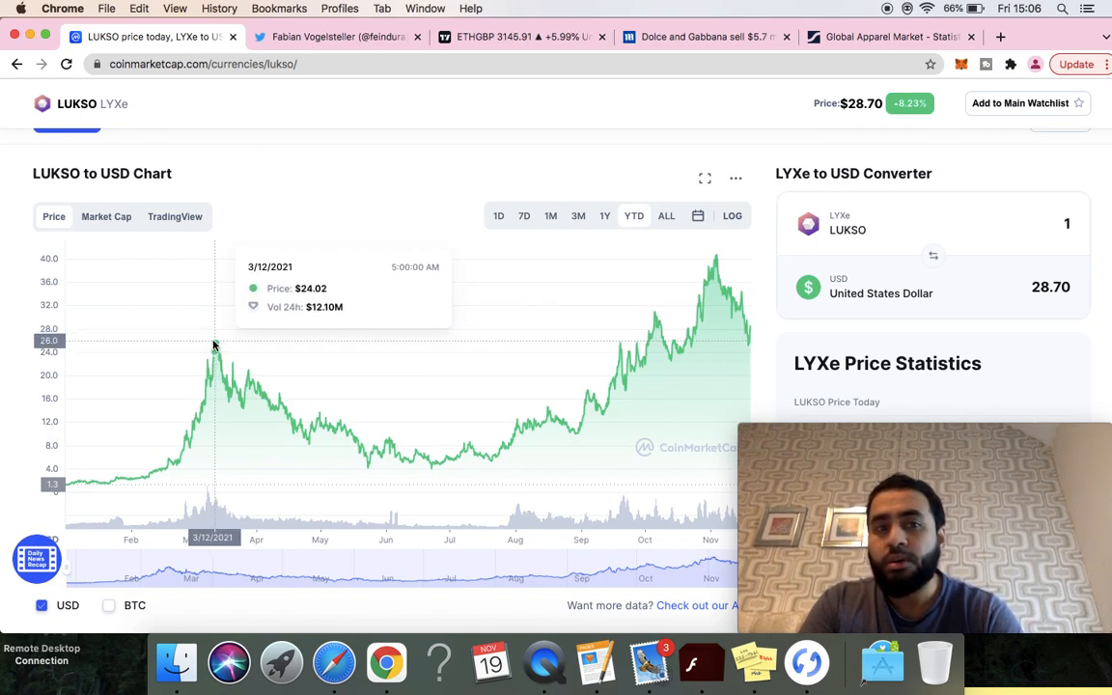
mouse_move(212, 343)
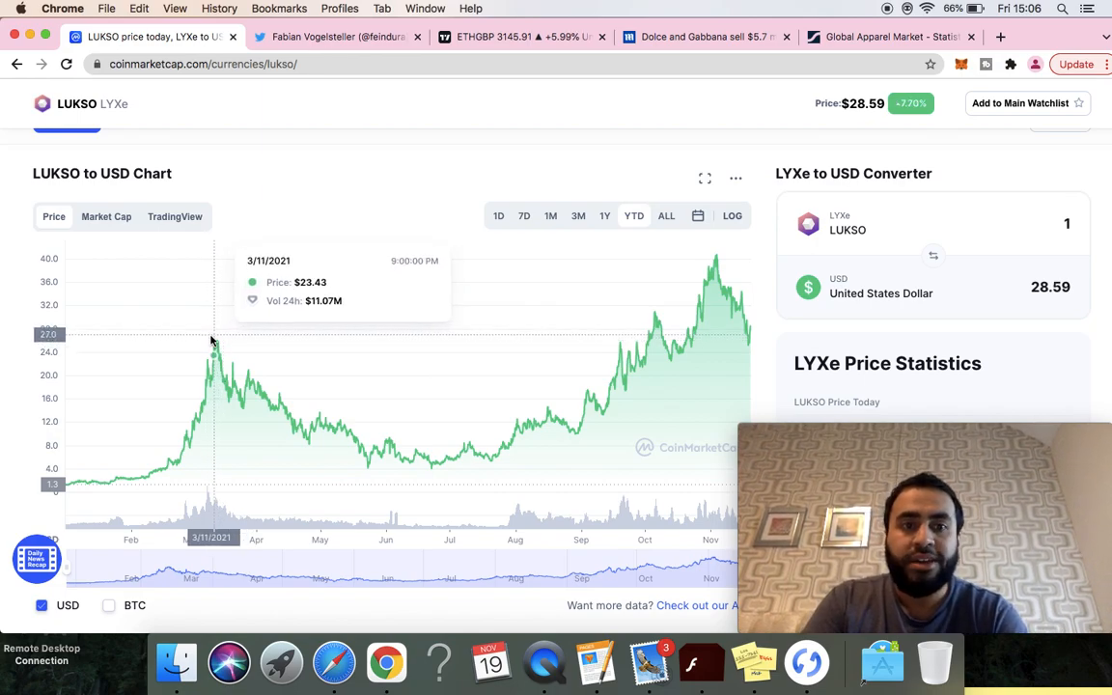
mouse_move(756, 341)
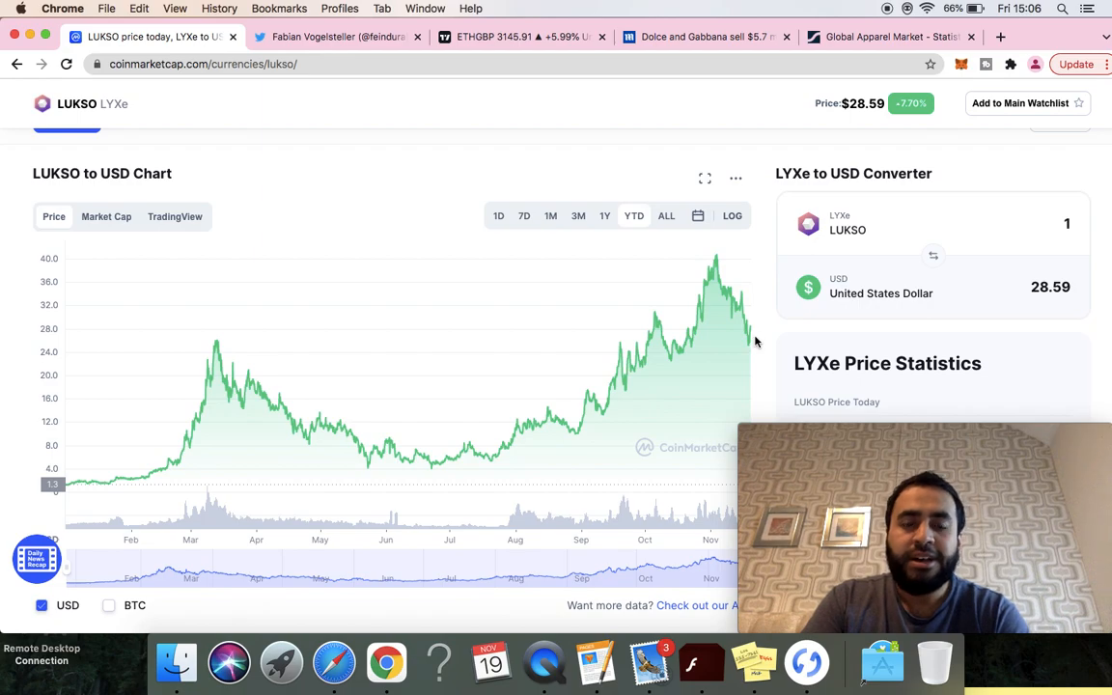
mouse_move(900, 164)
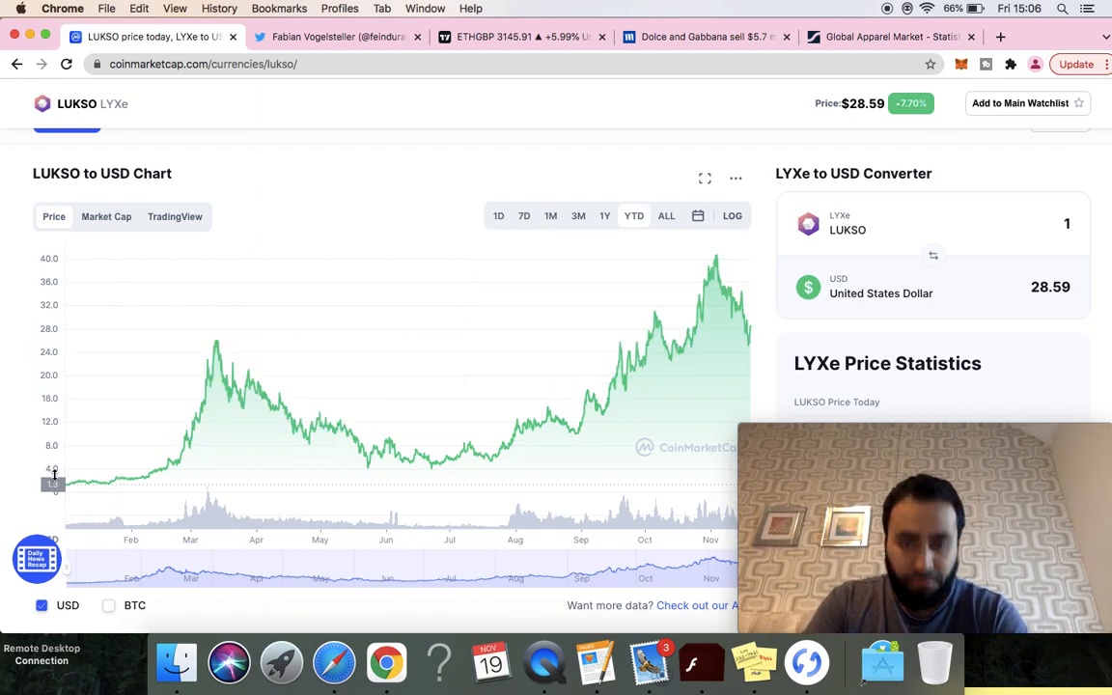
mouse_move(719, 361)
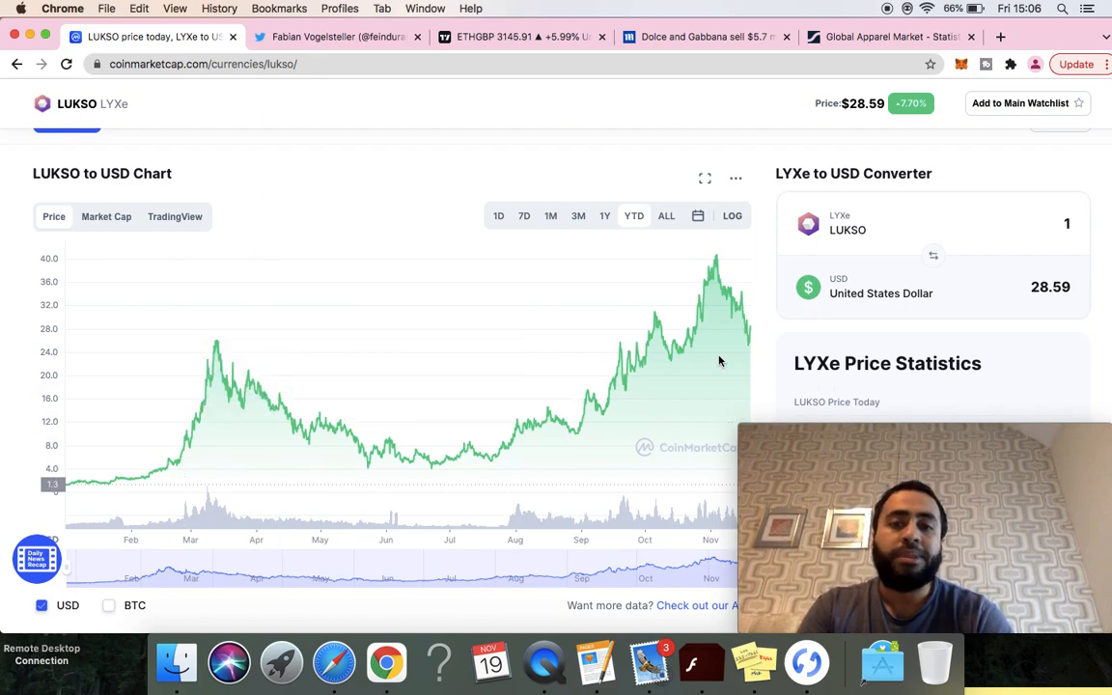
mouse_move(216, 345)
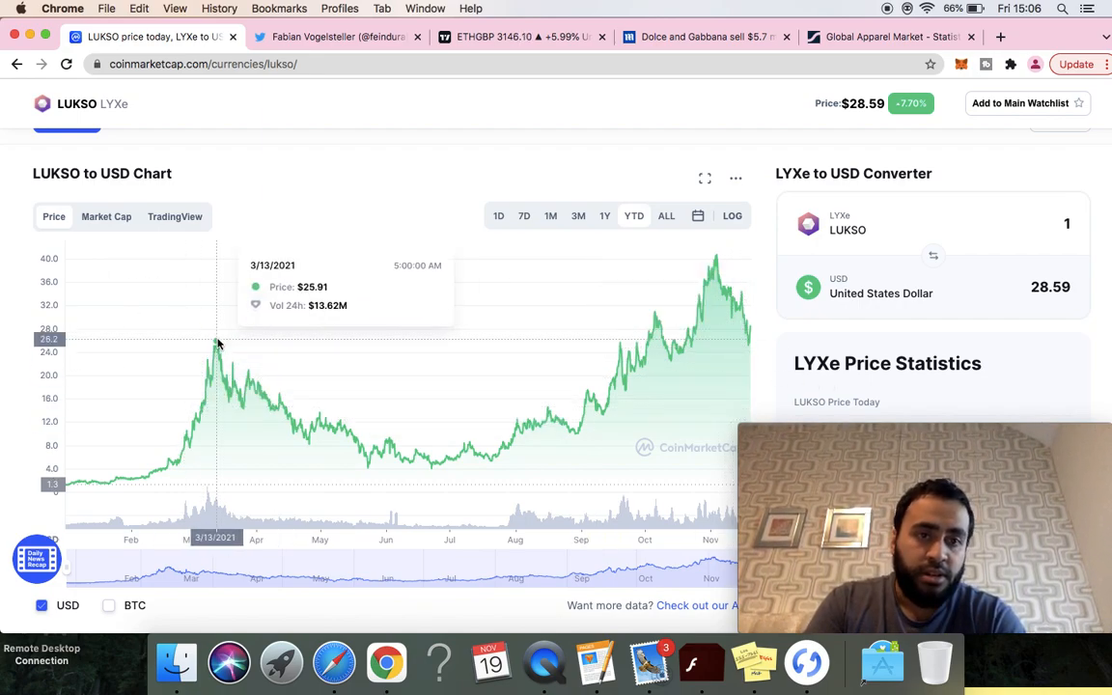
mouse_move(210, 352)
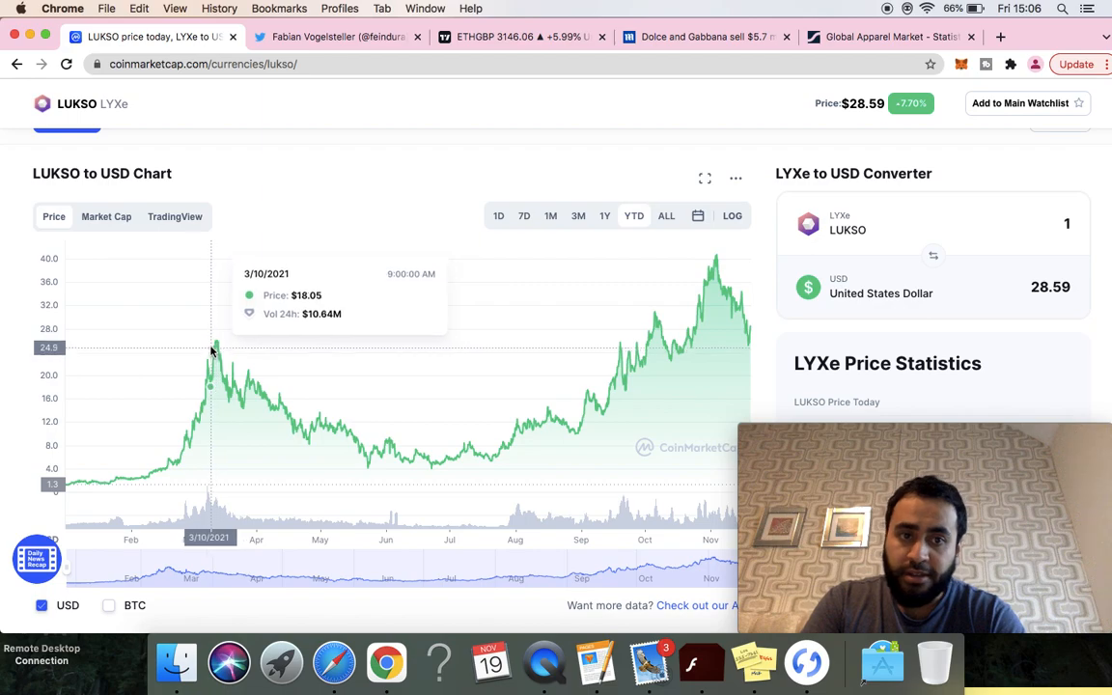
mouse_move(522, 422)
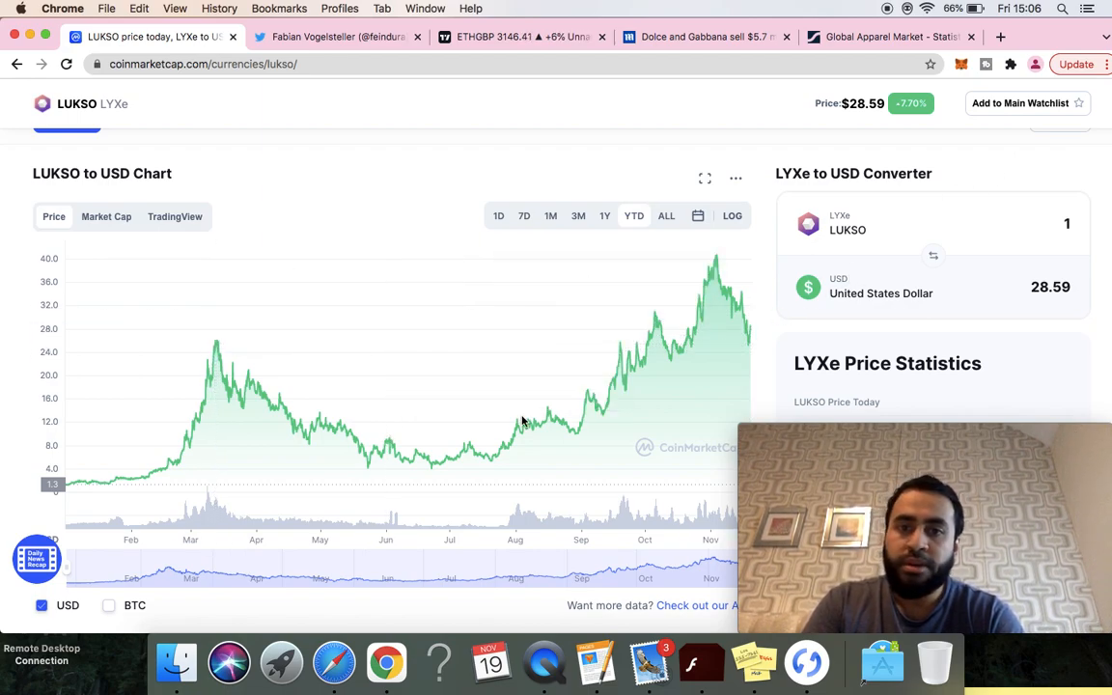
mouse_move(489, 459)
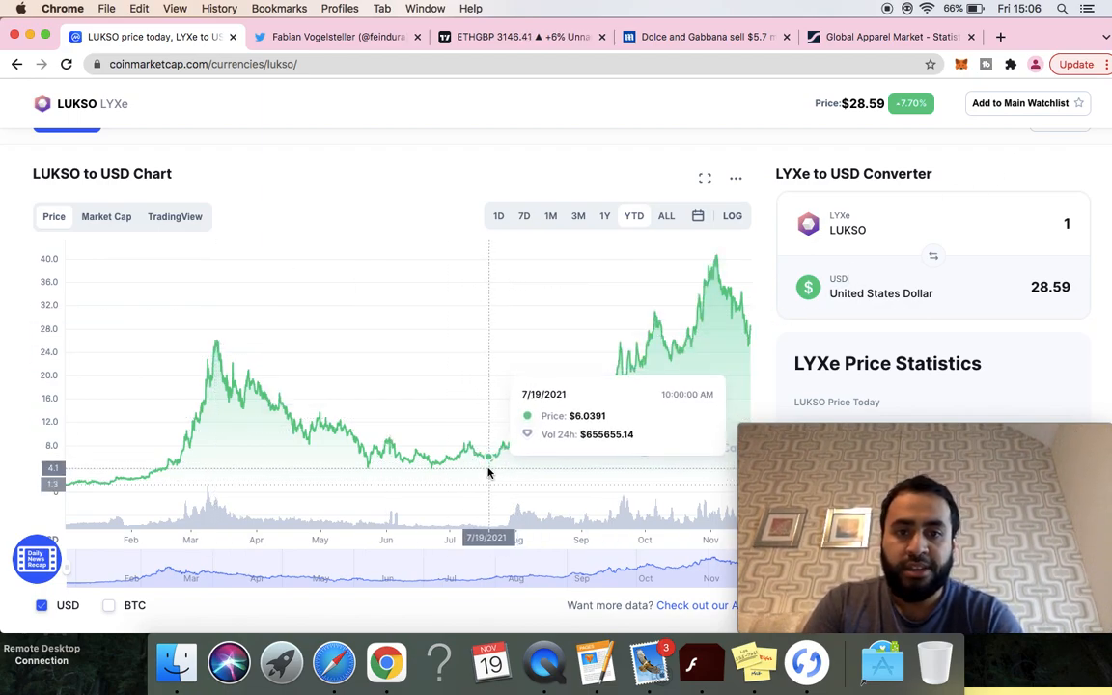
mouse_move(716, 259)
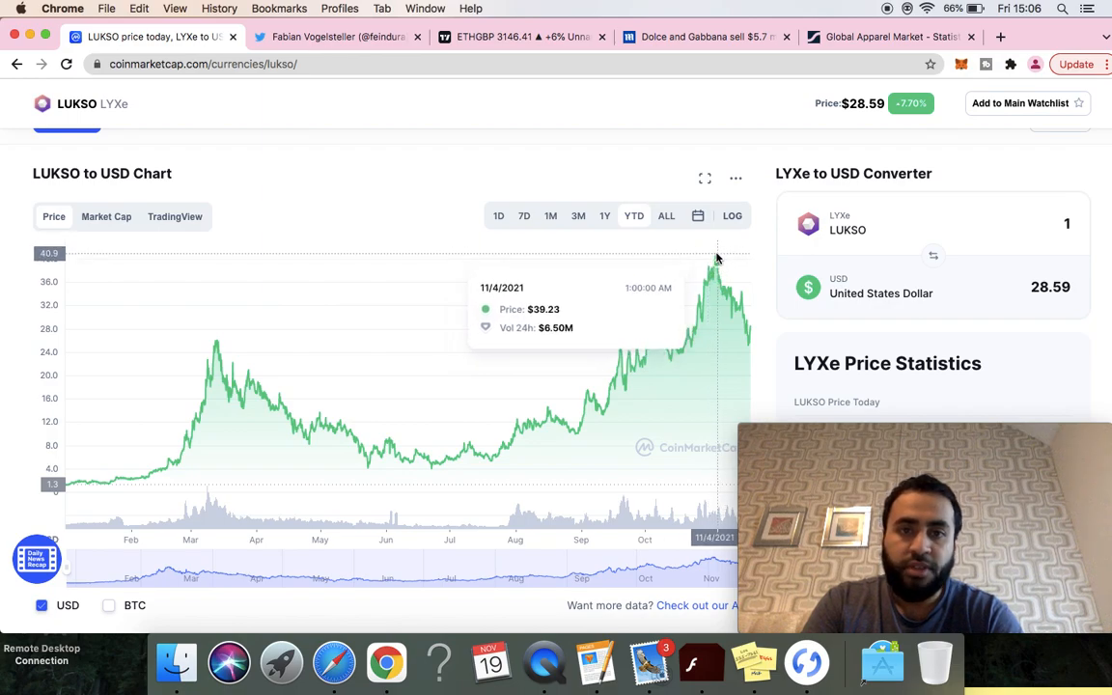
mouse_move(748, 348)
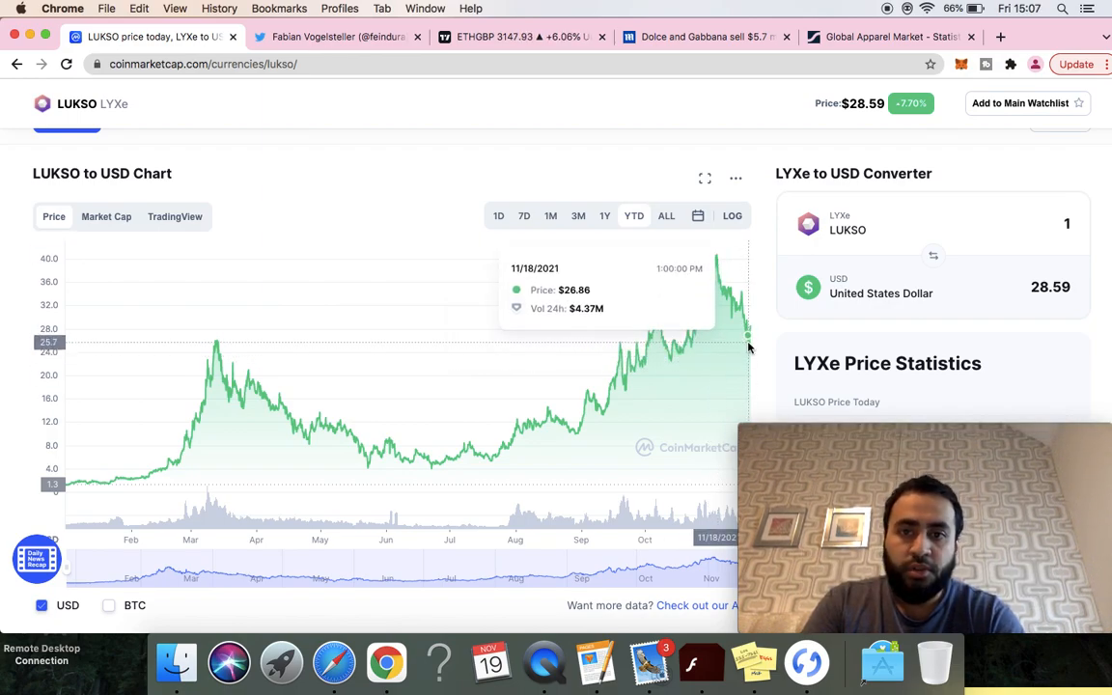
mouse_move(748, 348)
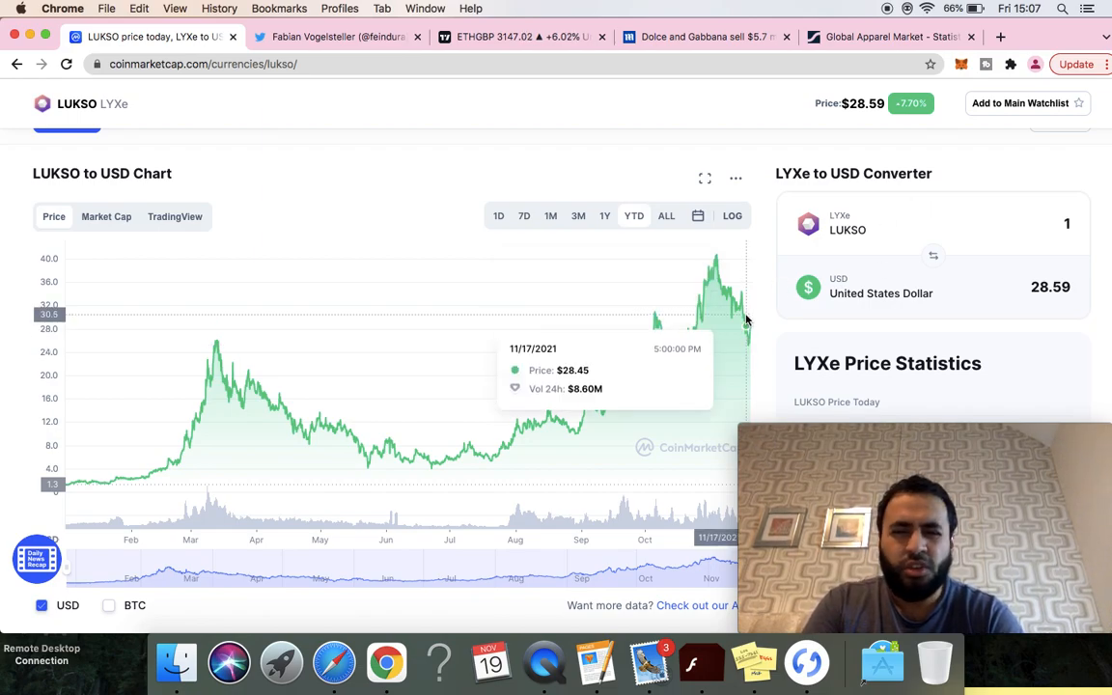
mouse_move(396, 239)
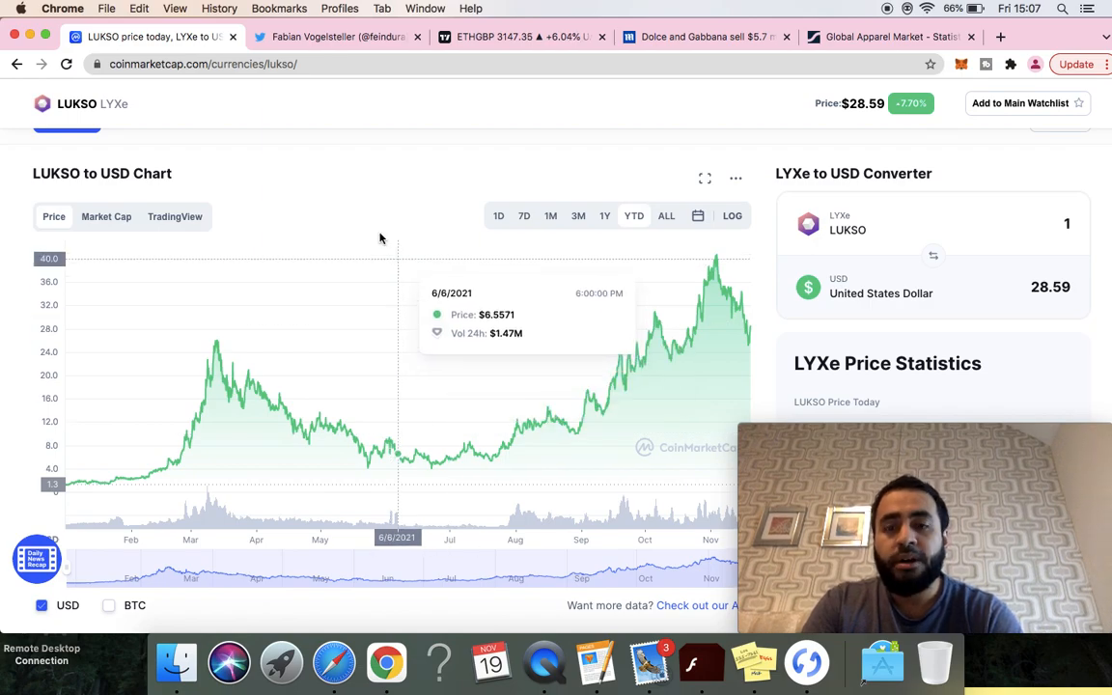
scroll("up", 3)
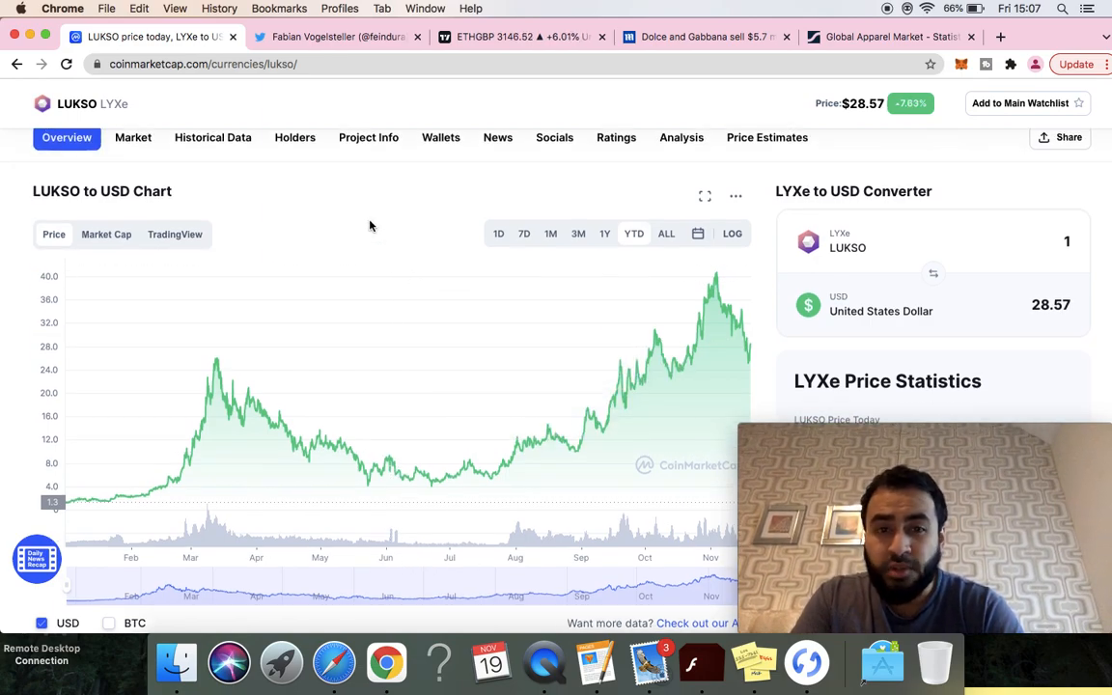
Step: Scroll the LUKSO page up and switch back to Fabian Vogelsteller's Twitter profile
scroll("up", 3)
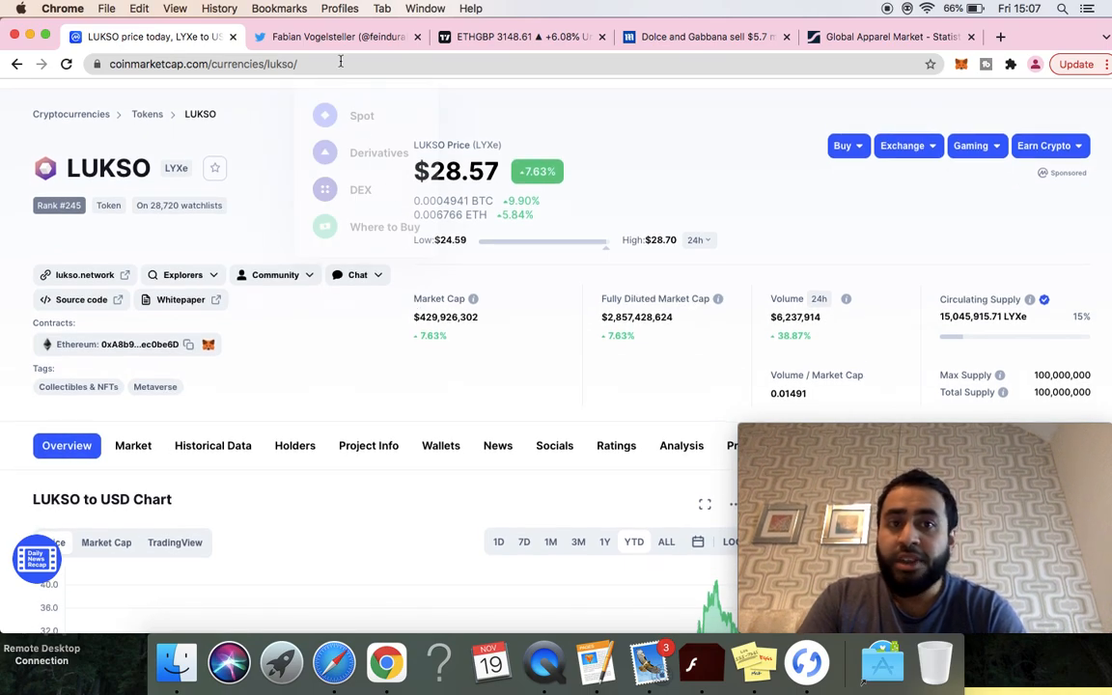
left_click(337, 37)
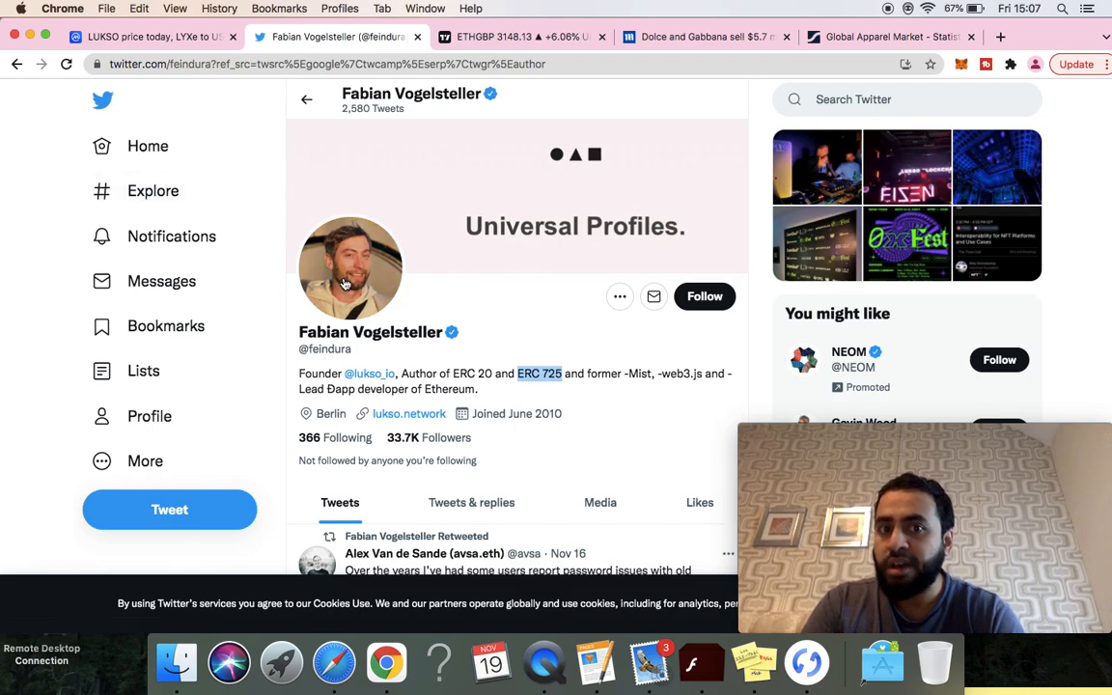
Step: Return to the LUKSO tab showing its $28.56 price and $429,770,545 market cap
left_click(150, 37)
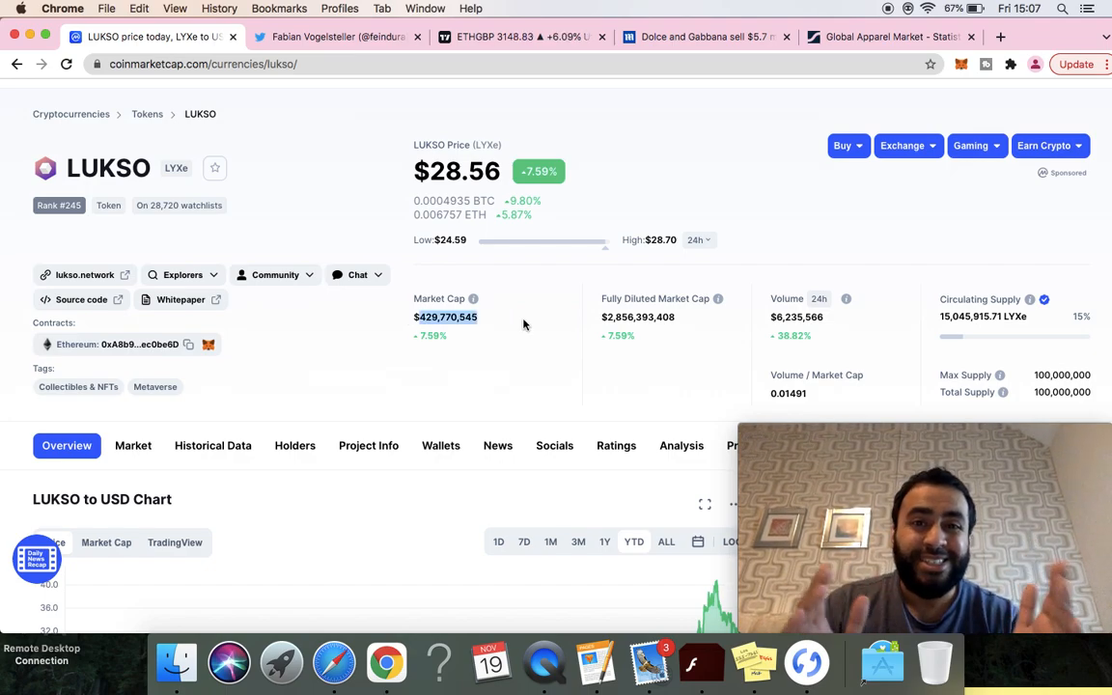
Step: Open Cryptocurrencies > Global Charts for the total crypto market cap, 2013–2021
scroll("up", 3)
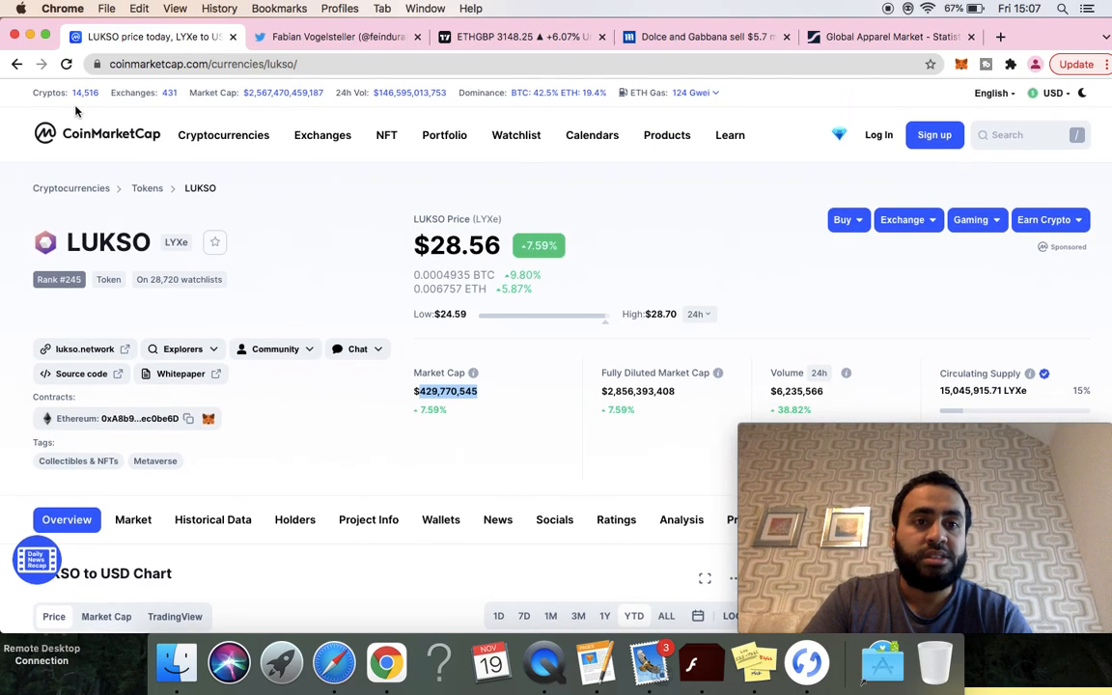
left_click(223, 135)
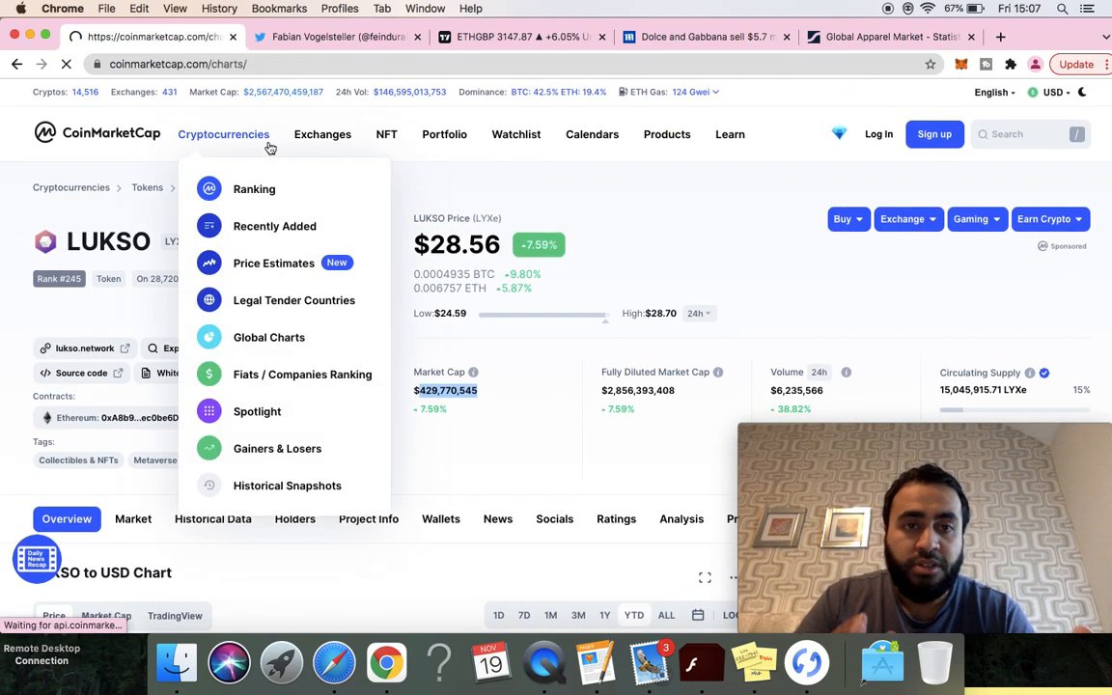
left_click(268, 337)
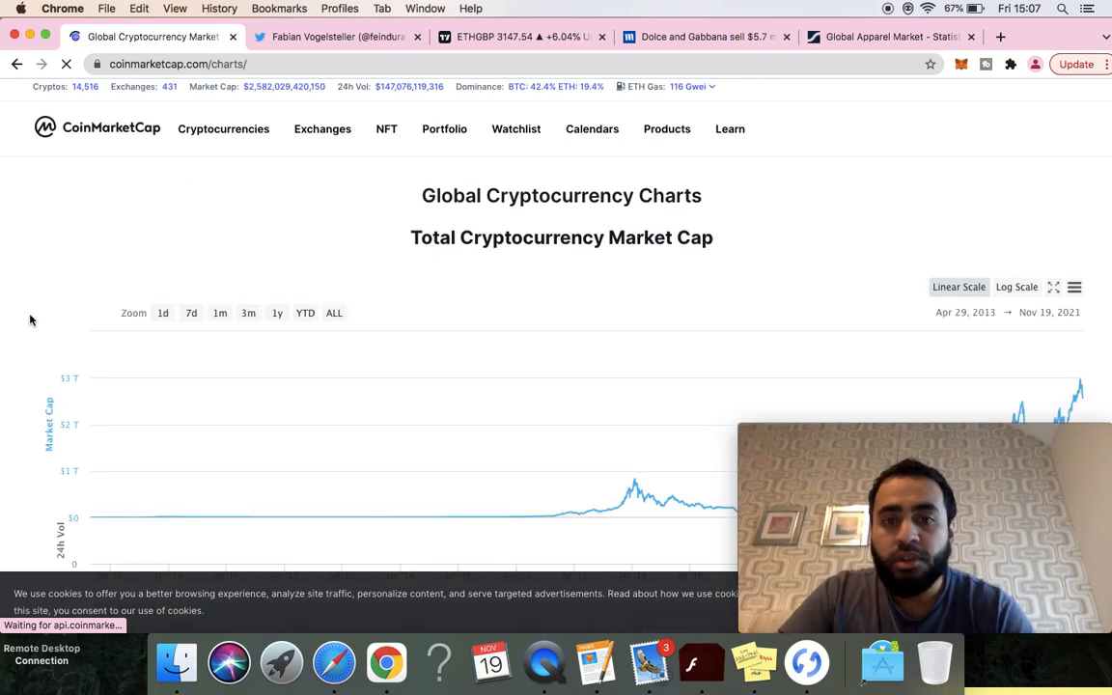
scroll("down", 3)
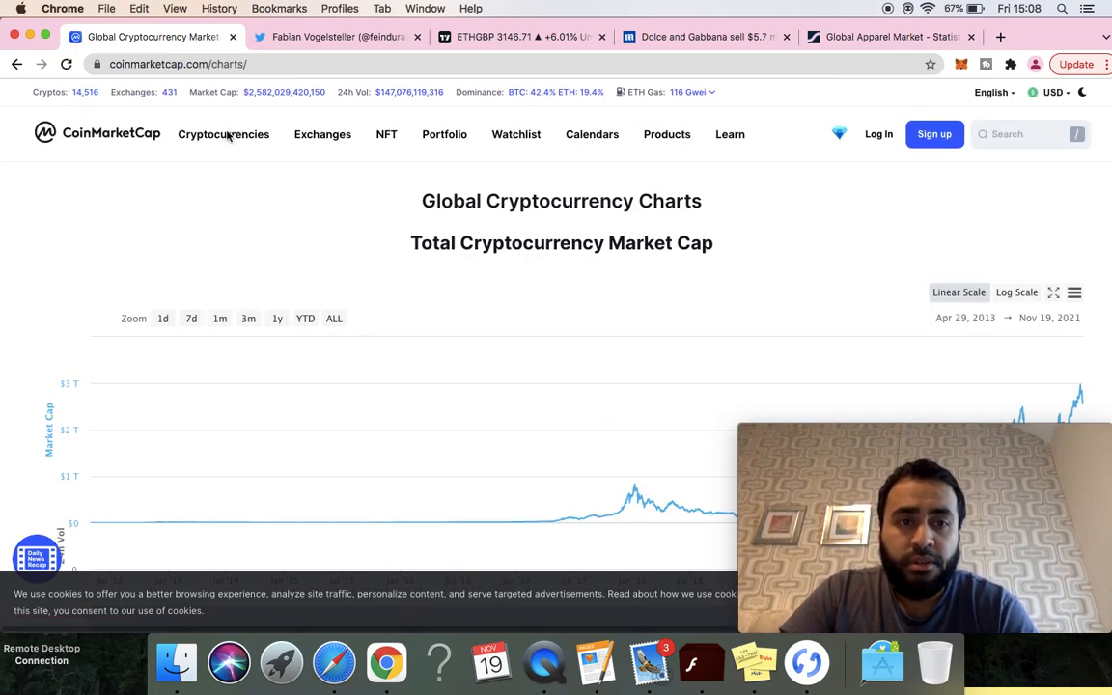
left_click(223, 134)
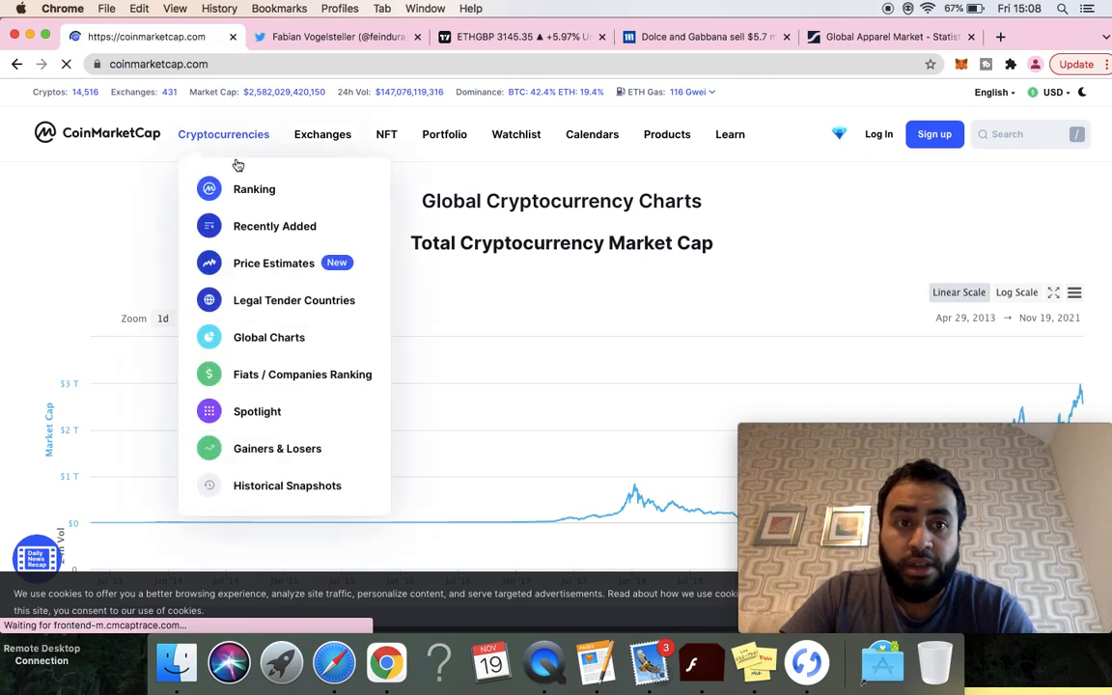
Step: Open the market-cap ranking and highlight Cardano's circulating supply figure
left_click(254, 189)
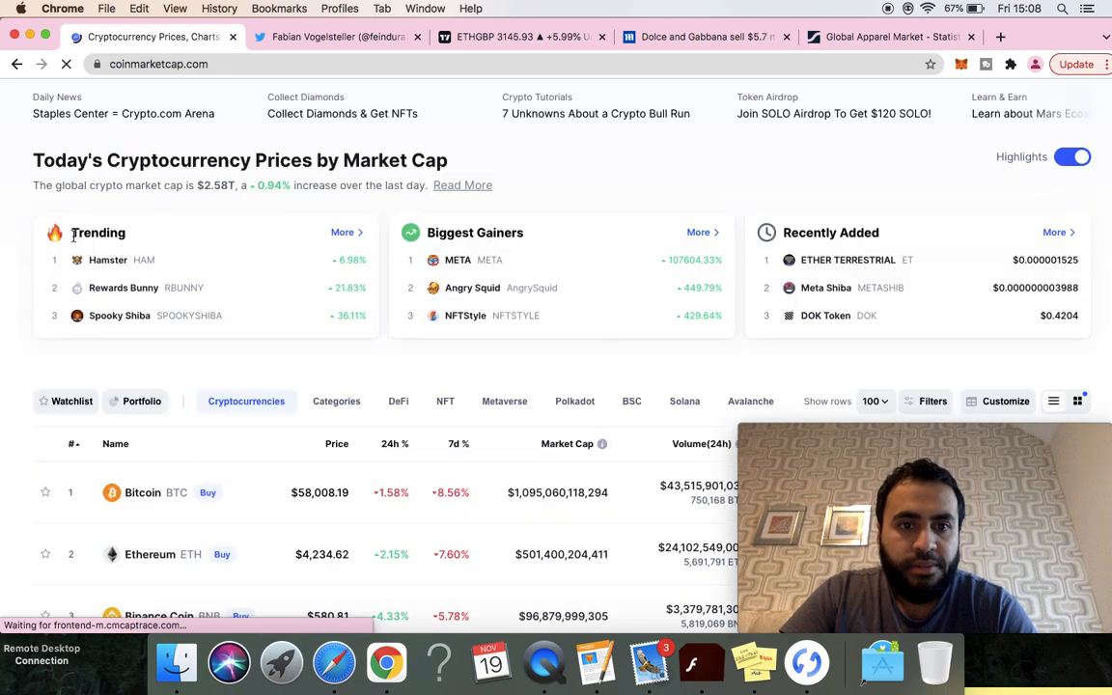
scroll("down", 3)
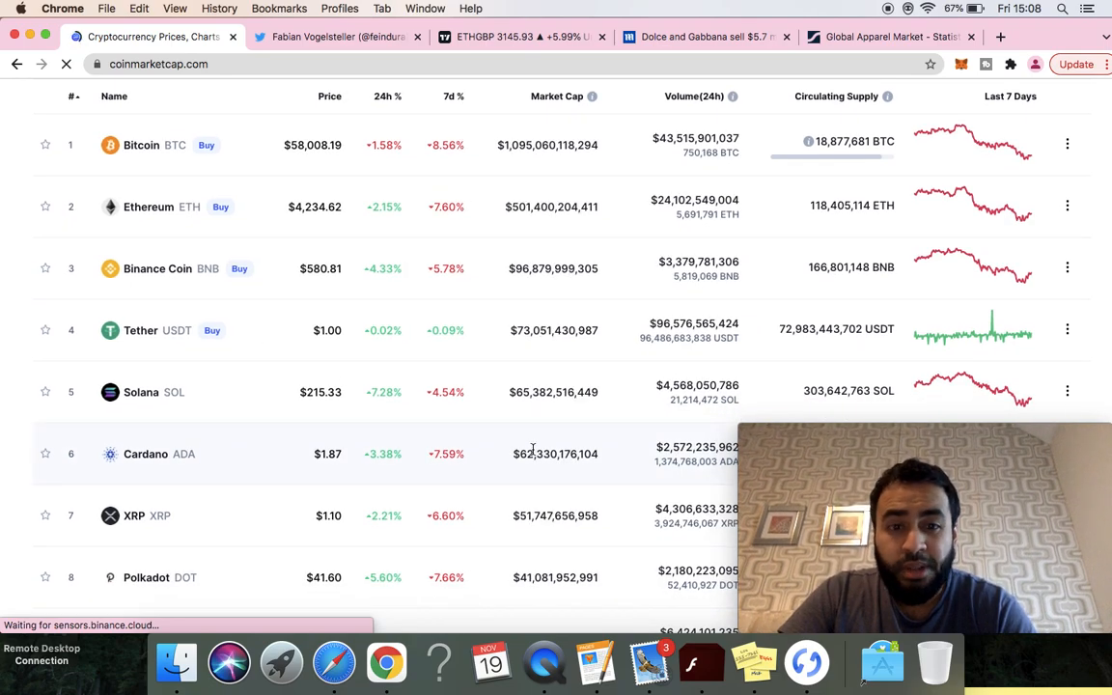
scroll("down", 3)
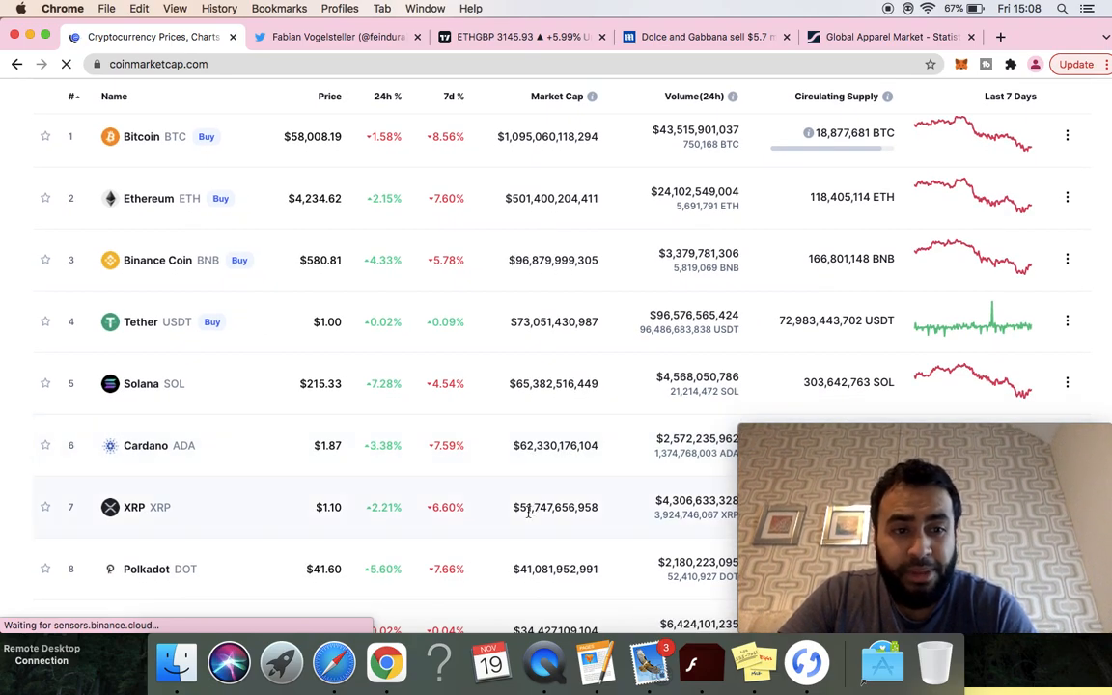
scroll("down", 3)
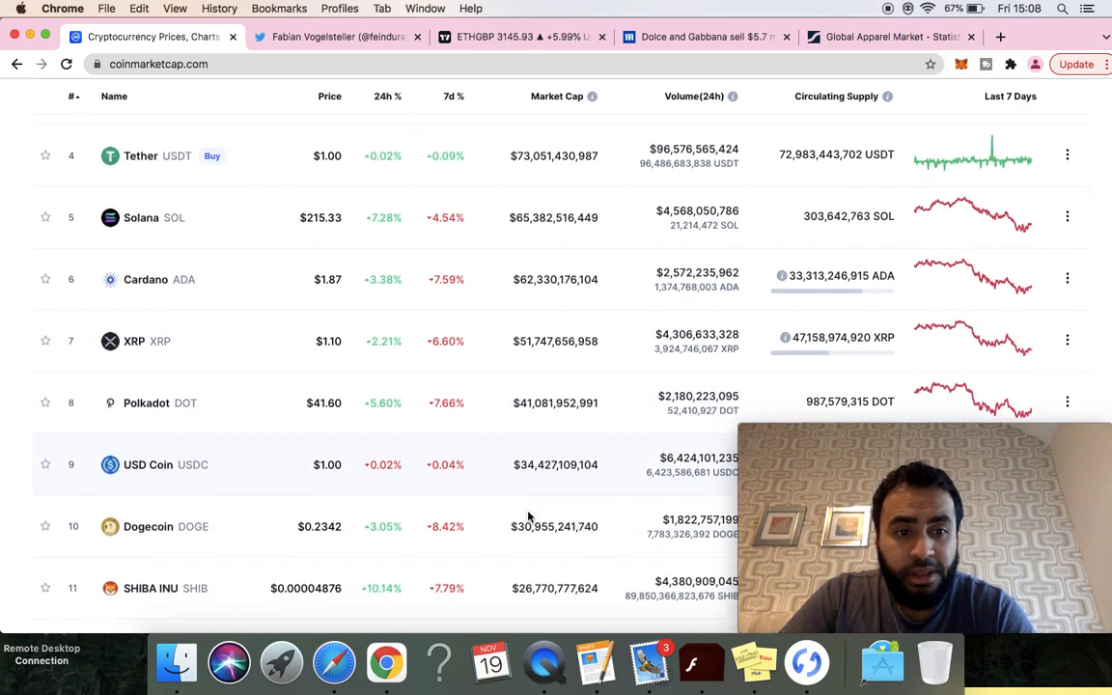
scroll("down", 3)
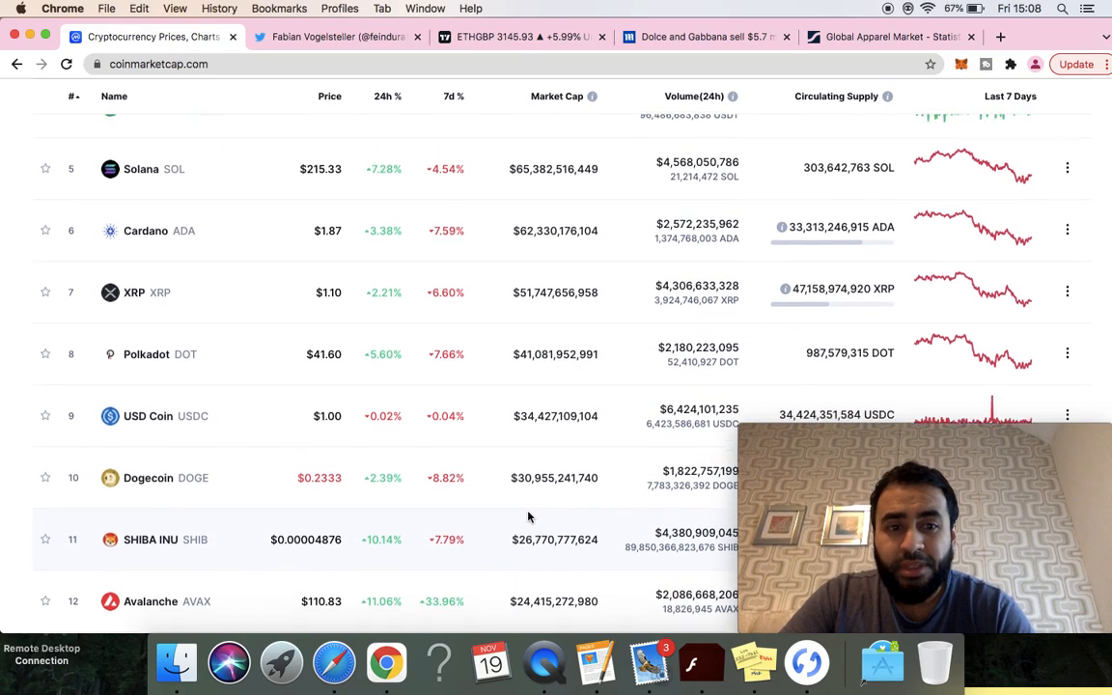
scroll("down", 3)
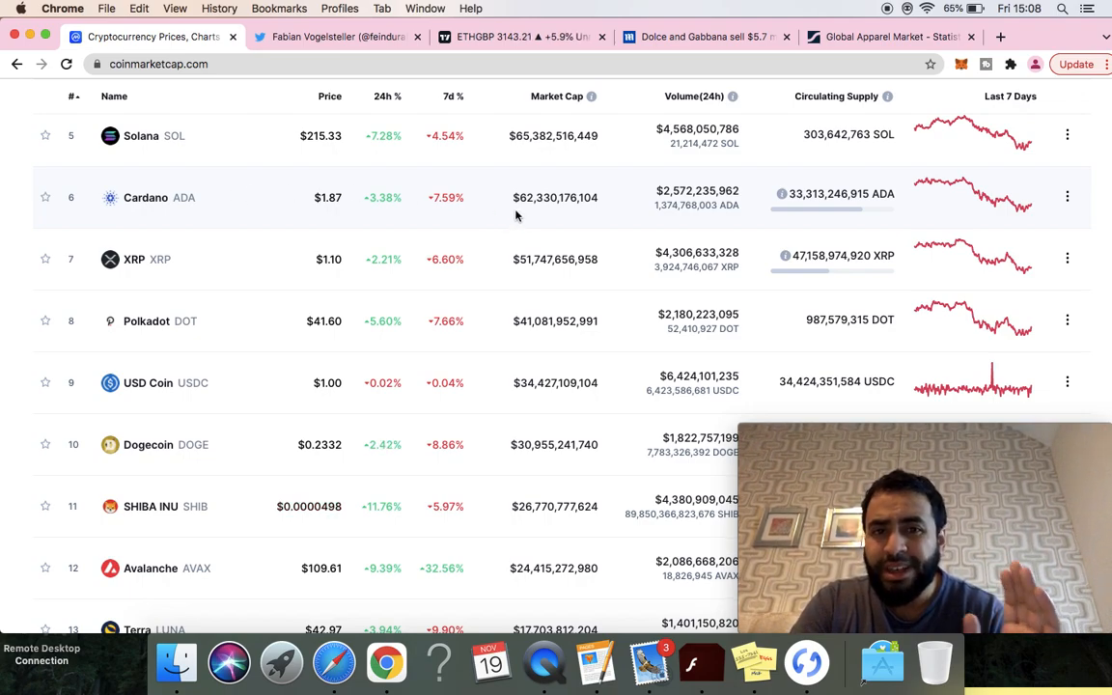
mouse_move(319, 206)
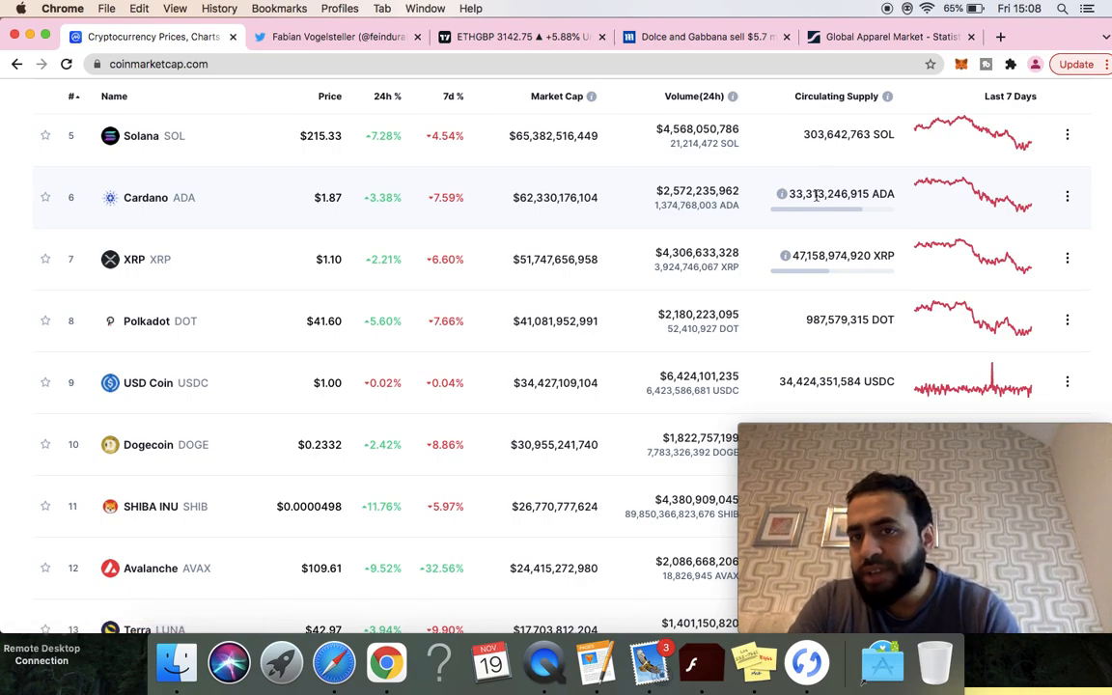
double_click(828, 194)
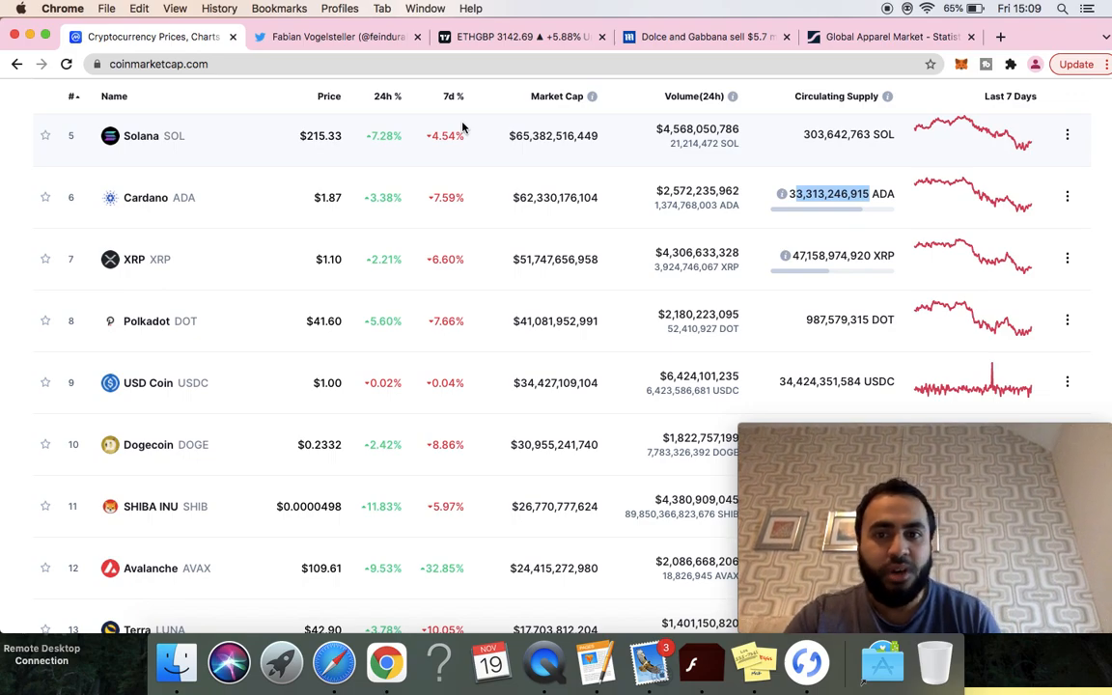
Step: Highlight Dogecoin's circulating supply figure in the rankings table
scroll("up", 3)
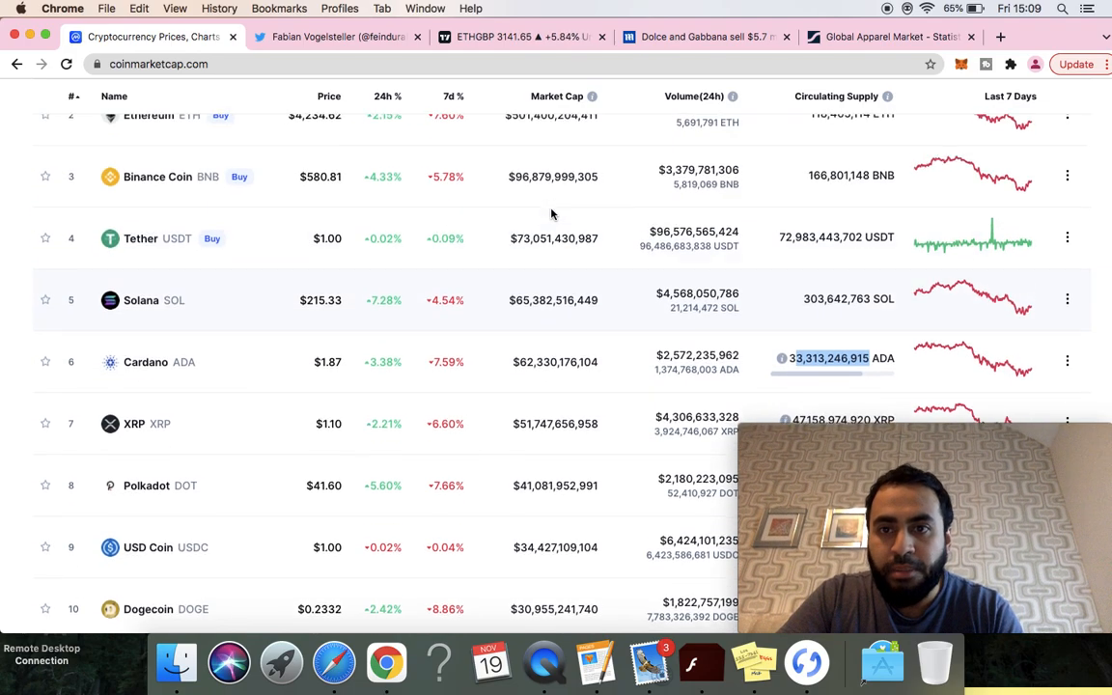
scroll("down", 3)
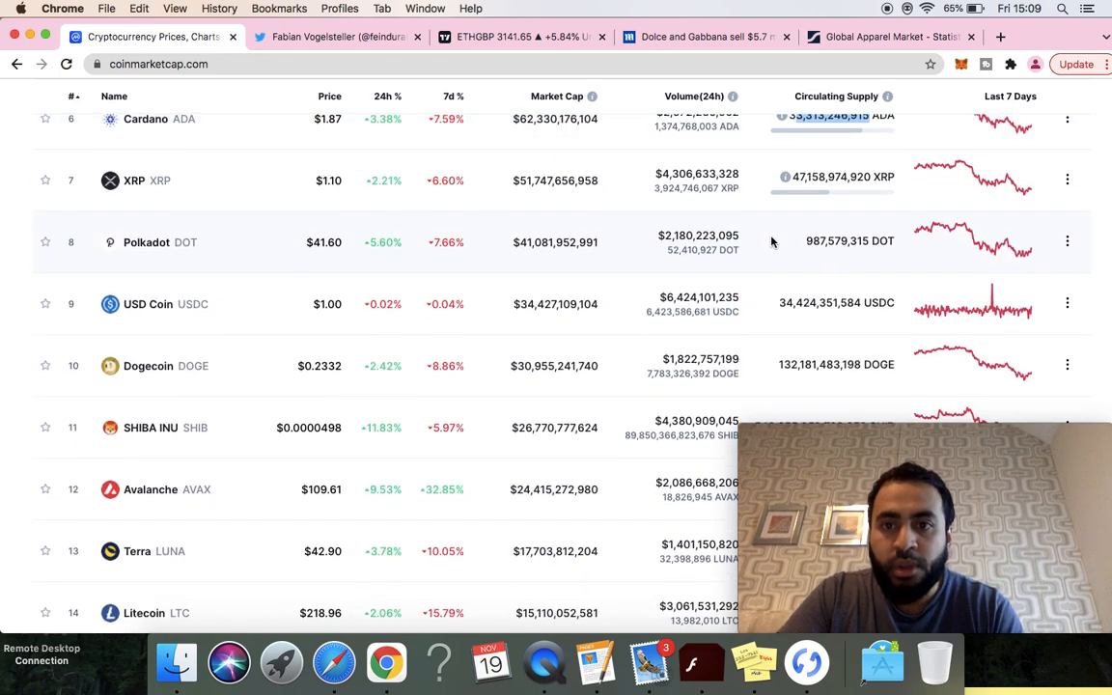
scroll("down", 3)
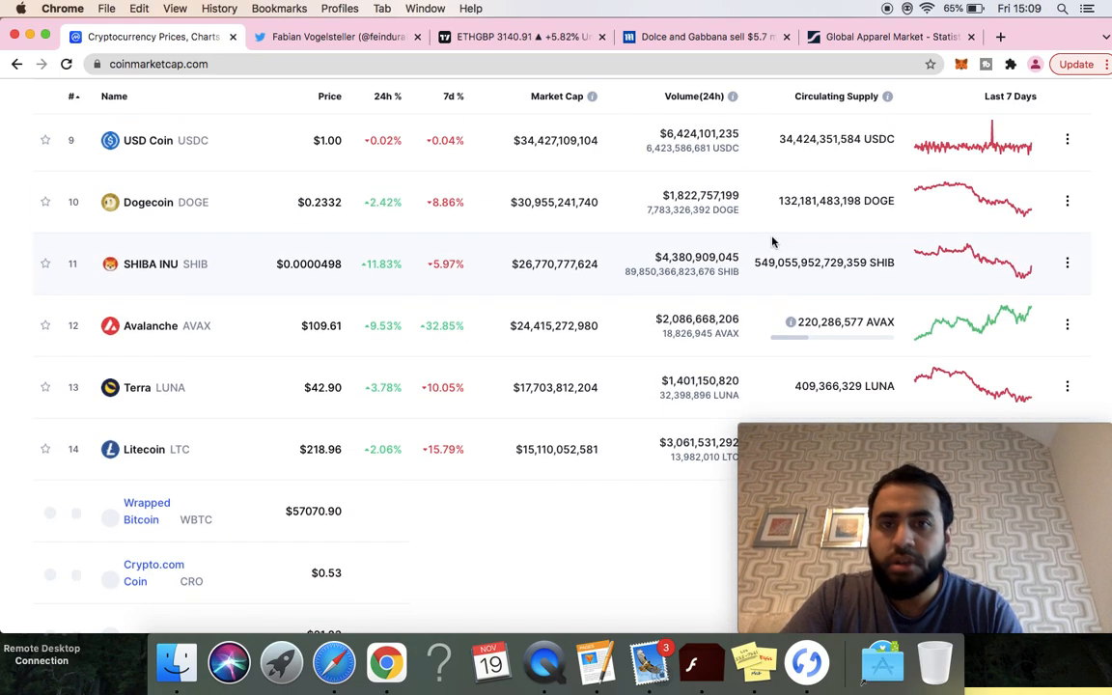
double_click(820, 201)
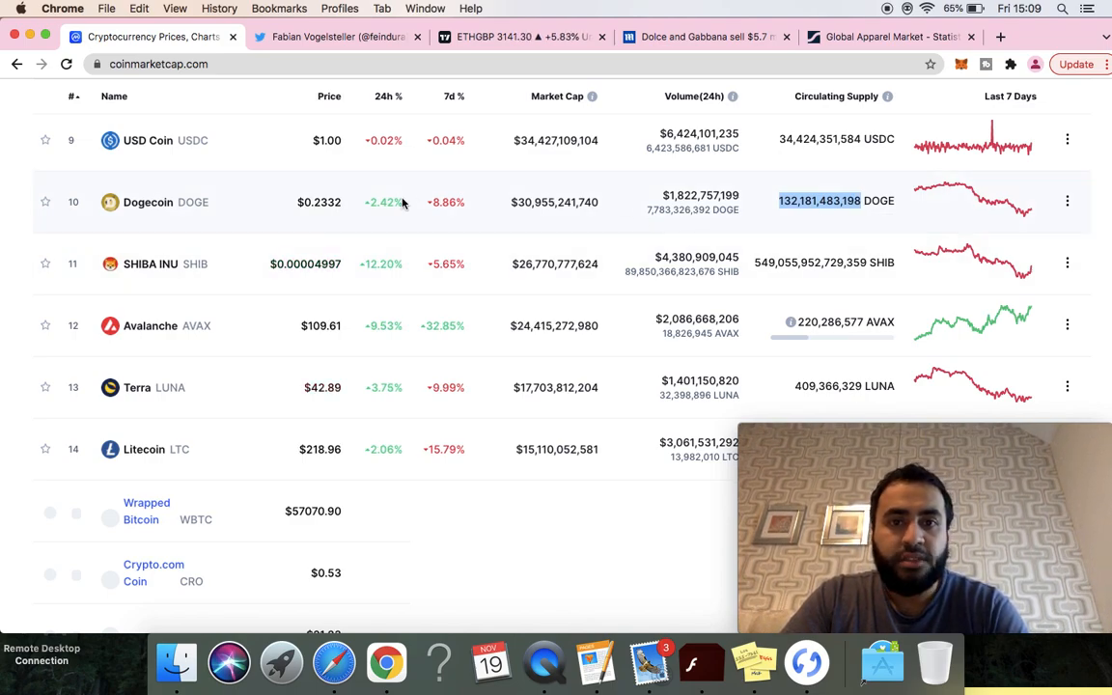
mouse_move(509, 202)
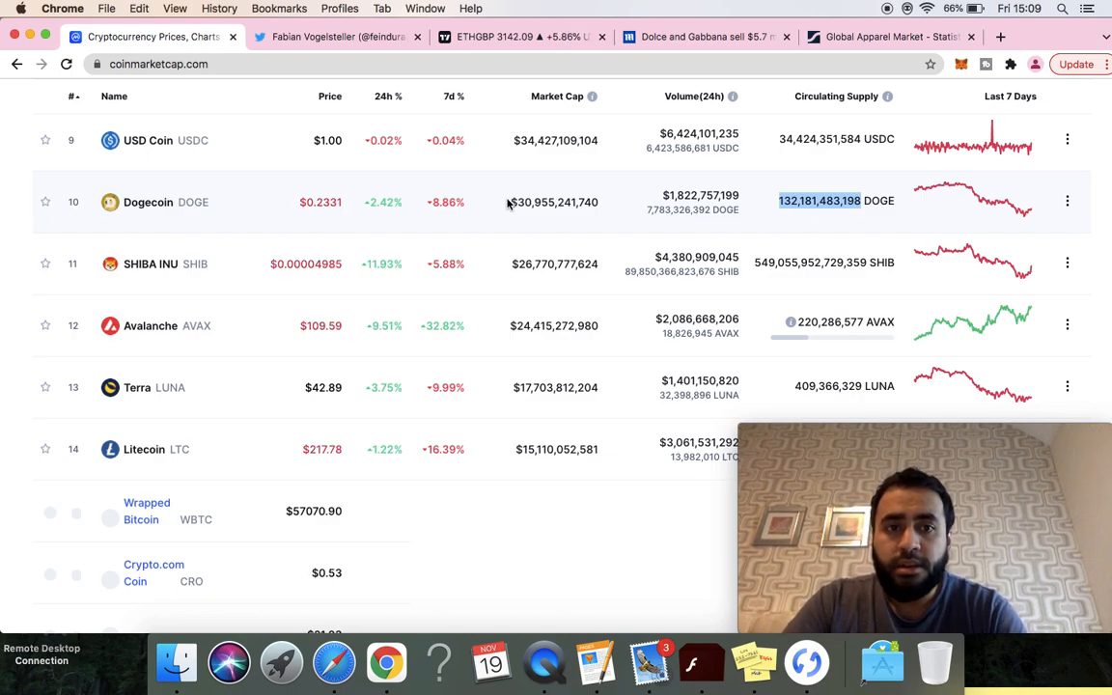
scroll("up", 3)
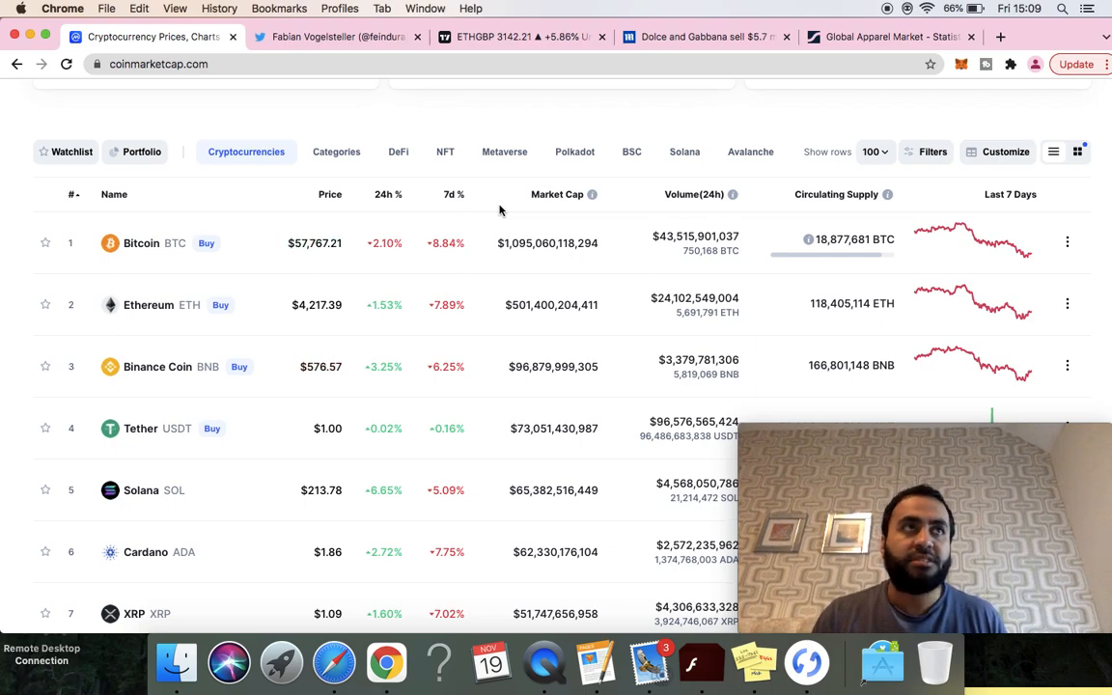
mouse_move(494, 138)
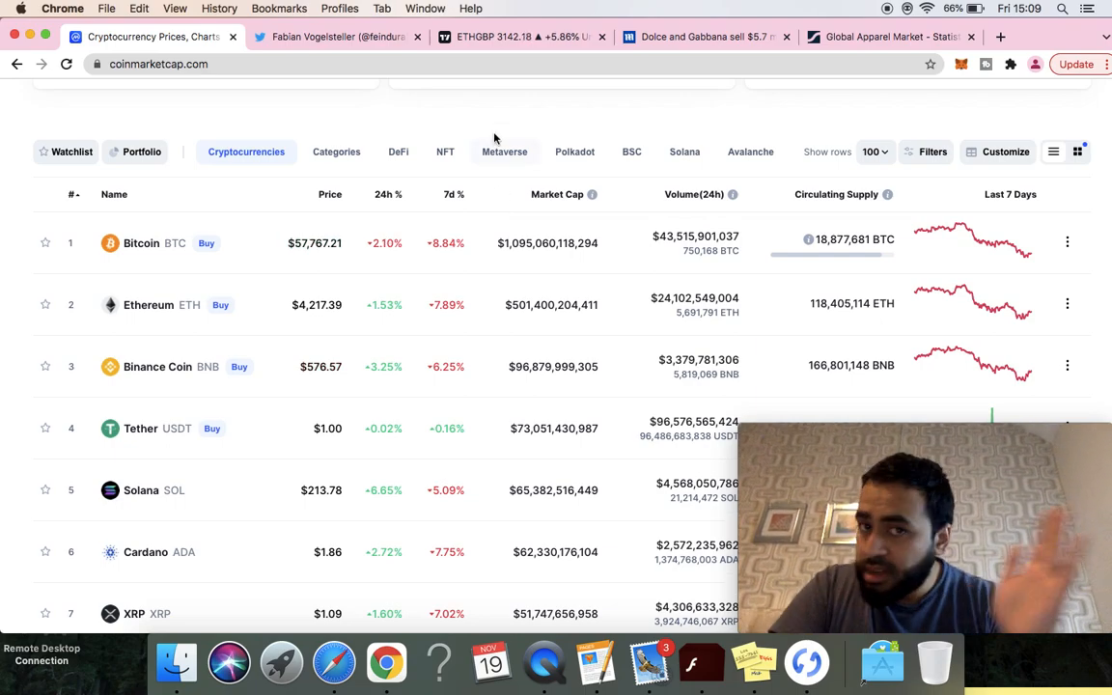
Step: Switch browser tabs away from the TradingView Ethereum / British Pound daily chart
left_click(521, 37)
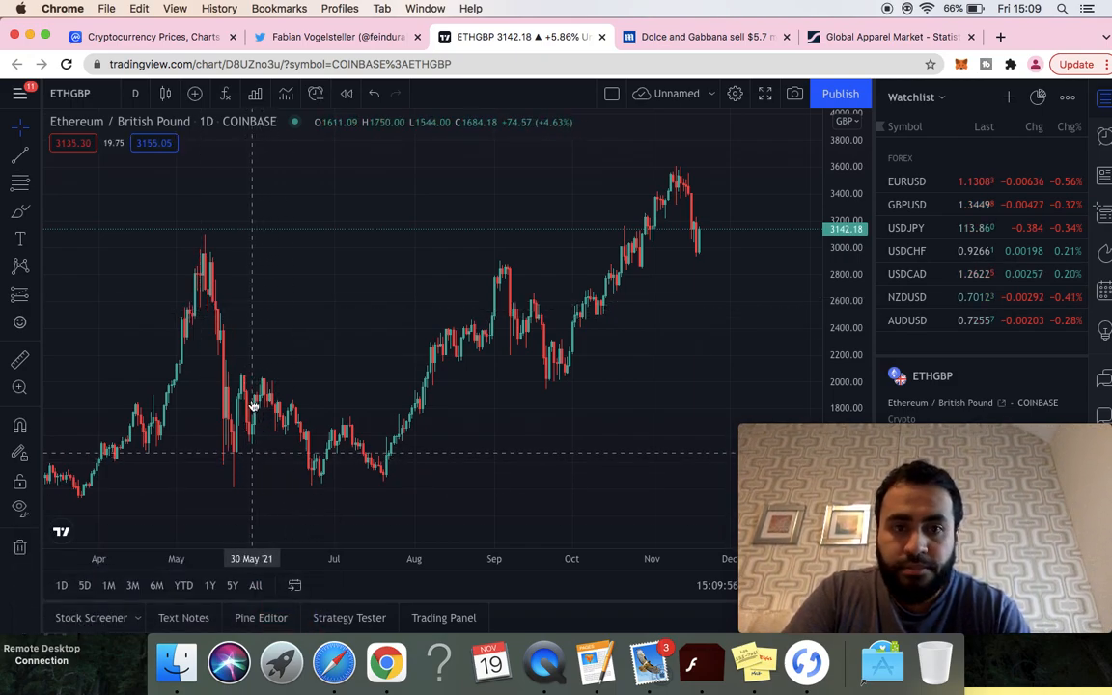
mouse_move(247, 408)
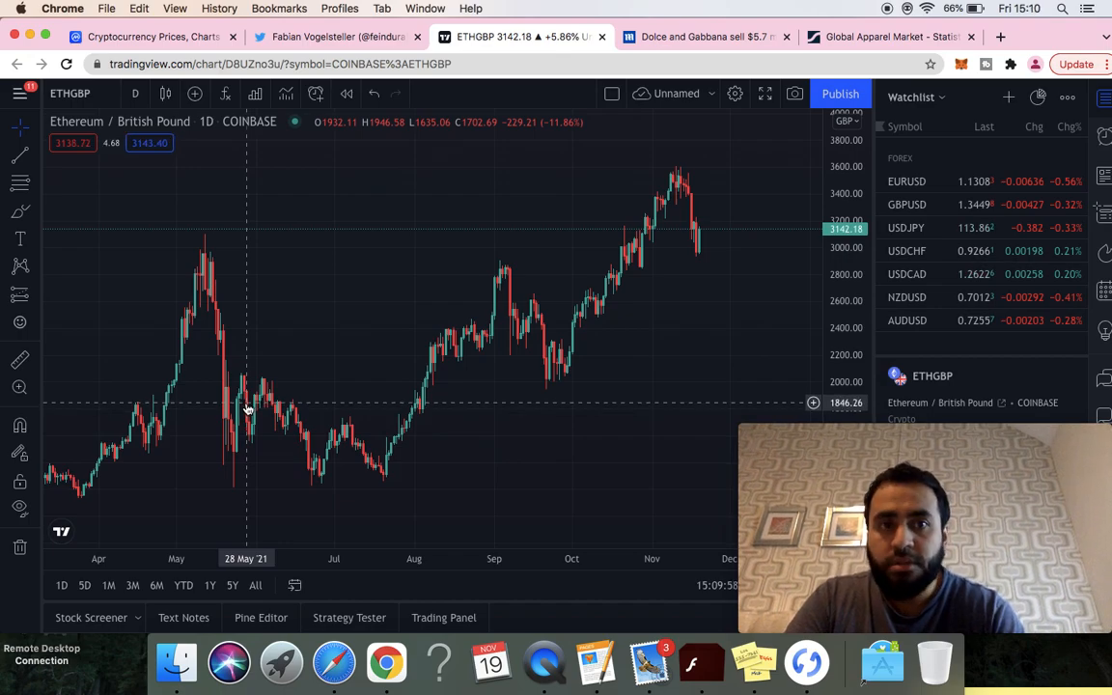
mouse_move(703, 253)
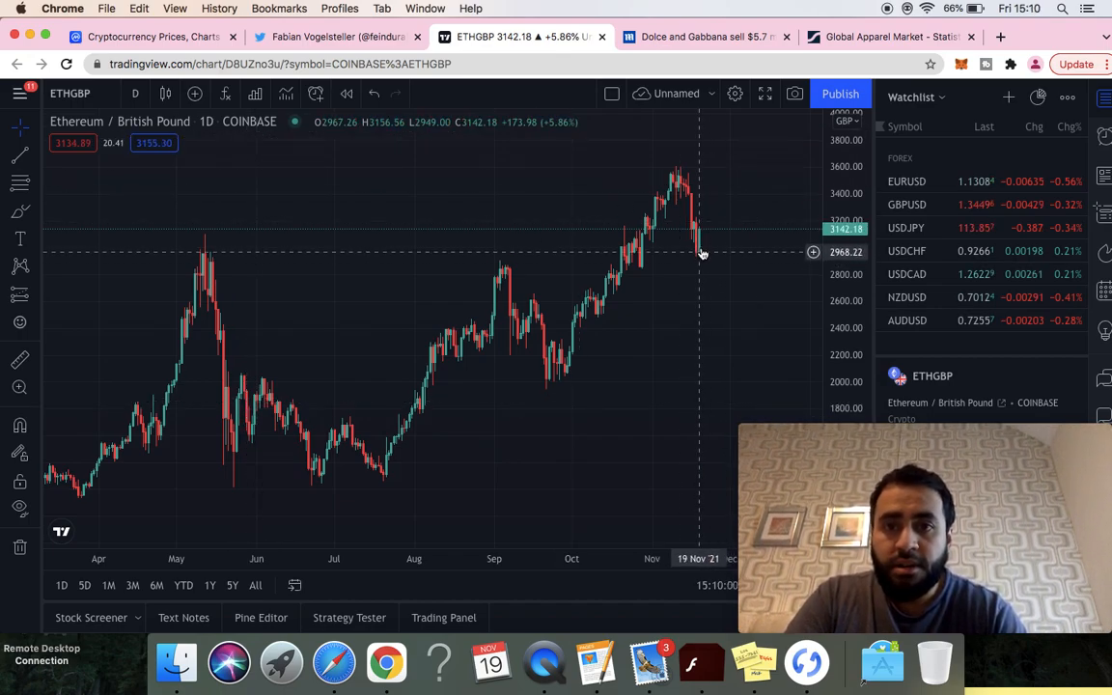
mouse_move(705, 233)
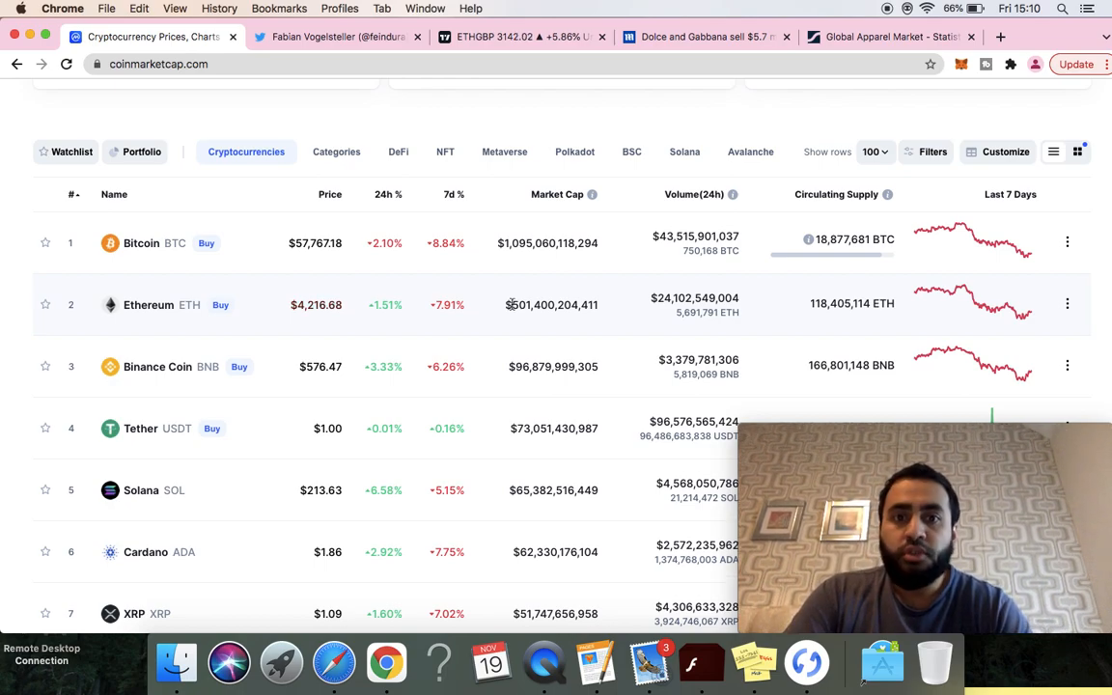
Step: Highlight Ethereum's $501,400,204,411 market cap, then scroll the table and back up
double_click(552, 304)
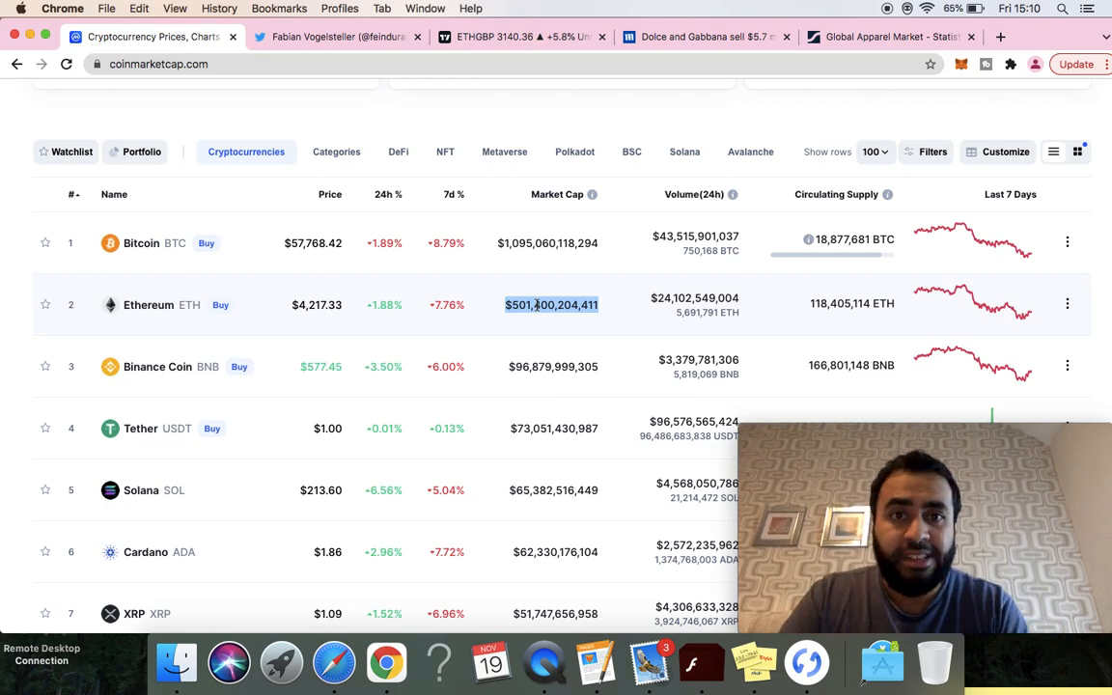
mouse_move(524, 473)
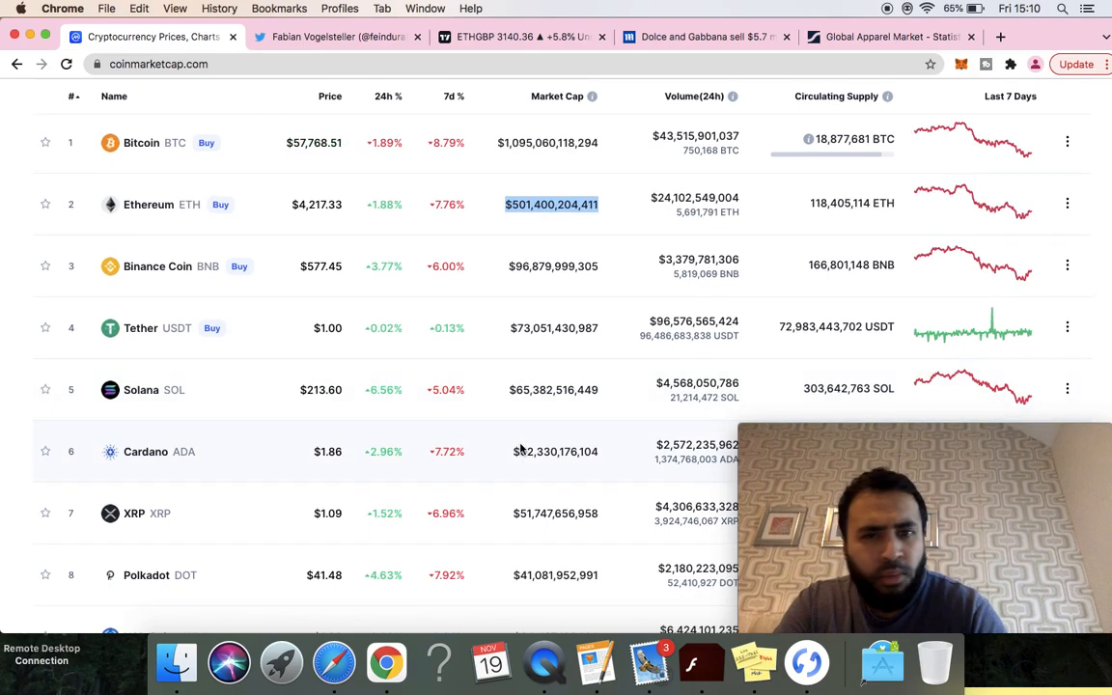
scroll("down", 3)
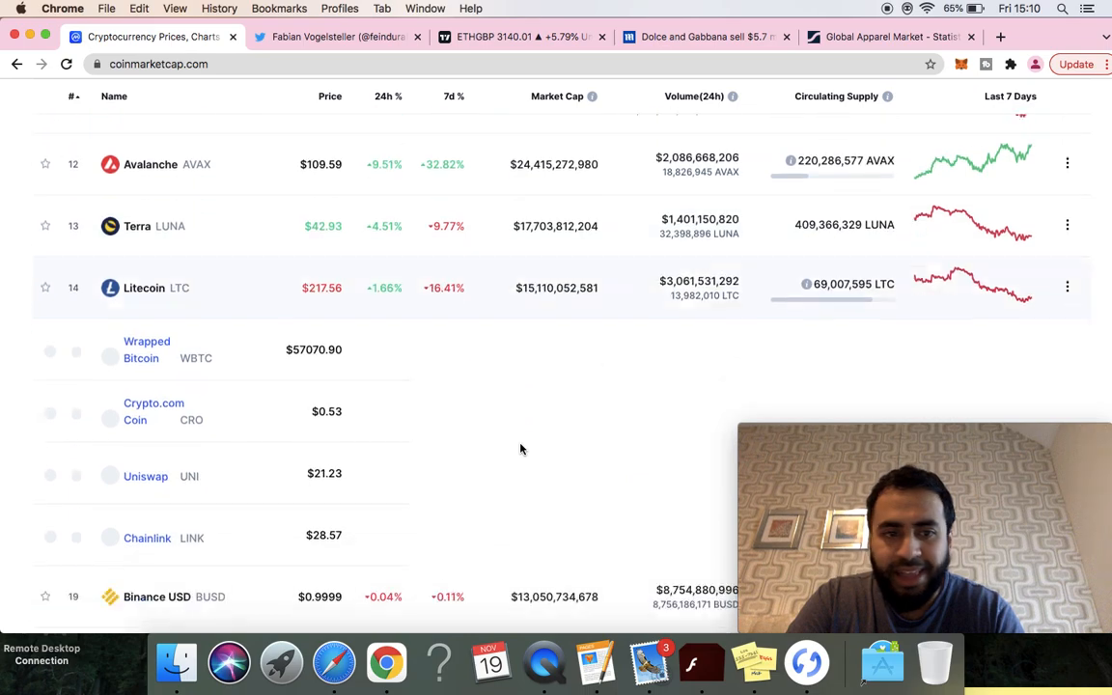
scroll("up", 3)
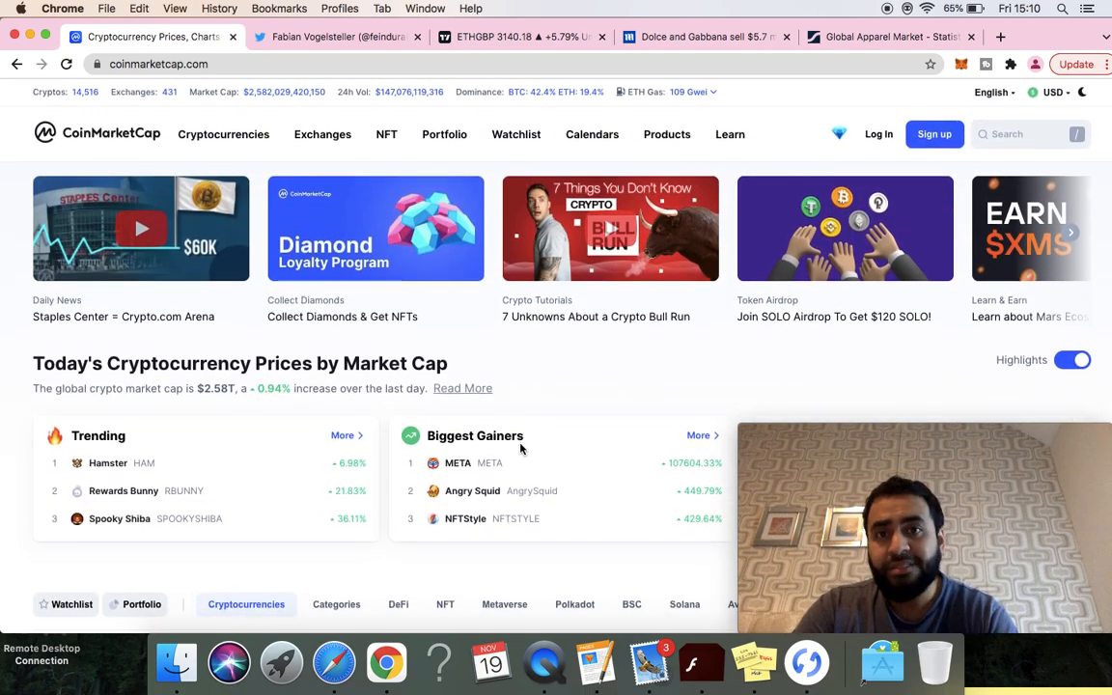
mouse_move(517, 134)
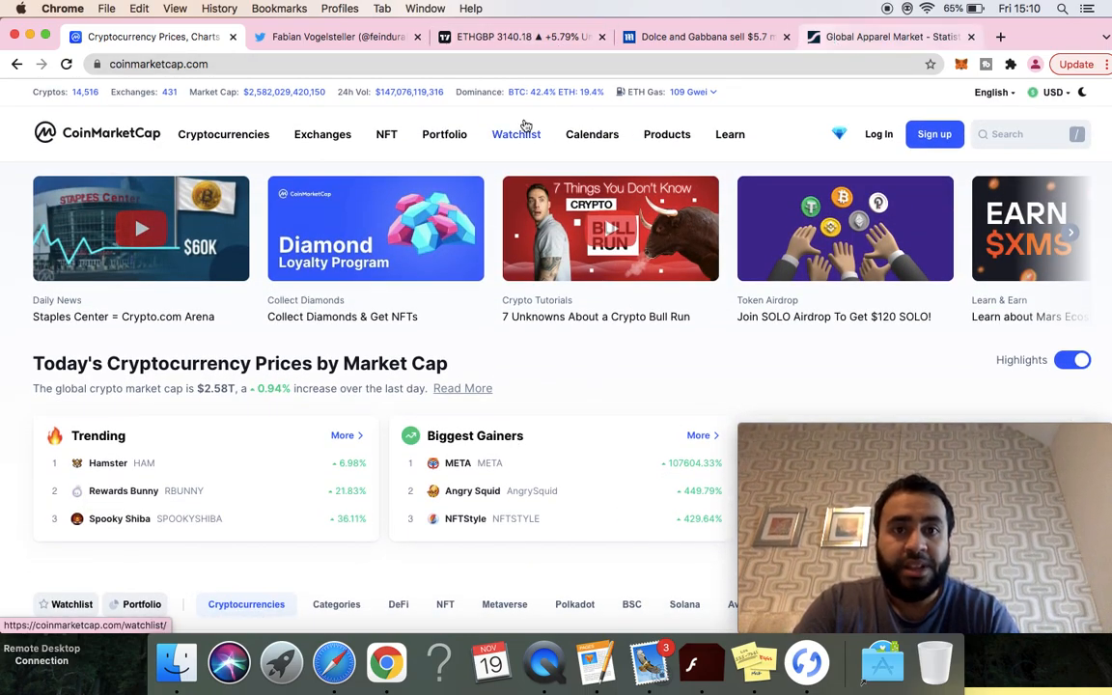
left_click(333, 37)
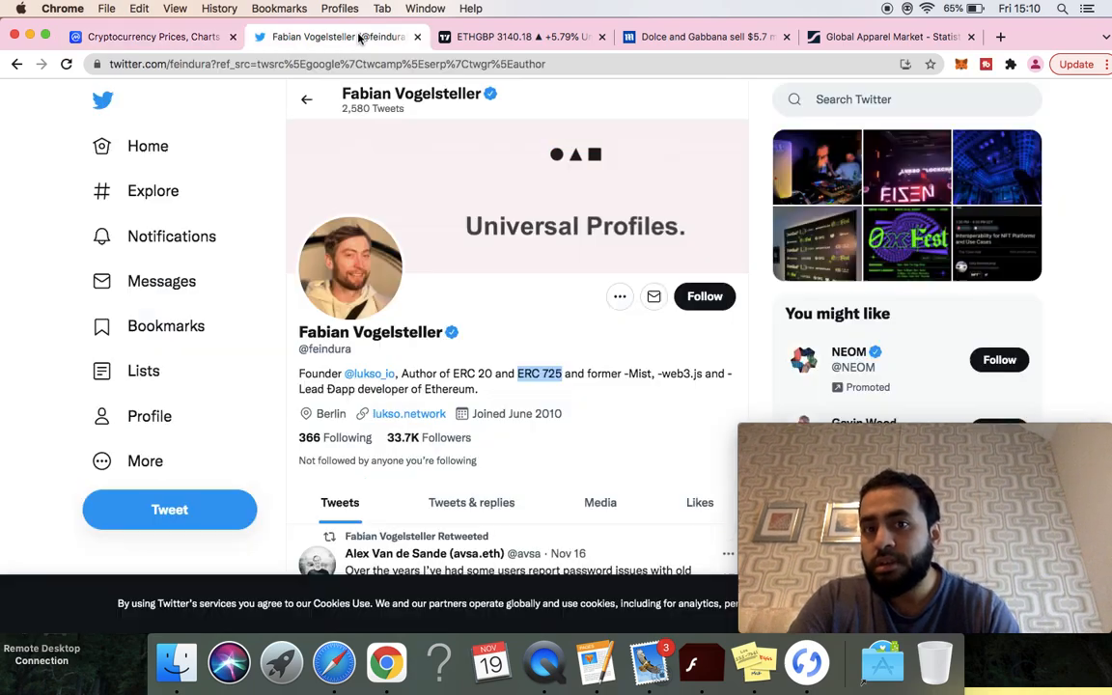
left_click(150, 36)
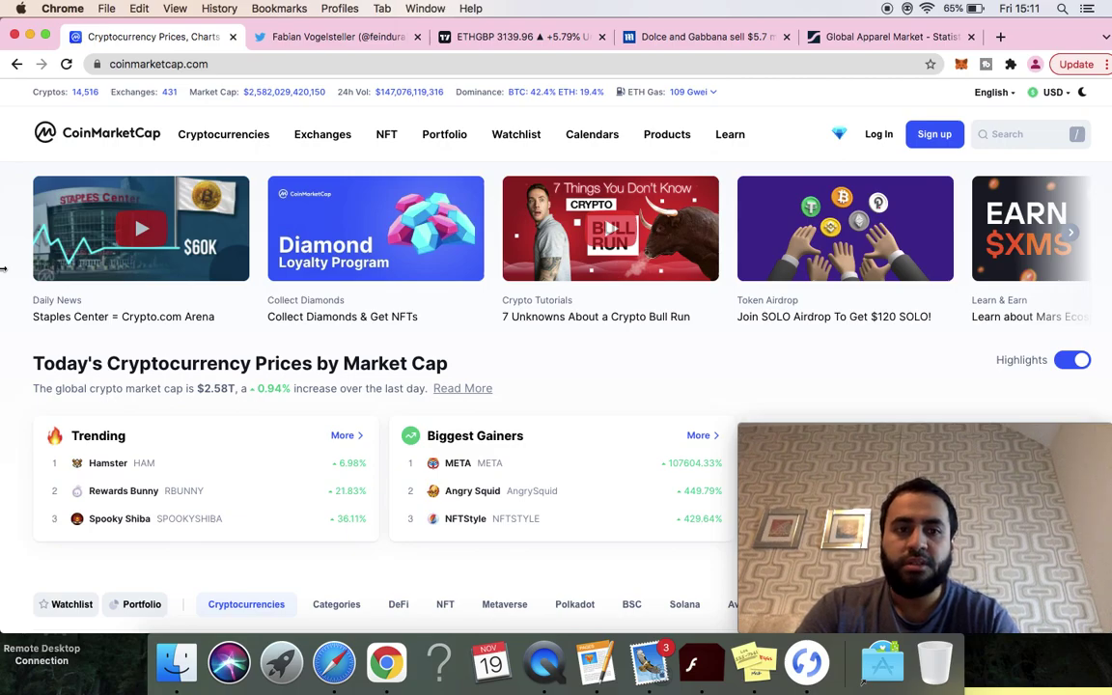
scroll("down", 3)
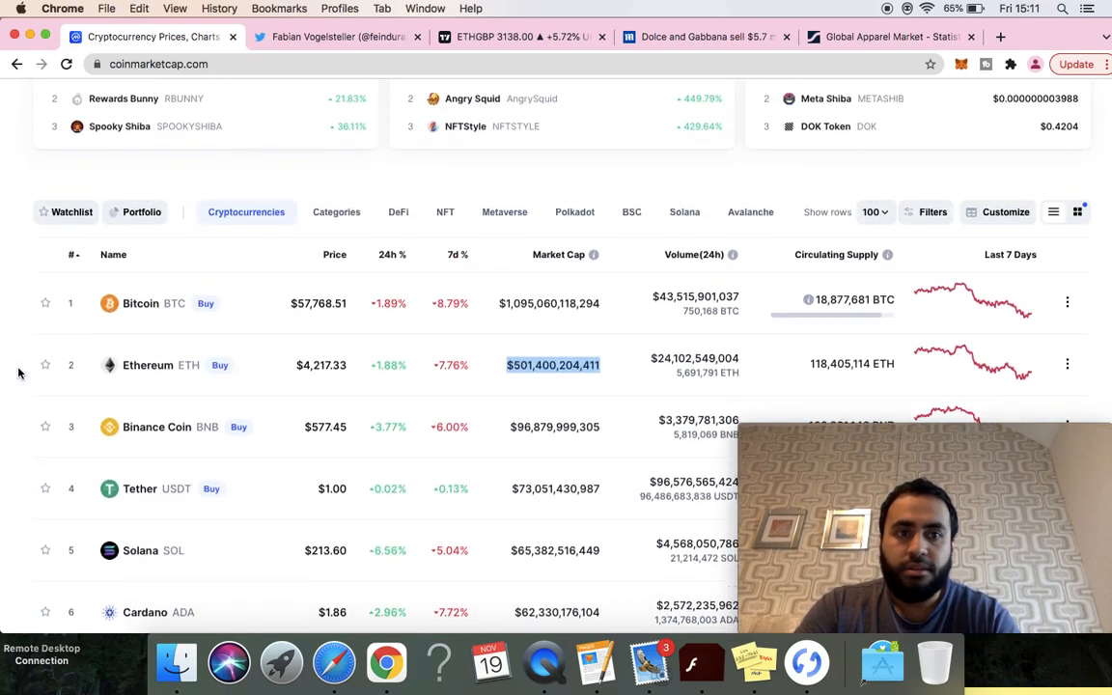
scroll("up", 3)
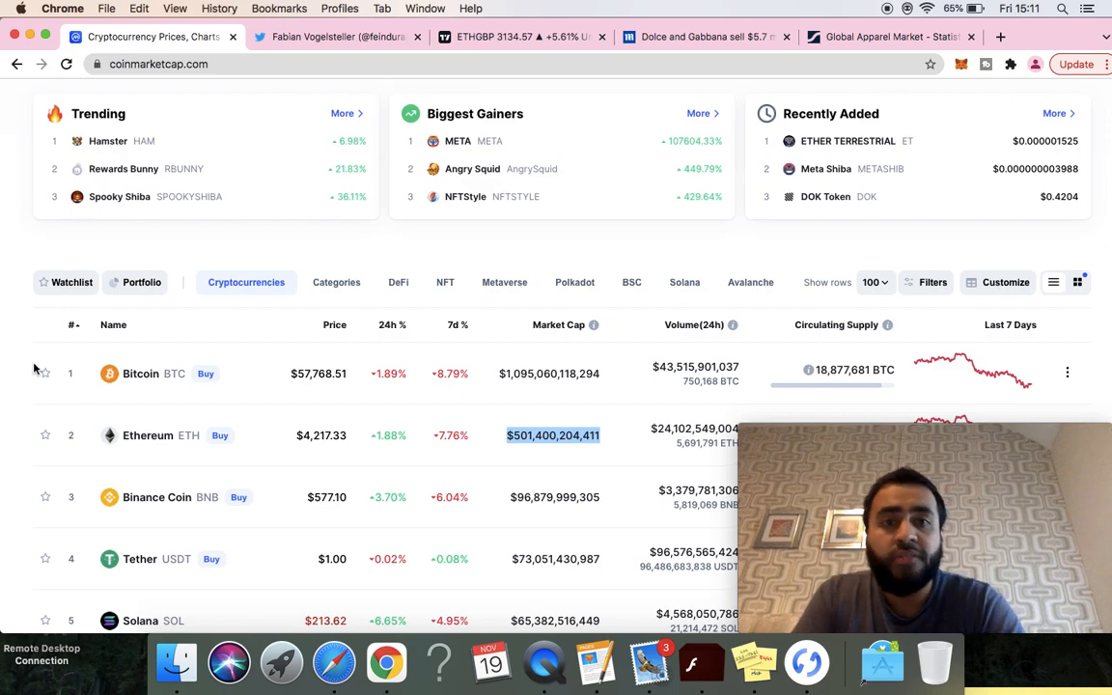
scroll("up", 3)
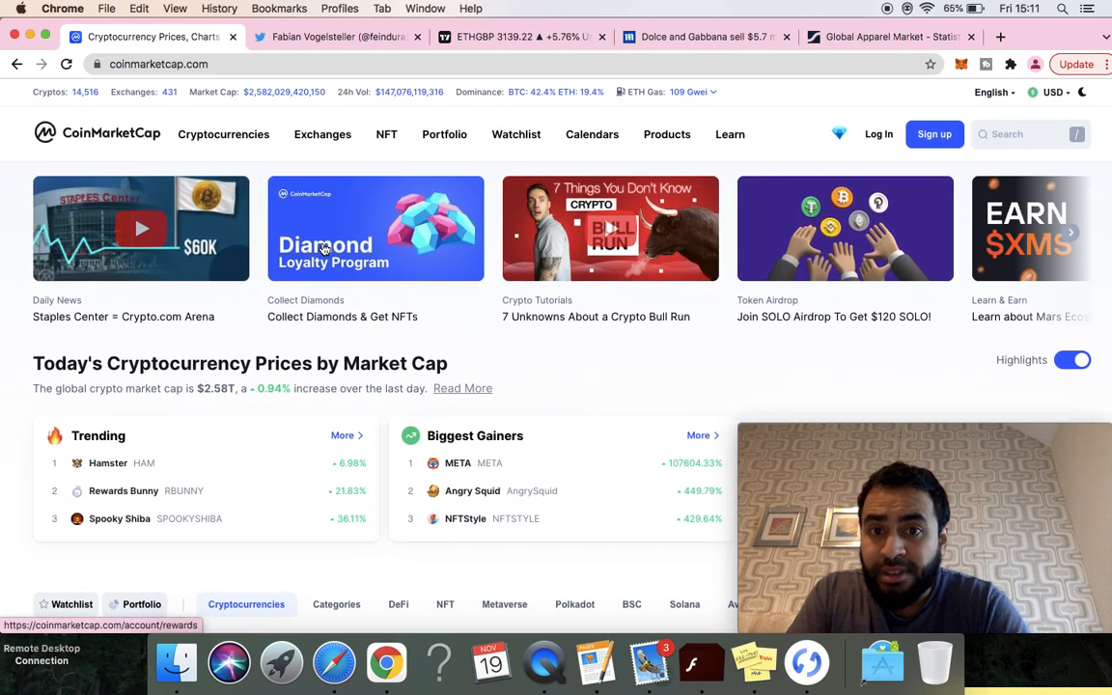
scroll("down", 3)
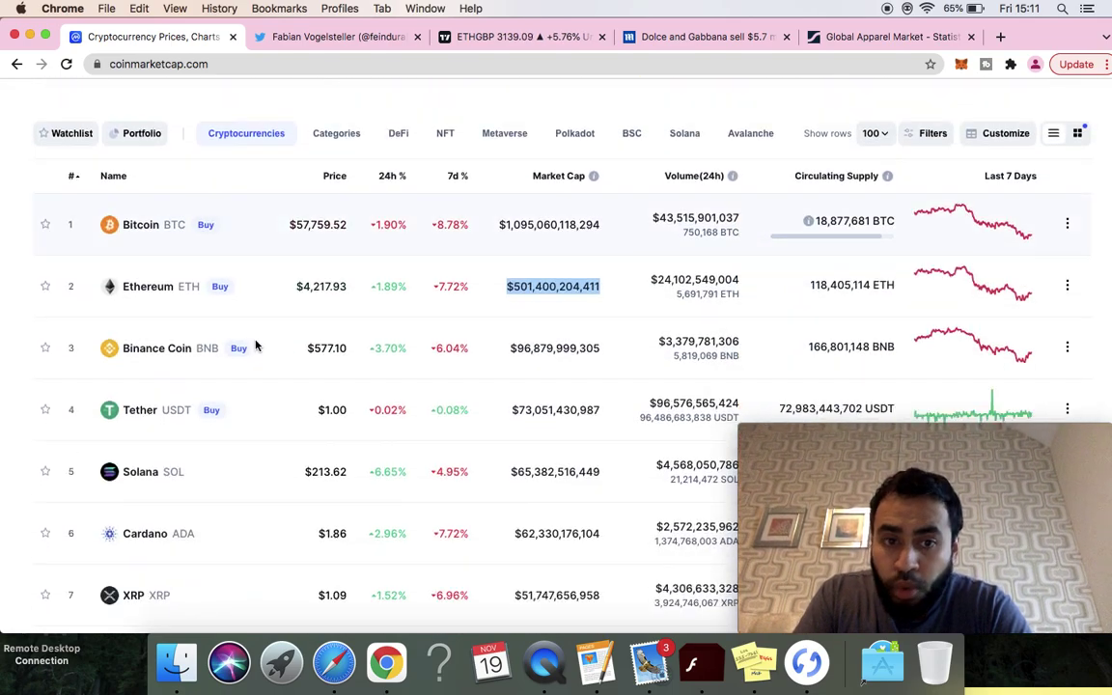
scroll("down", 3)
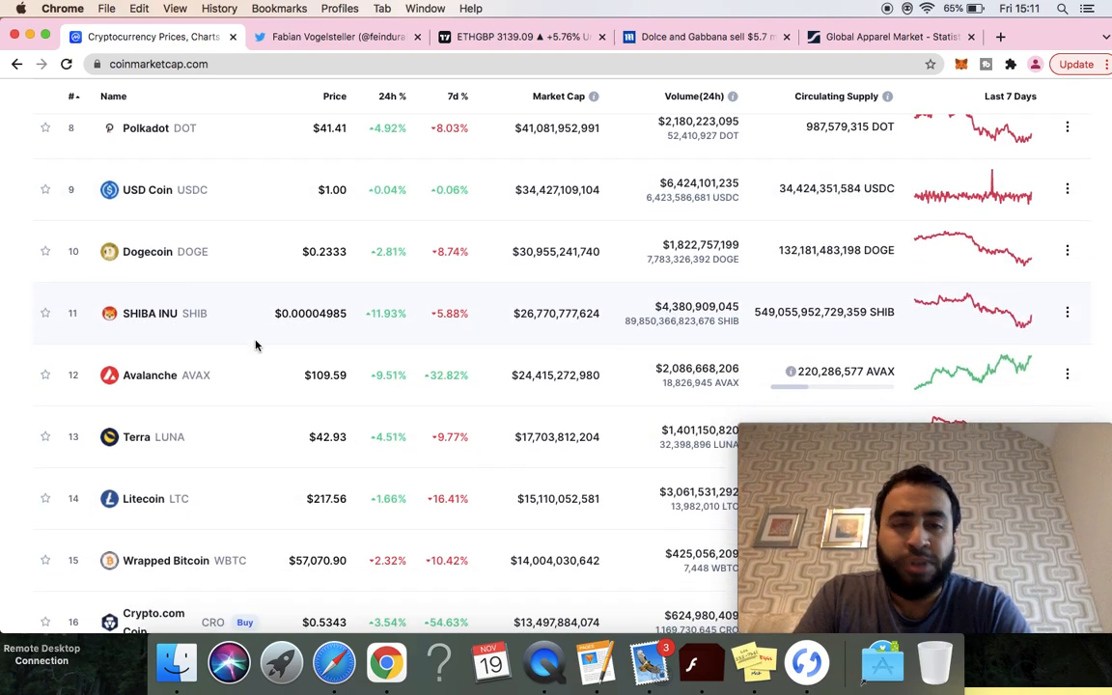
Step: Switch back to Fabian Vogelsteller's Twitter profile tab
left_click(337, 37)
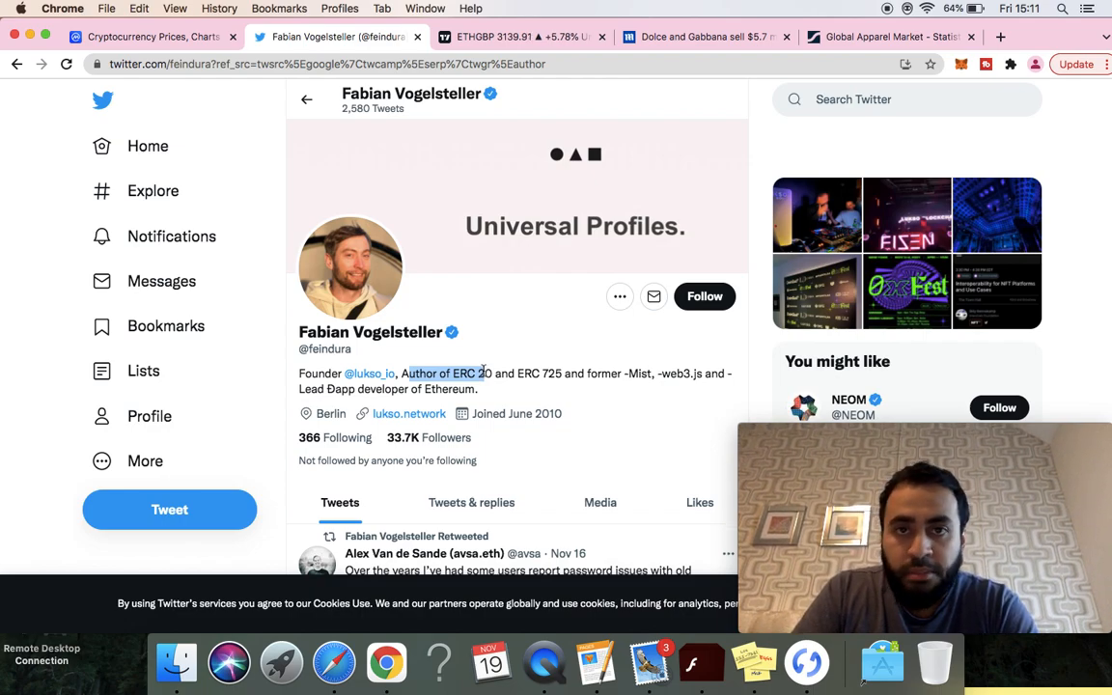
mouse_move(353, 316)
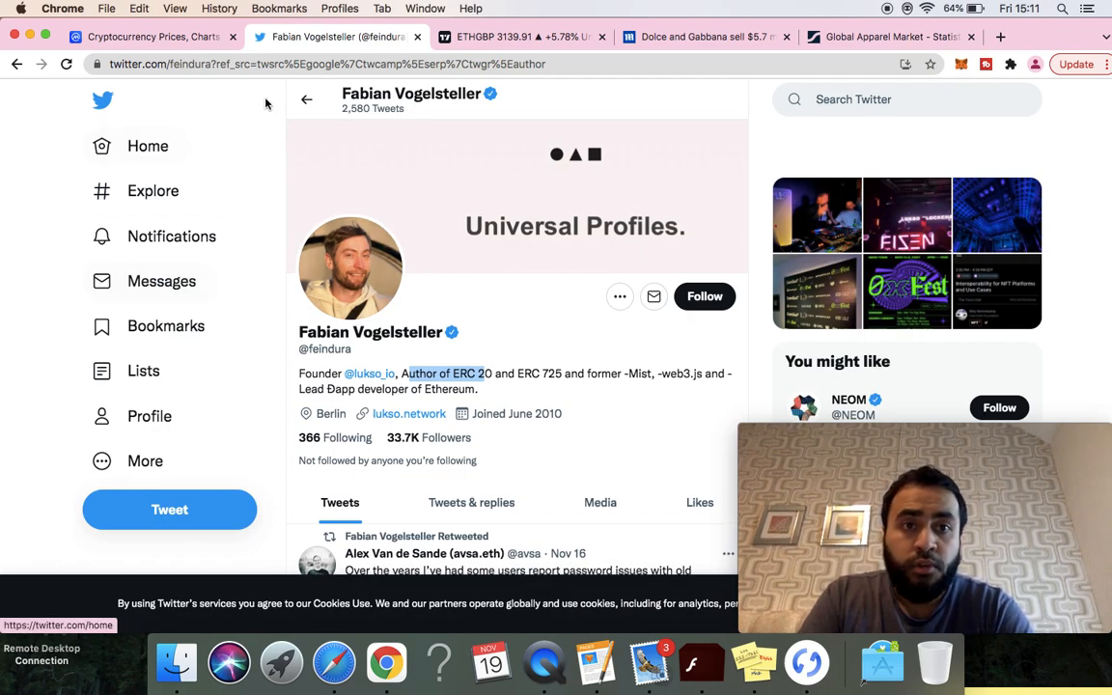
mouse_move(166, 325)
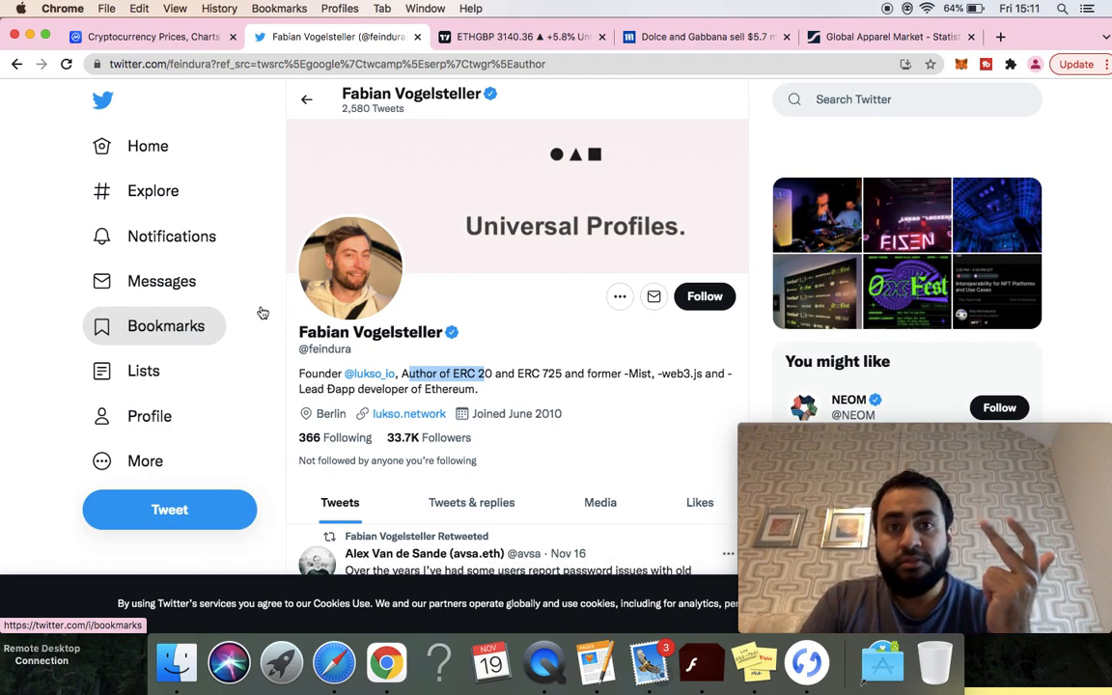
mouse_move(150, 37)
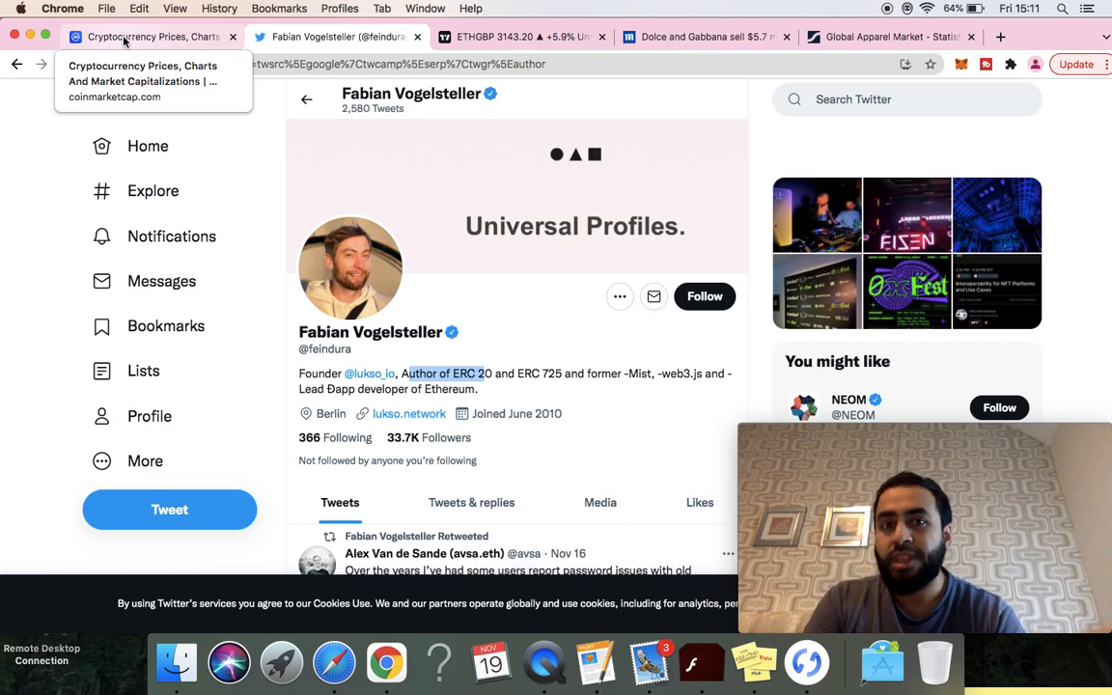
left_click(145, 37)
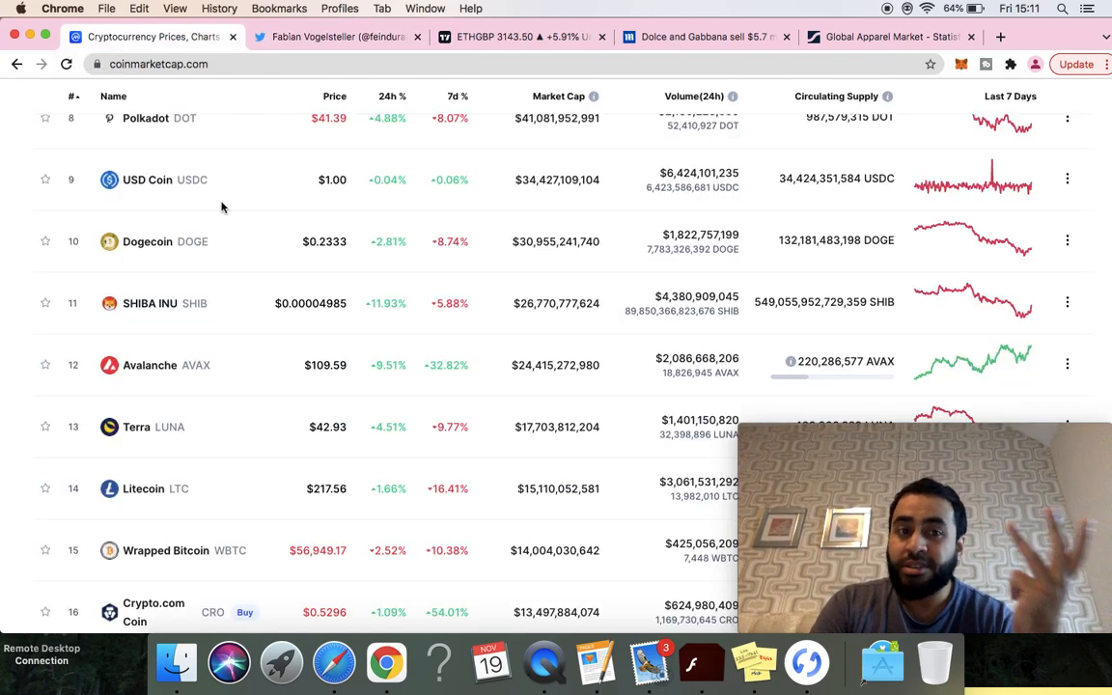
scroll("up", 3)
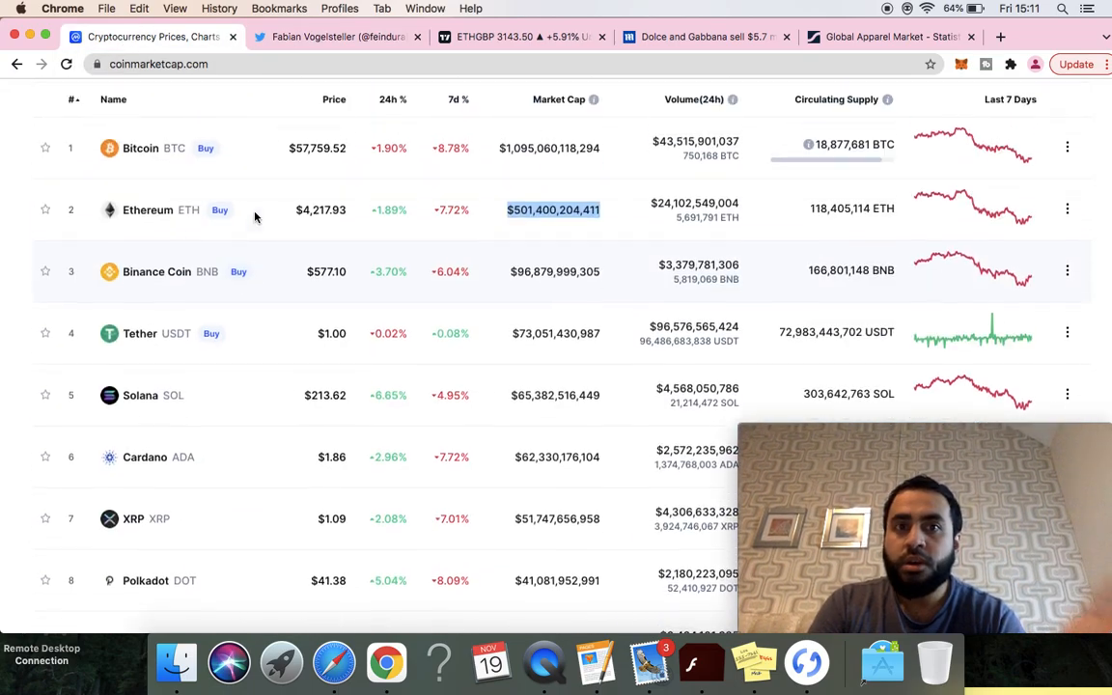
scroll("up", 3)
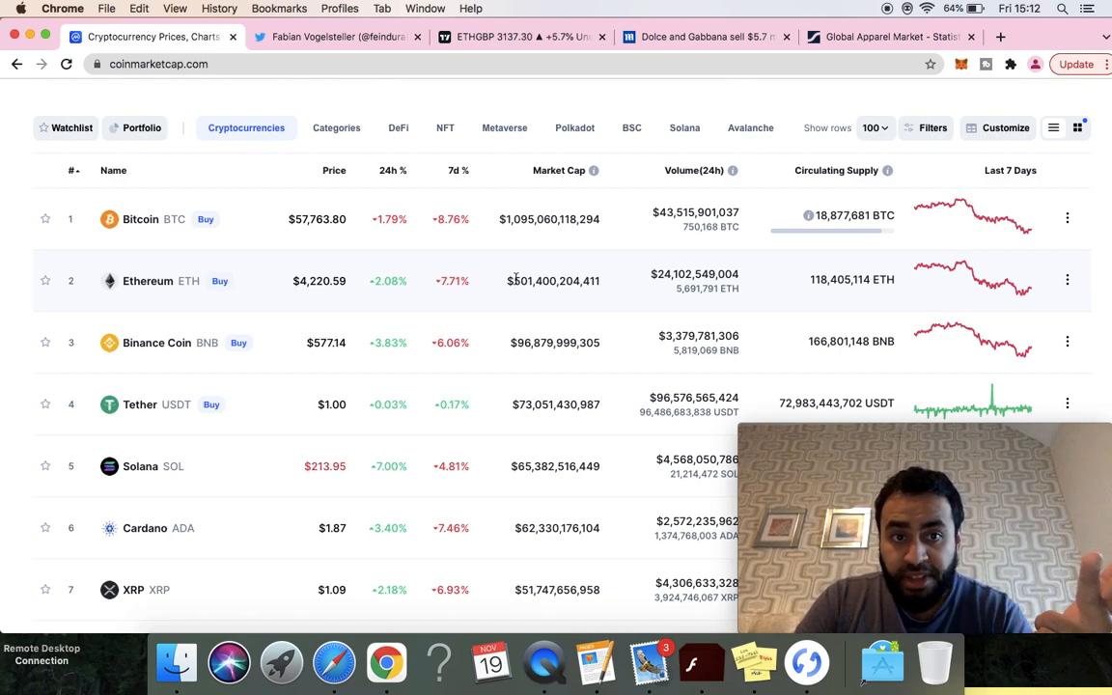
scroll("up", 3)
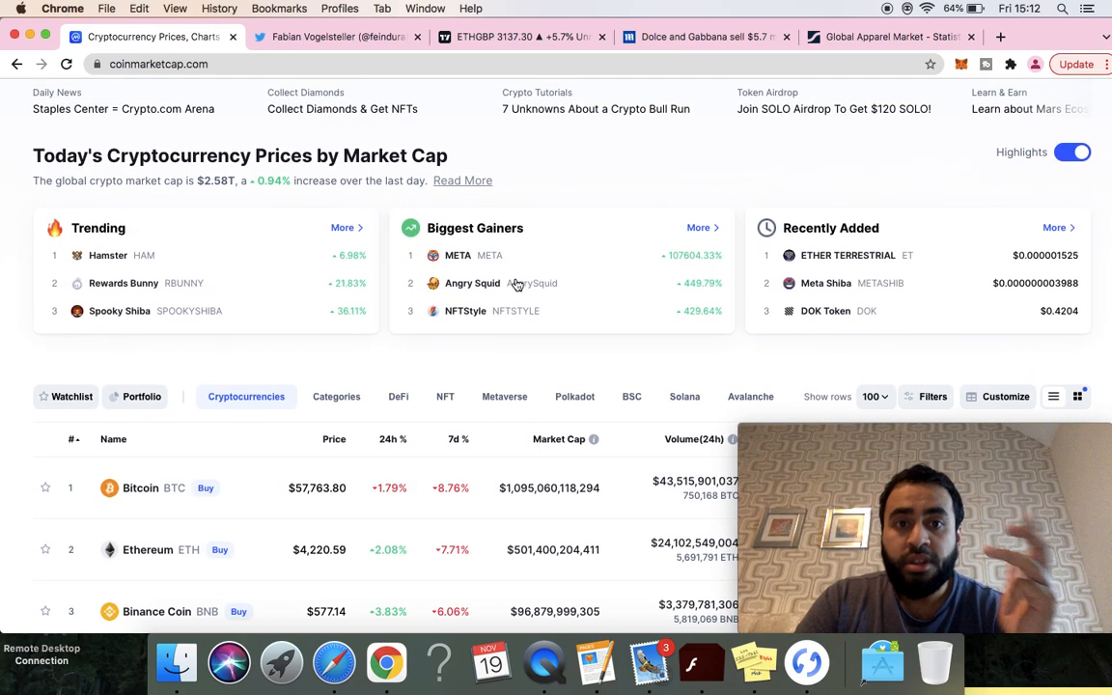
scroll("up", 3)
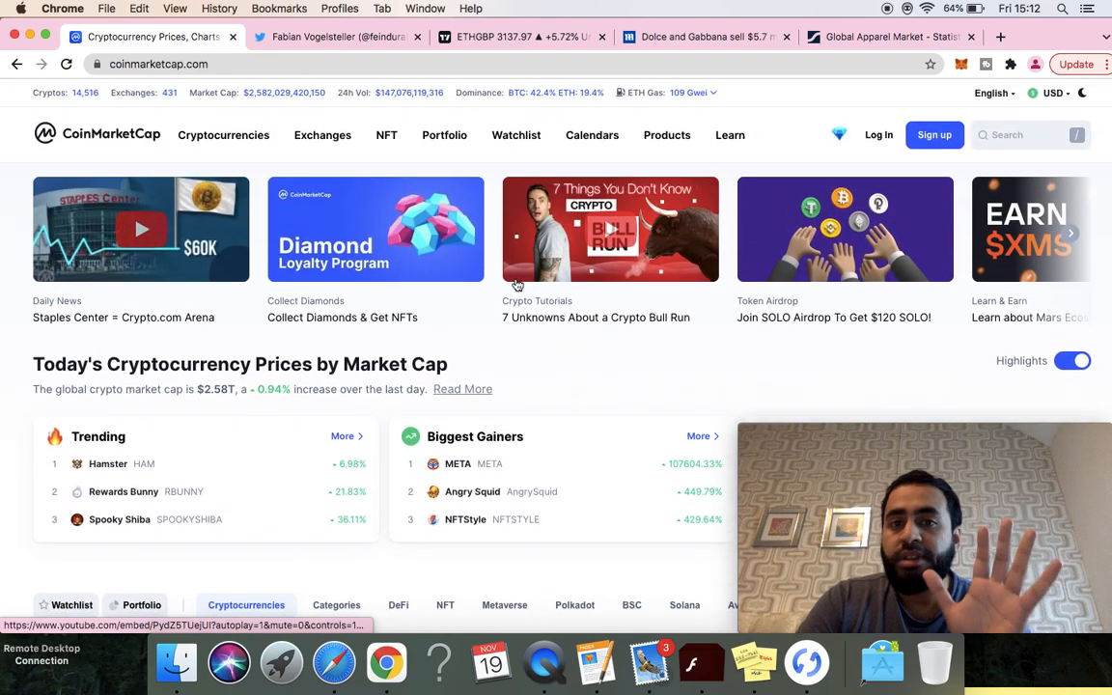